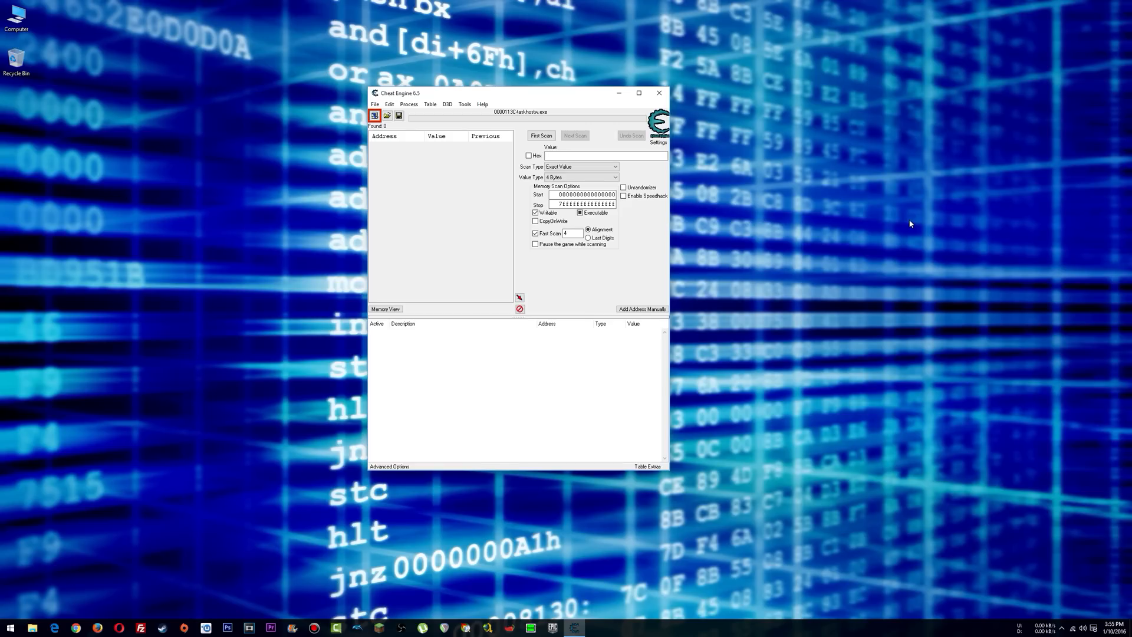
- Browse the Help menu and toolbar without opening anything yet
click(374, 116)
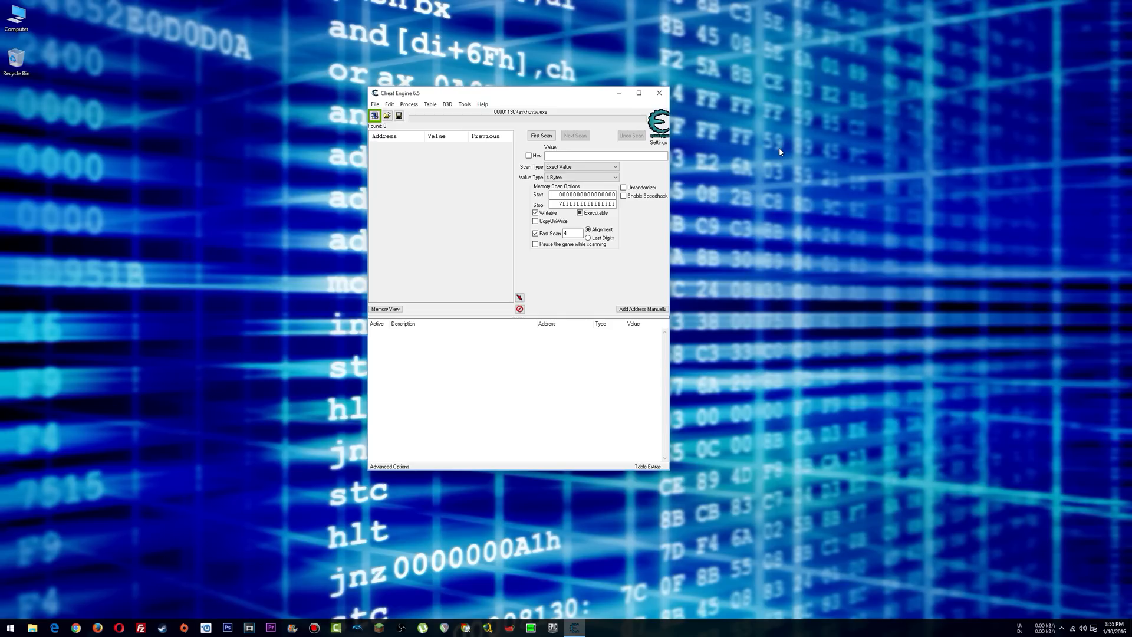
click(481, 103)
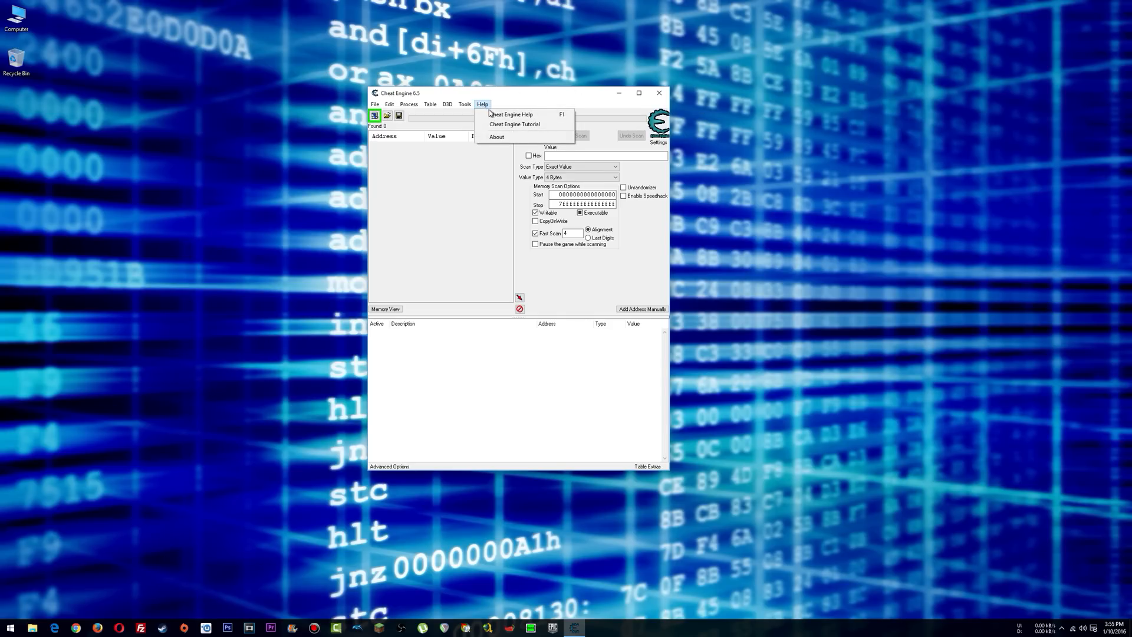
click(520, 97)
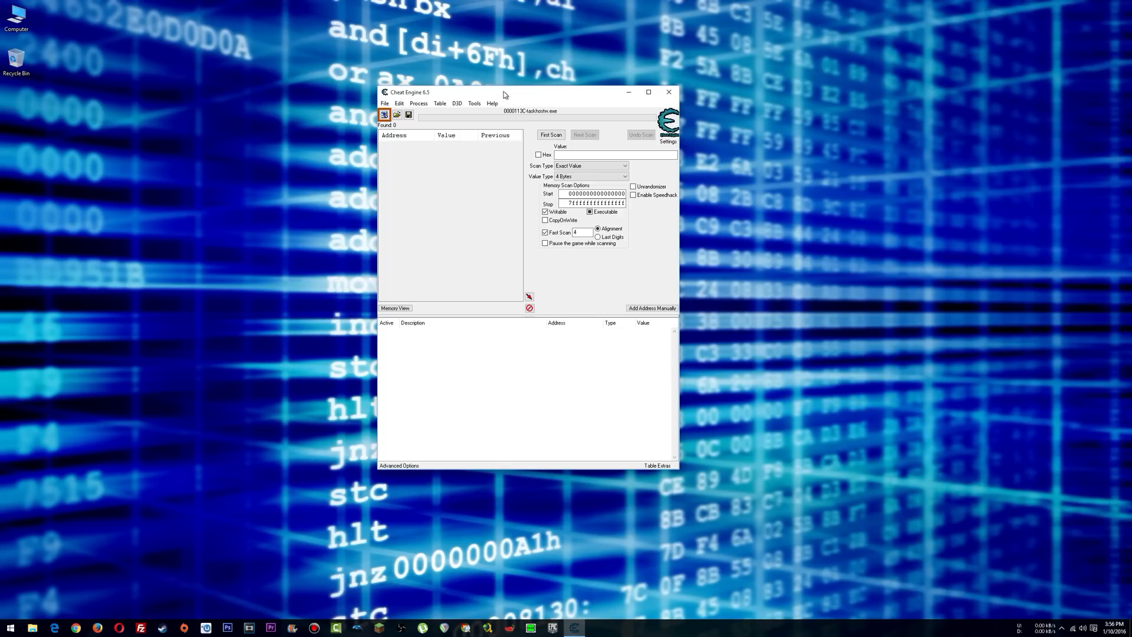
click(480, 101)
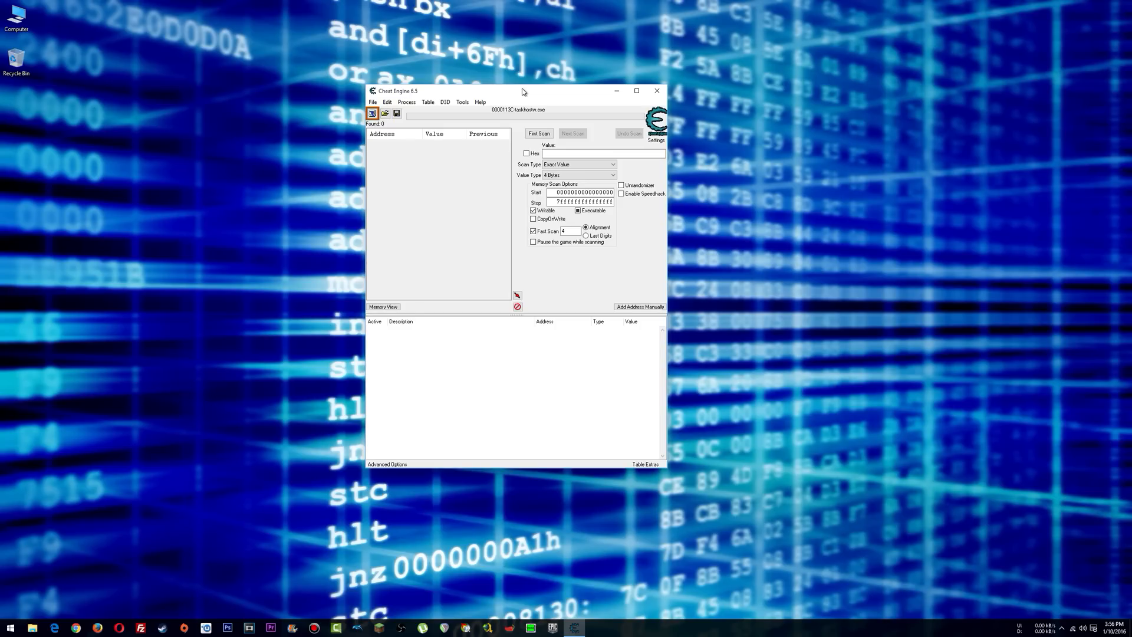
click(373, 113)
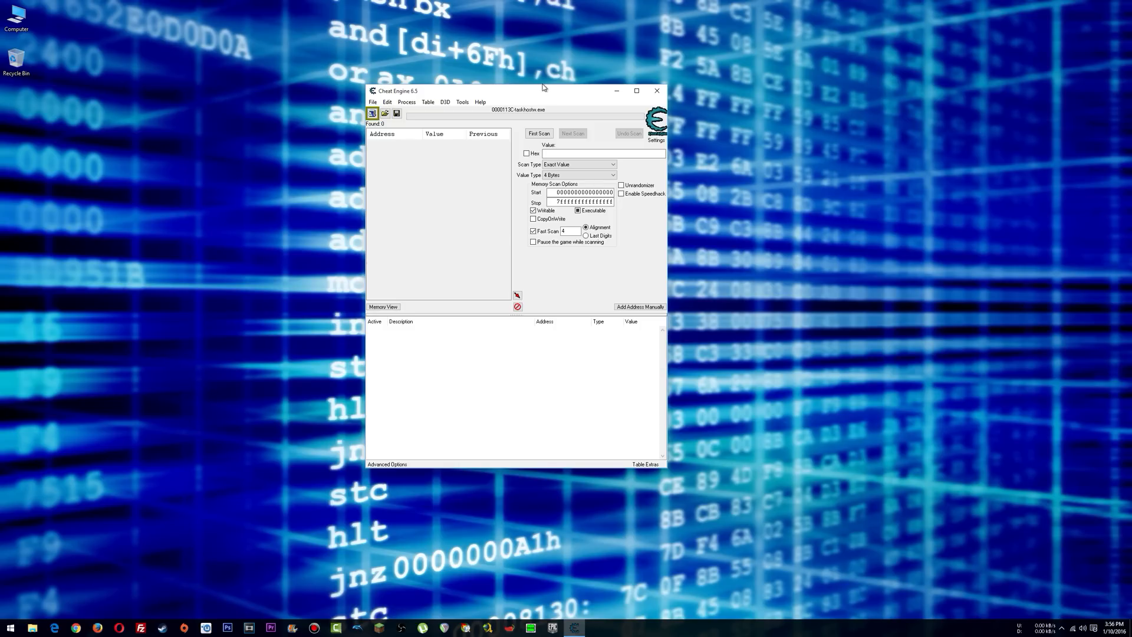
click(372, 113)
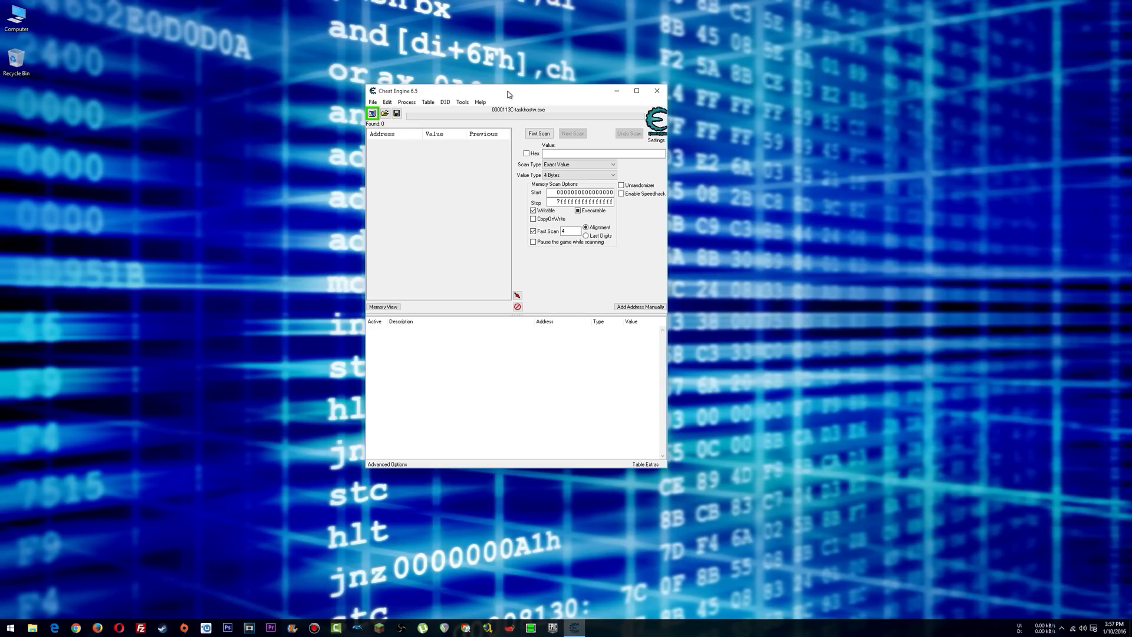
- Show the About Cheat Engine 6.5 dialog and check the DBVM support line
click(480, 101)
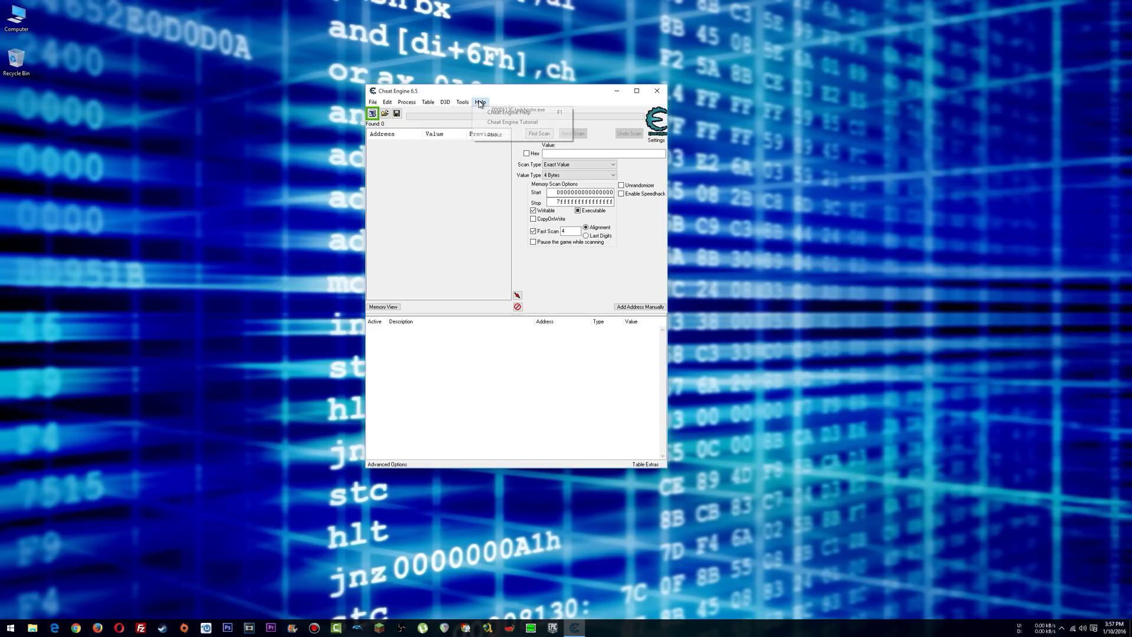
click(493, 134)
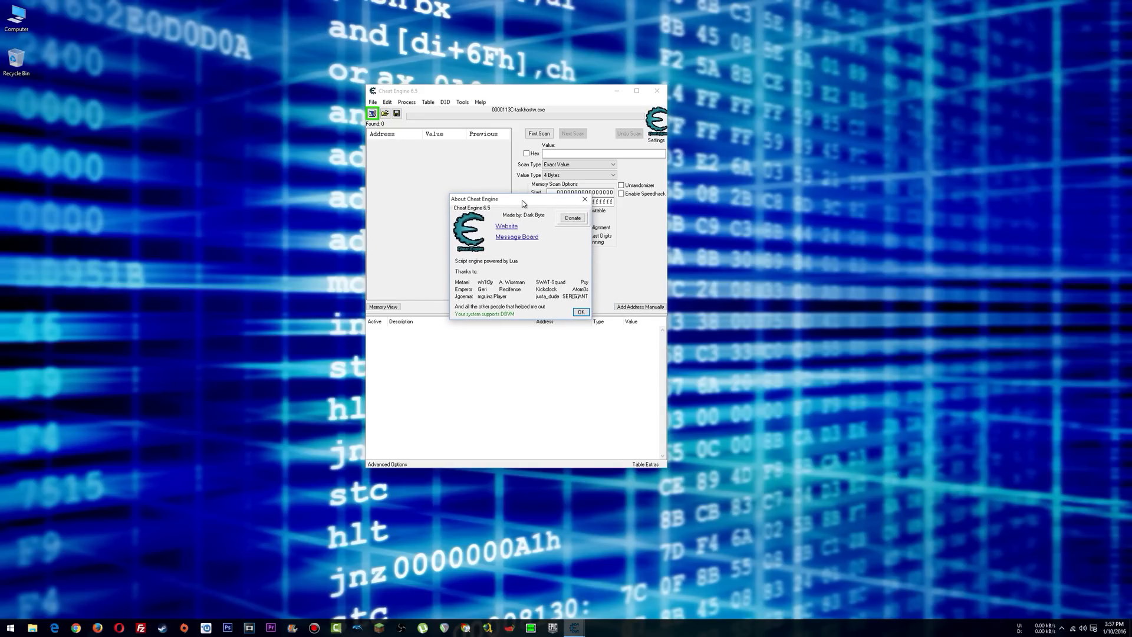
click(580, 311)
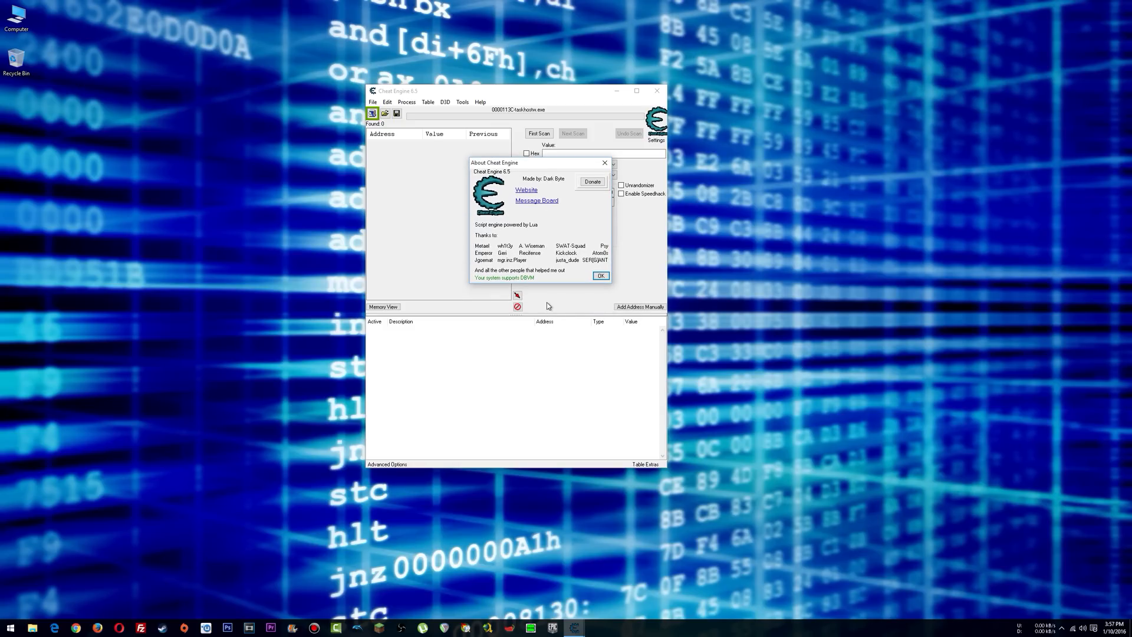
mouse_move(483, 284)
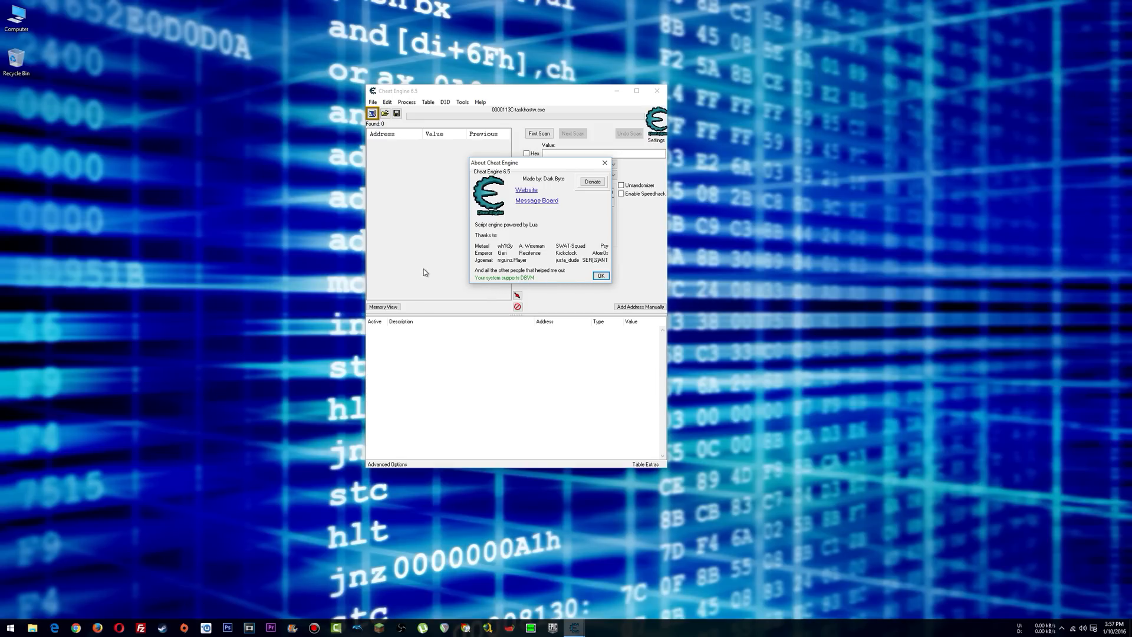
click(372, 113)
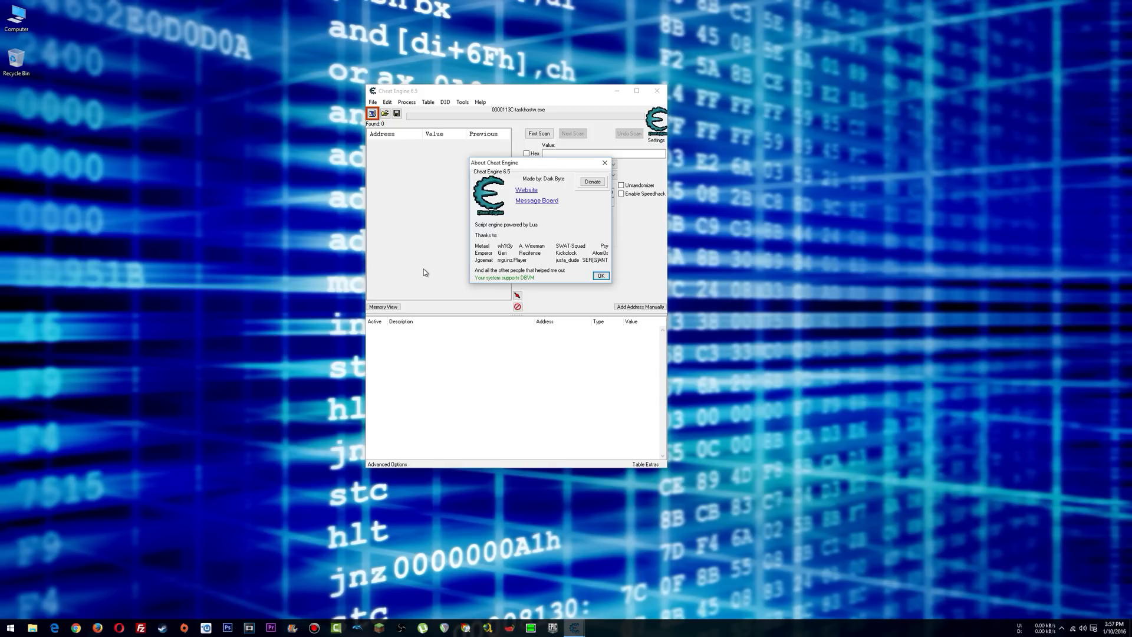
mouse_move(528, 283)
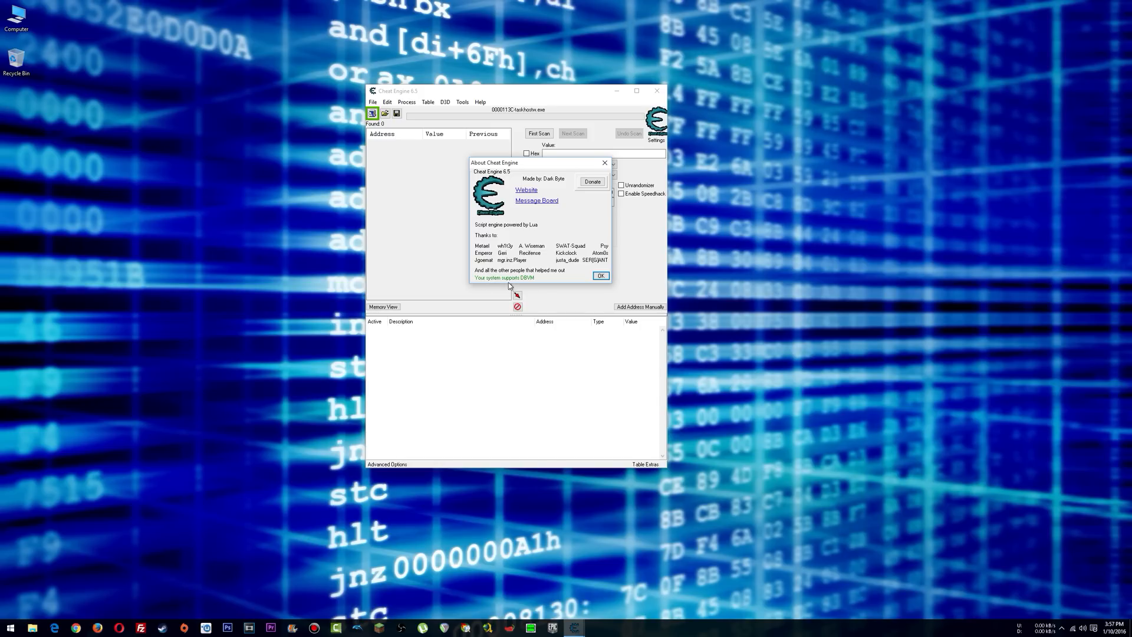
mouse_move(515, 285)
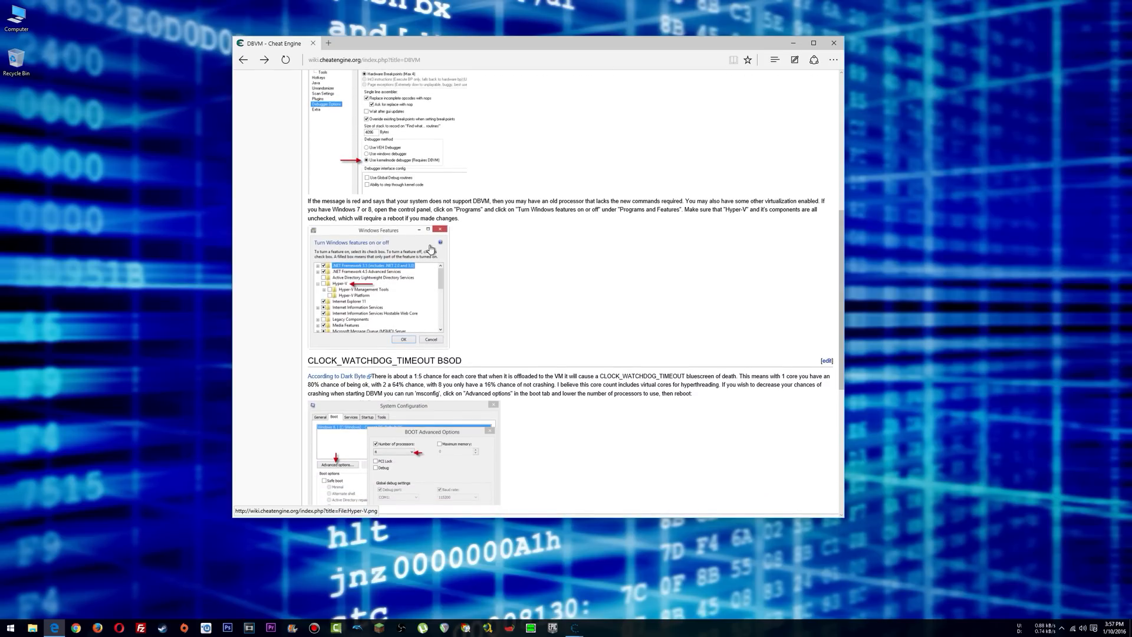
mouse_move(358, 290)
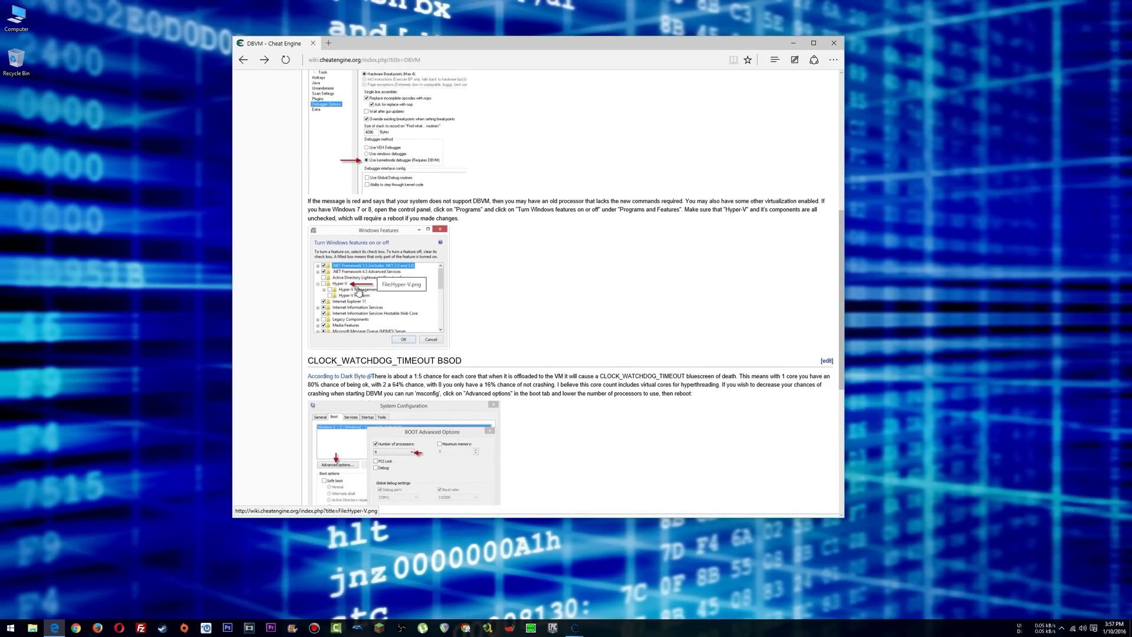
scroll(down, 3)
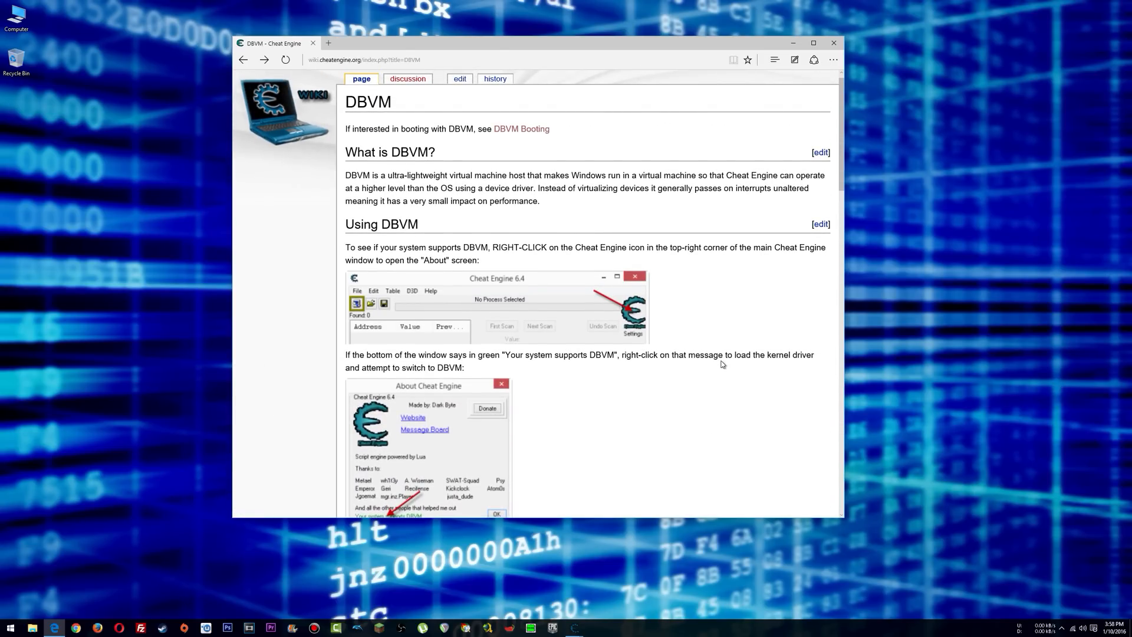
scroll(down, 3)
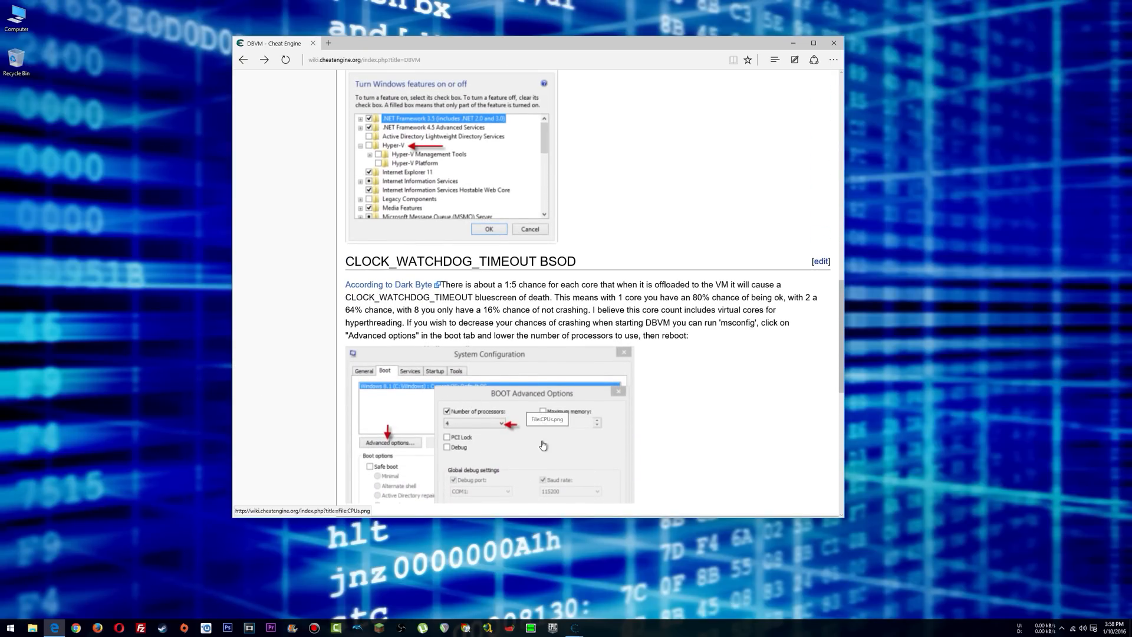
mouse_move(679, 449)
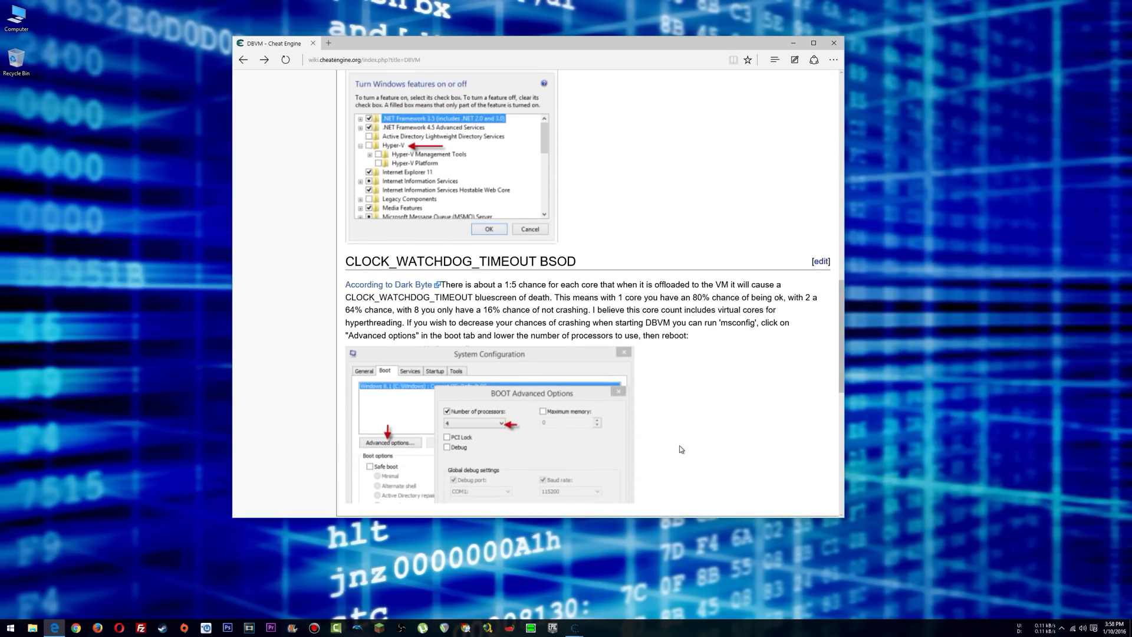
scroll(down, 3)
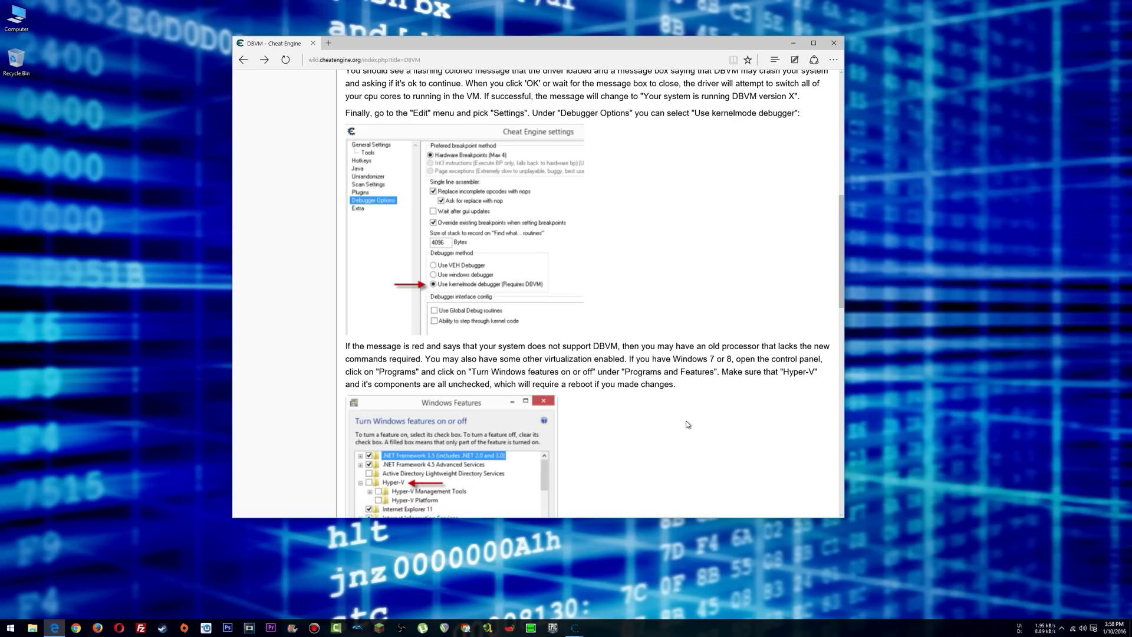
scroll(down, 3)
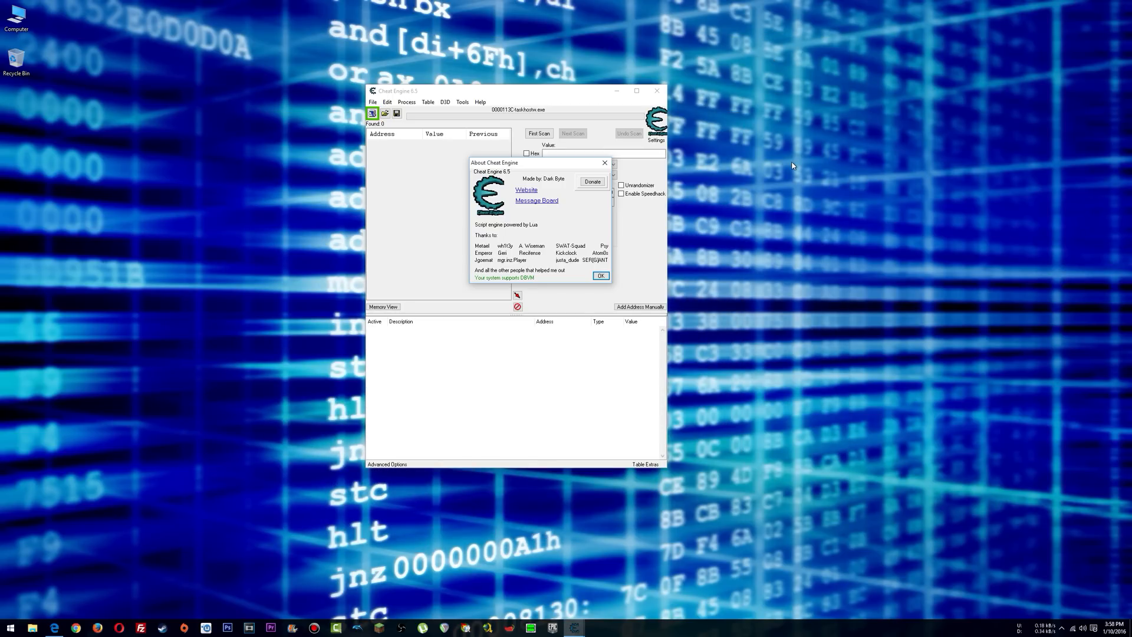
mouse_move(475, 281)
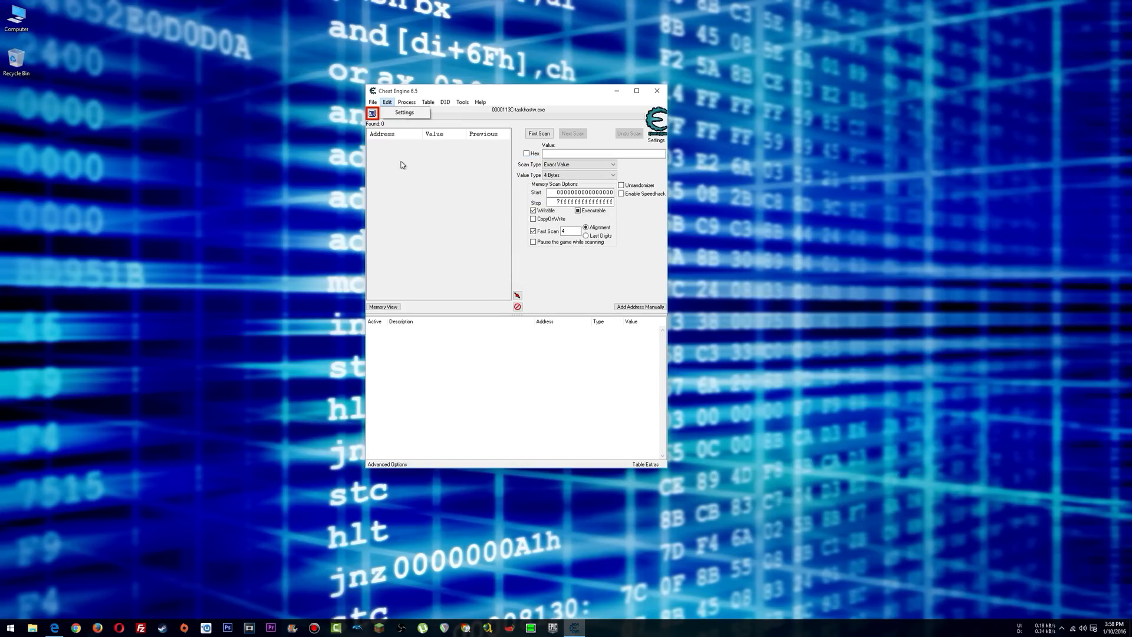
- In Settings, choose the kernelmode (DBVM) debugger, review the Extra kernel options, and confirm
click(404, 112)
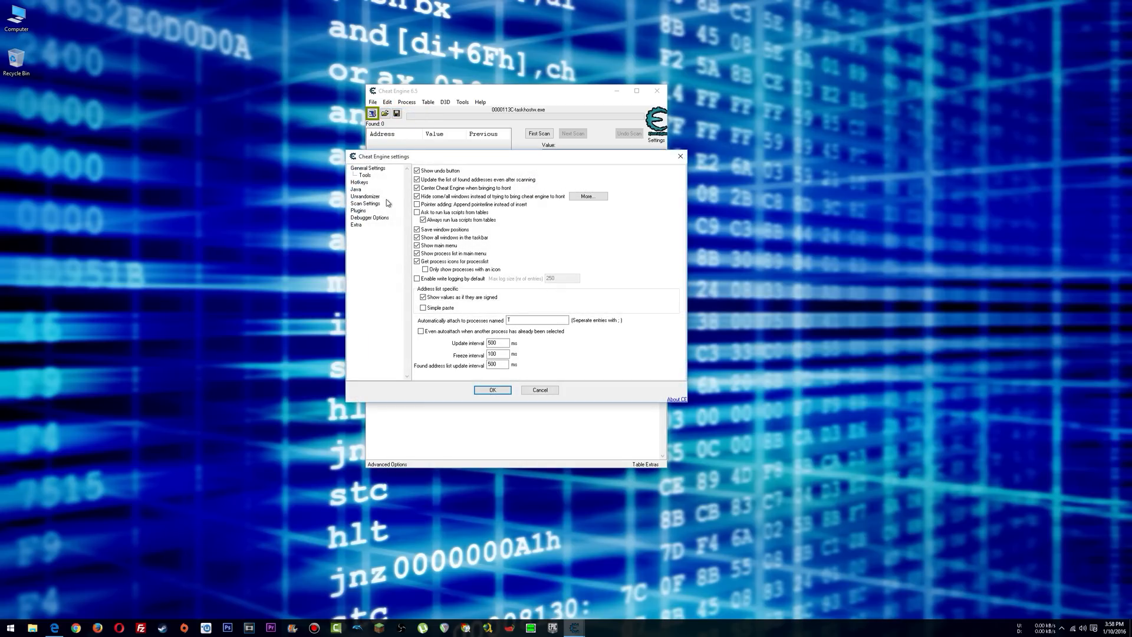
click(369, 217)
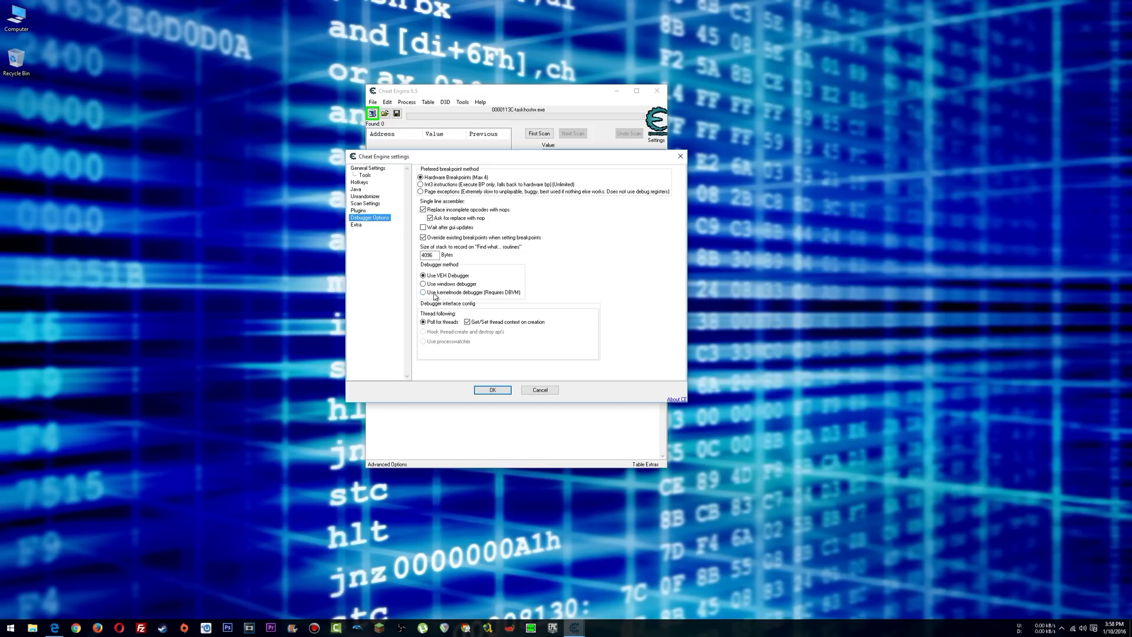
click(422, 292)
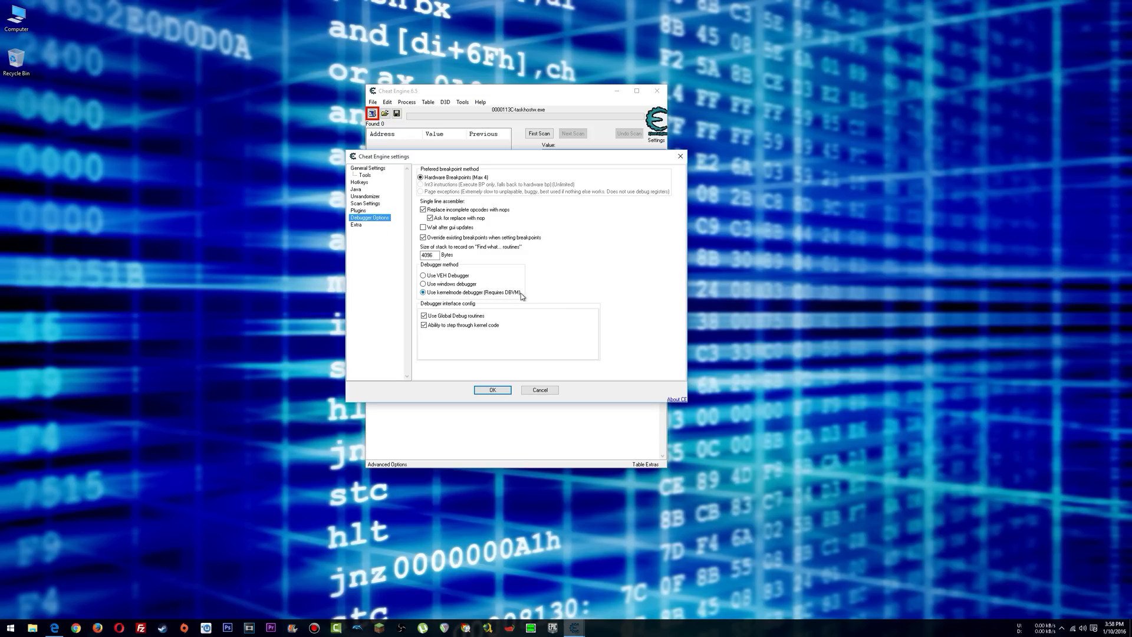
click(355, 224)
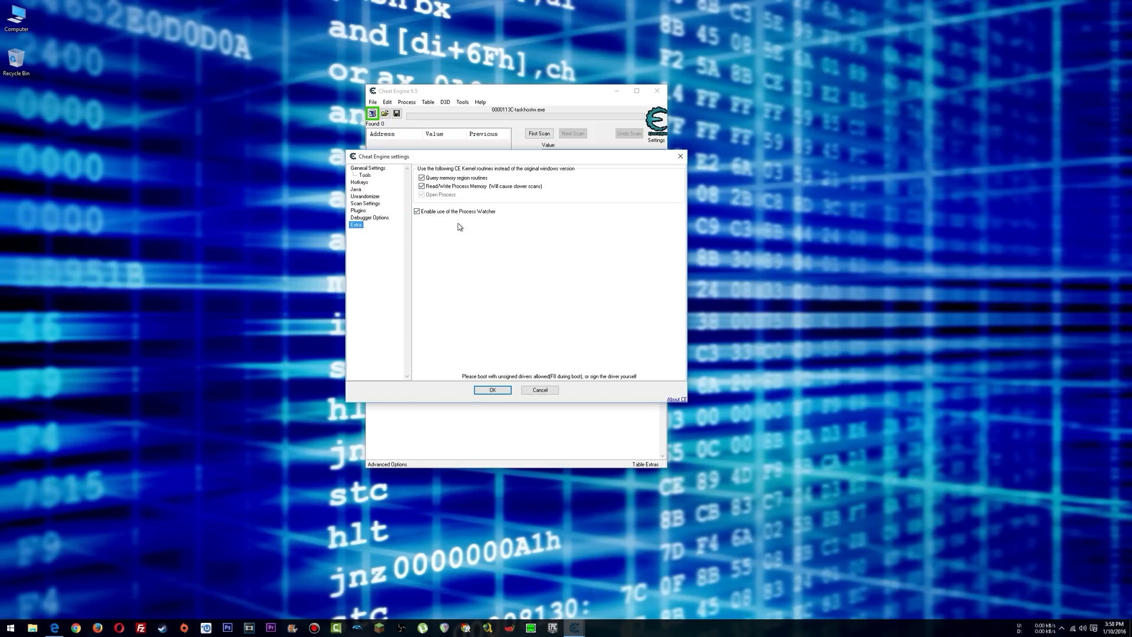
click(492, 391)
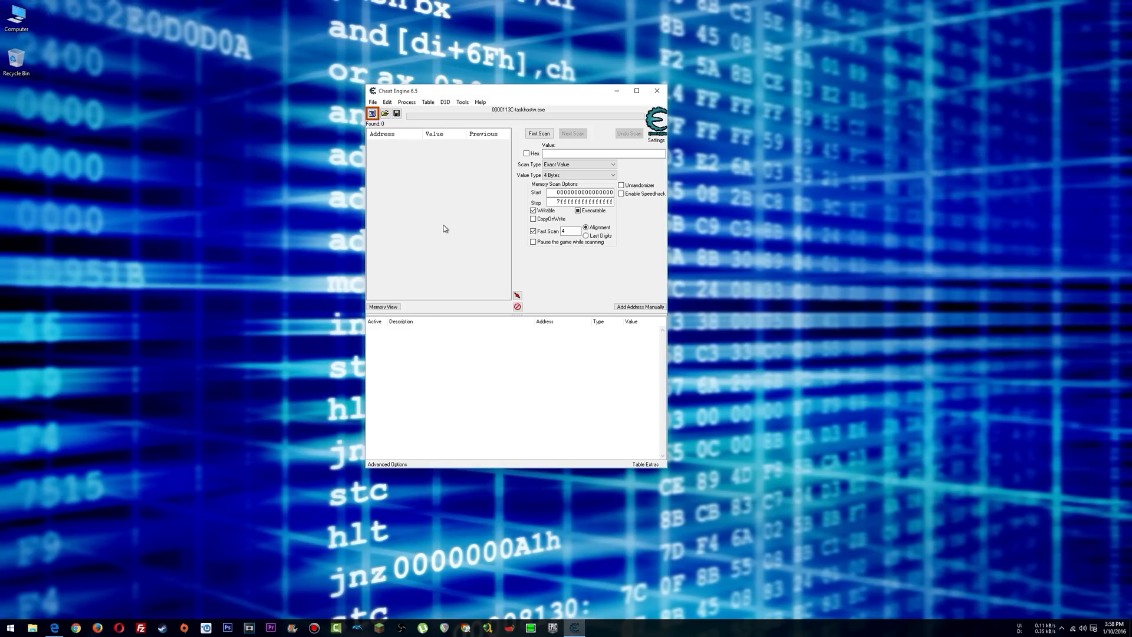
- Accept the crash warning to load DBVM on CPUs 0–7, then close the Manual load DBVM window
click(462, 101)
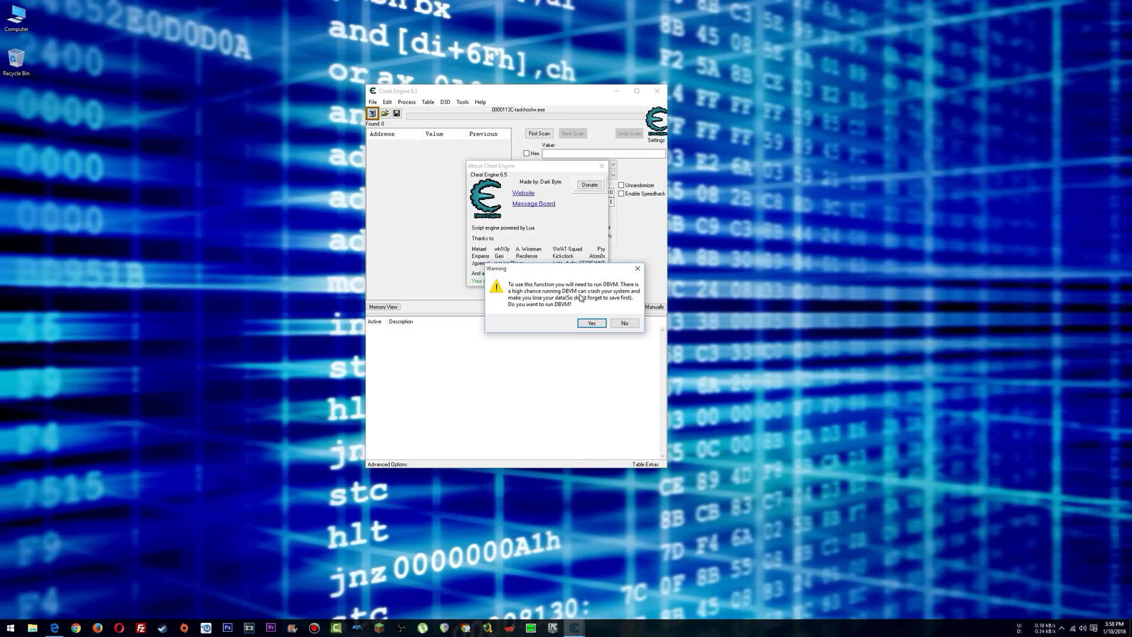
click(591, 323)
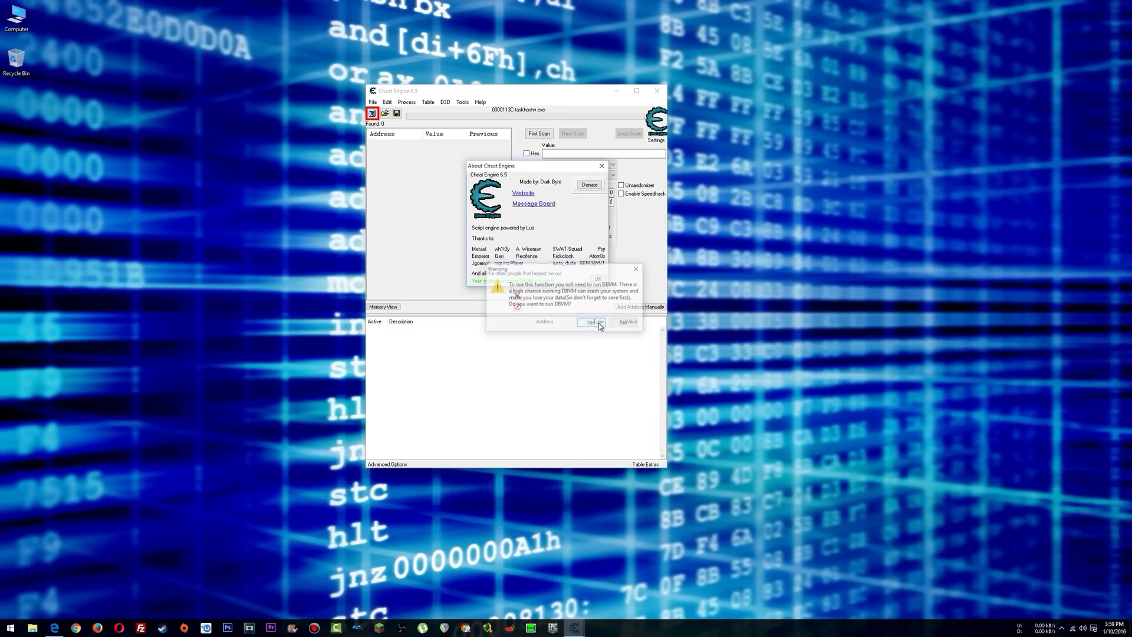
click(591, 321)
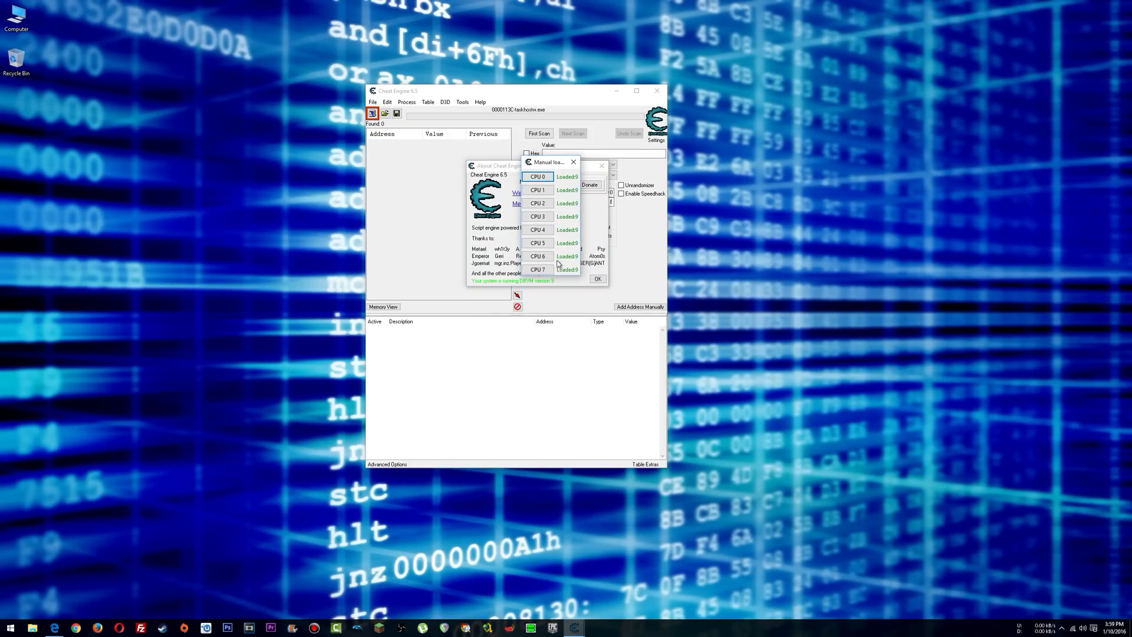
mouse_move(574, 192)
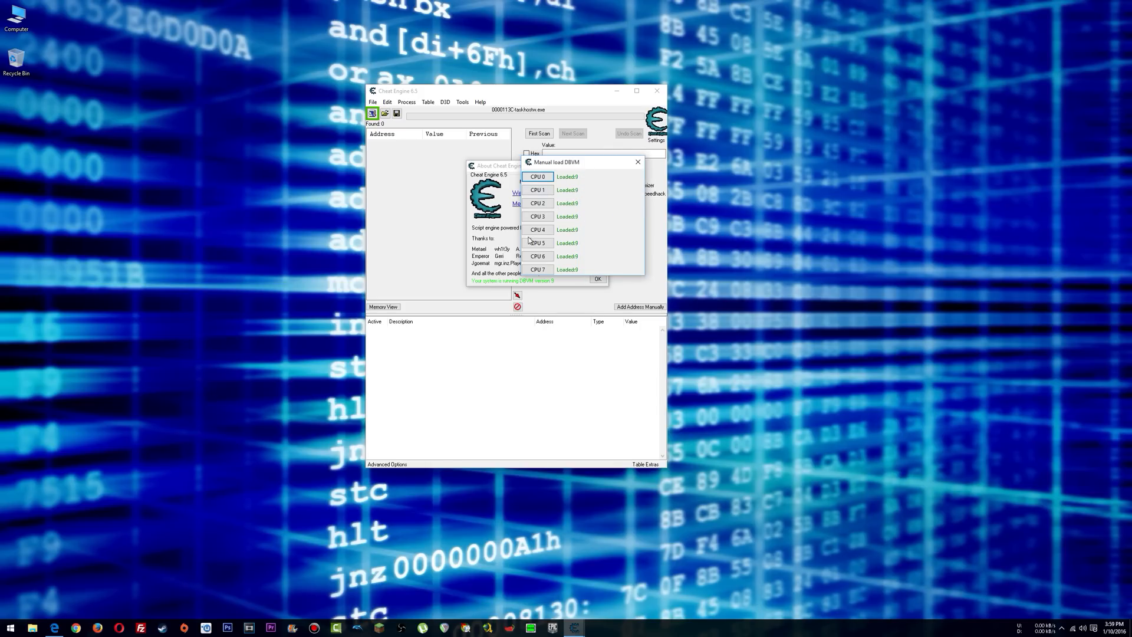
drag(555, 161, 565, 163)
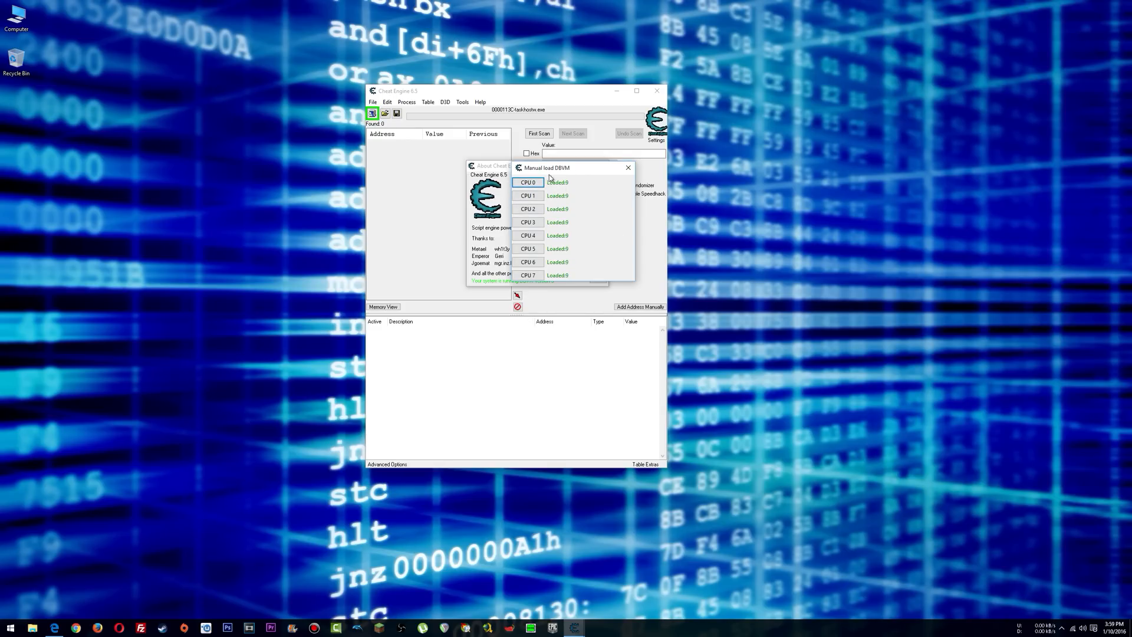
click(626, 167)
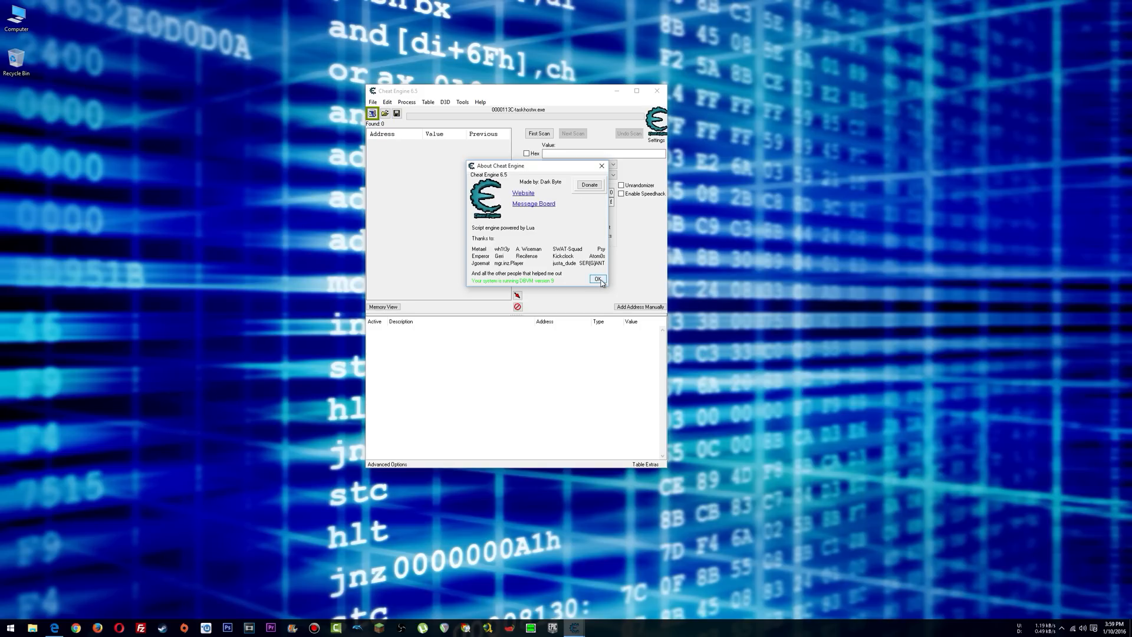
- Dismiss the About dialog and move the main scanner window further left
click(598, 279)
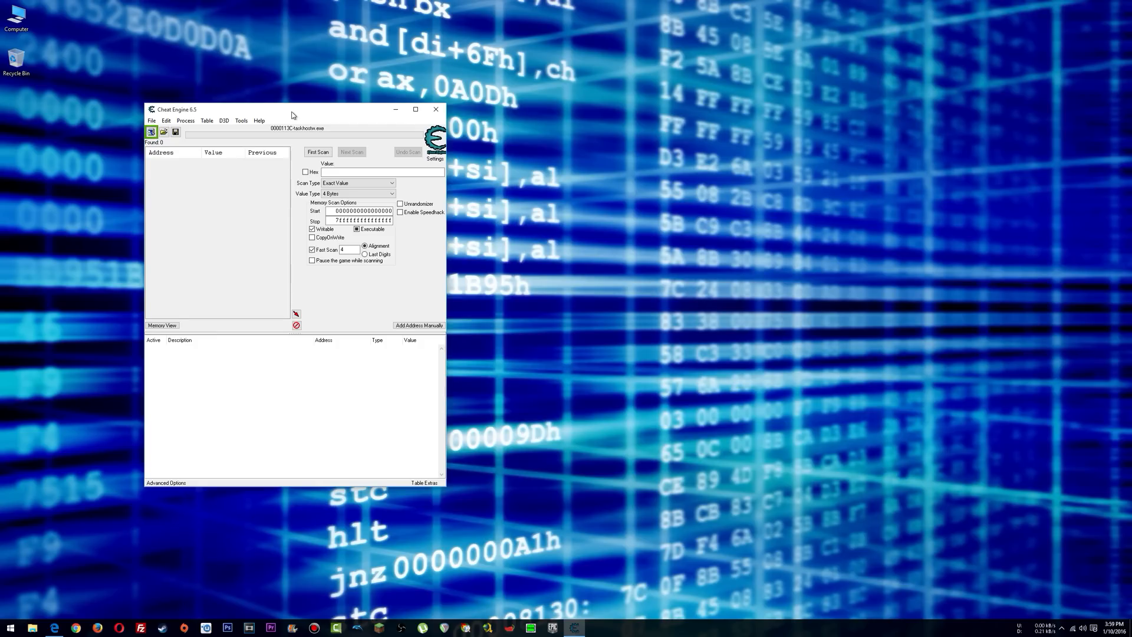
drag(292, 109, 308, 105)
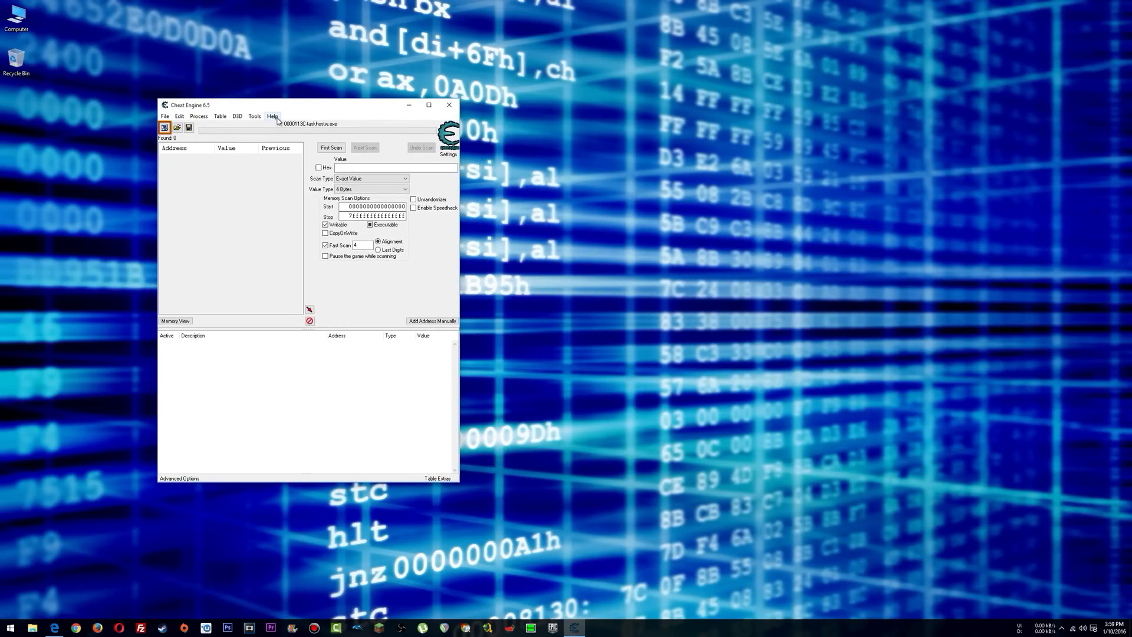
click(273, 117)
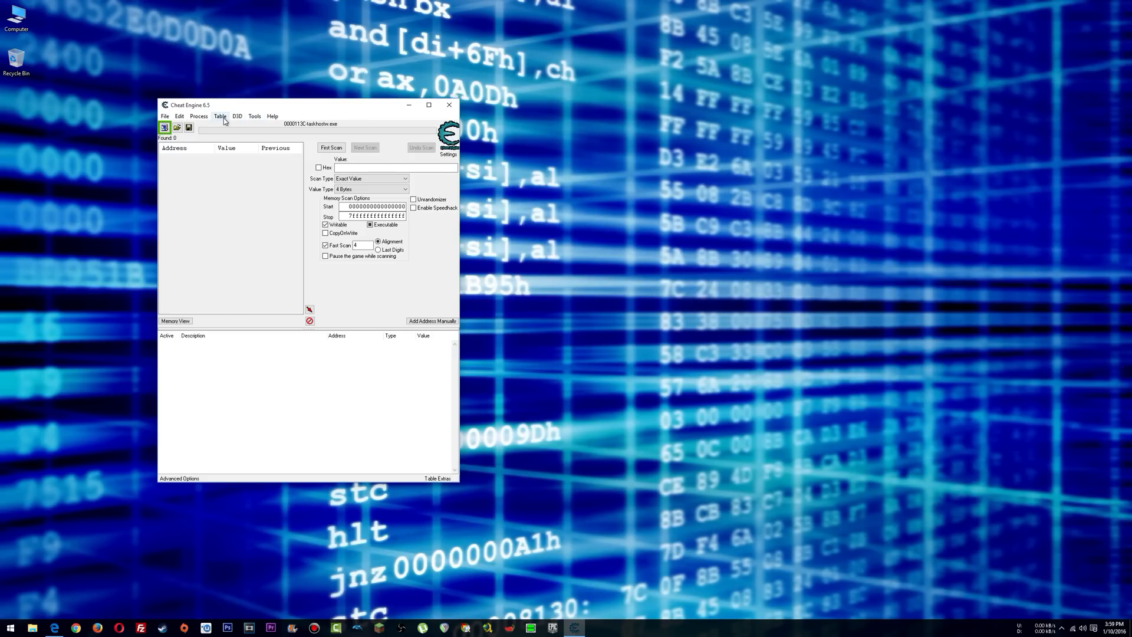
drag(289, 105, 217, 102)
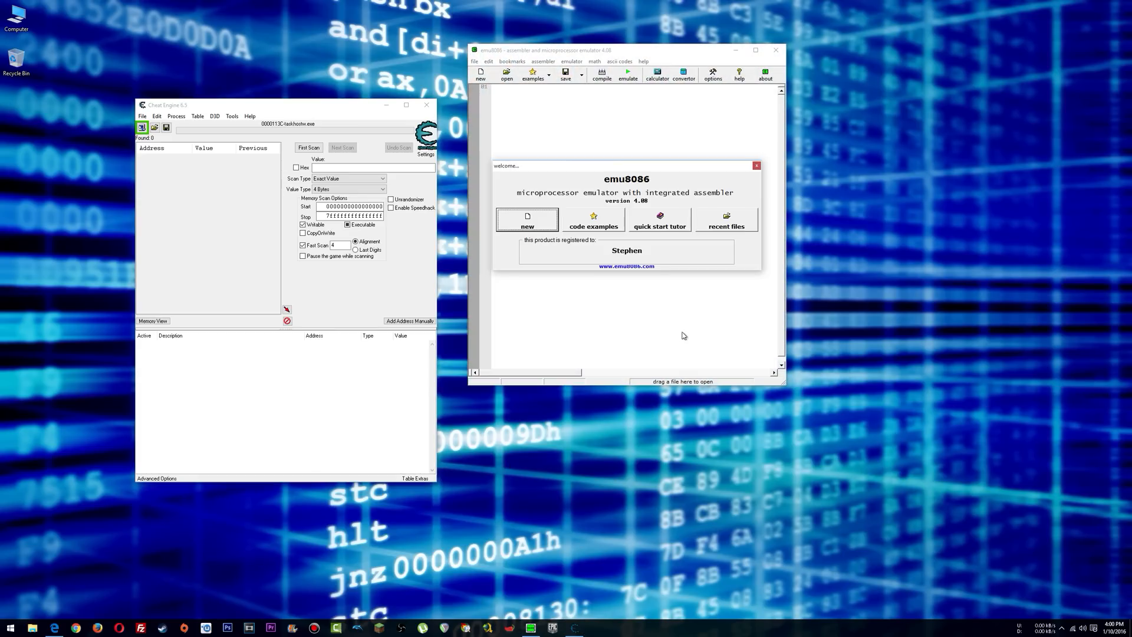
- Start a blank emu8086 program and attach Cheat Engine to the emu8086.exe process
click(756, 165)
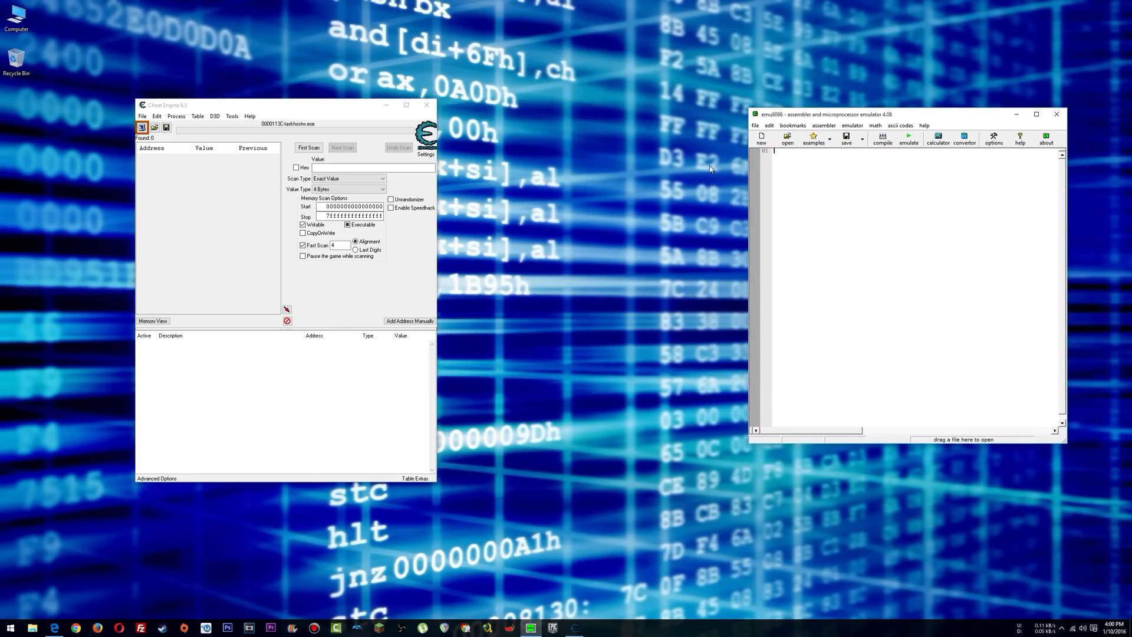
click(176, 117)
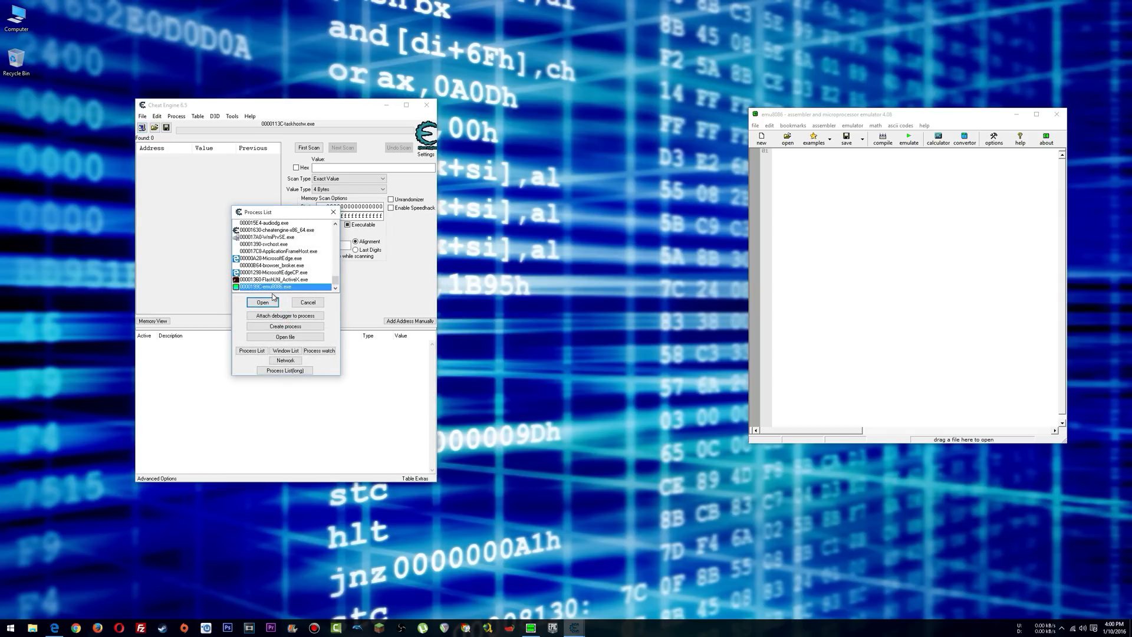
click(261, 302)
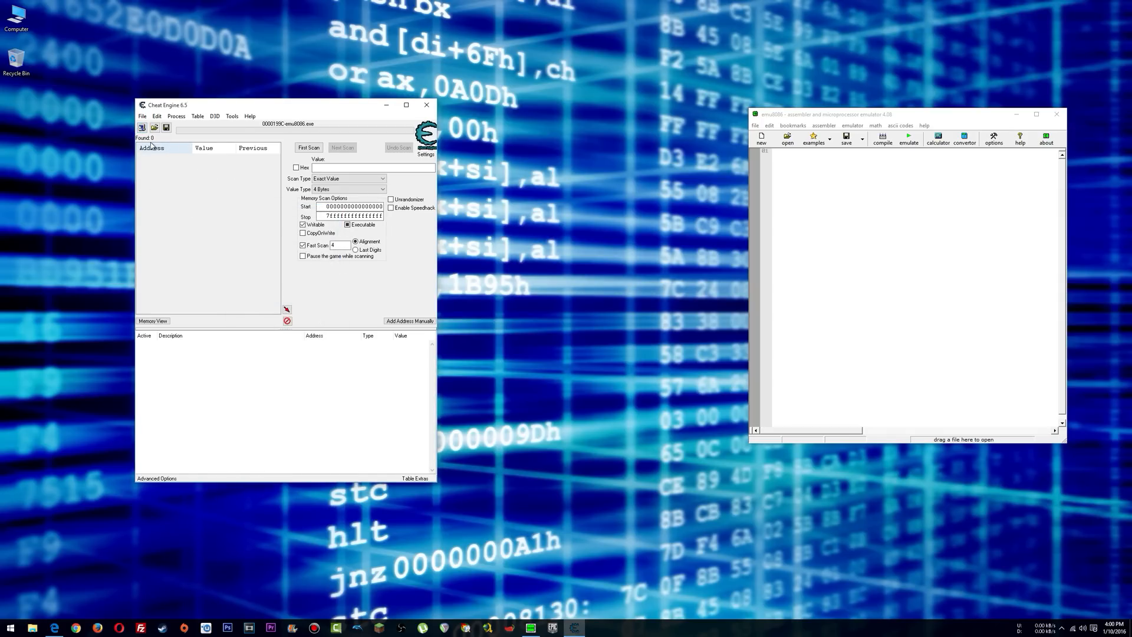
click(142, 127)
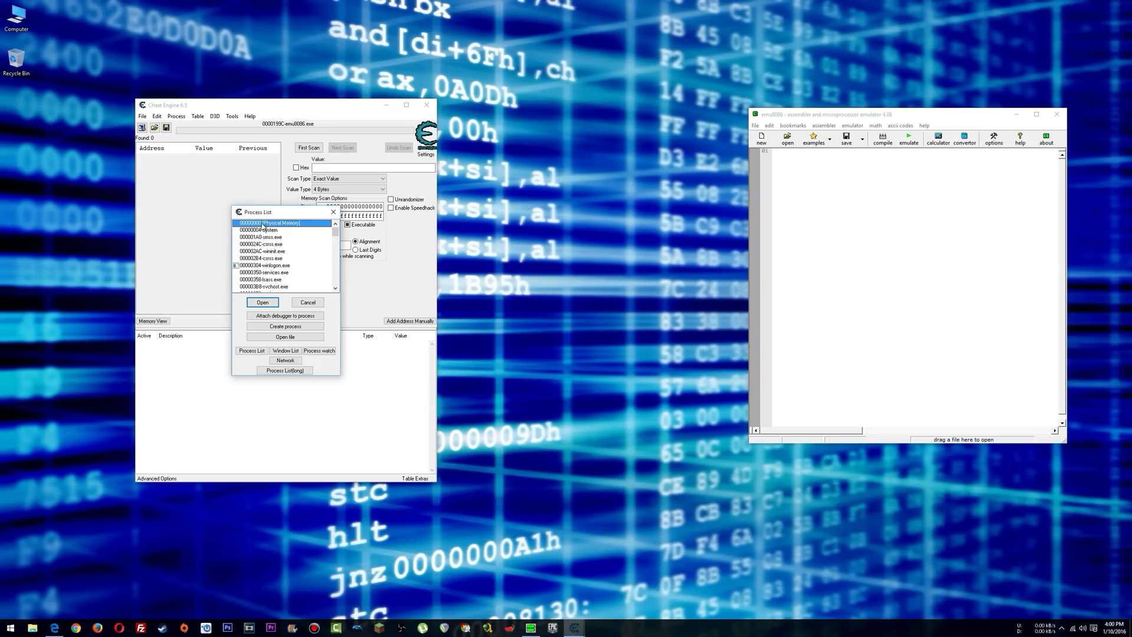
mouse_move(299, 230)
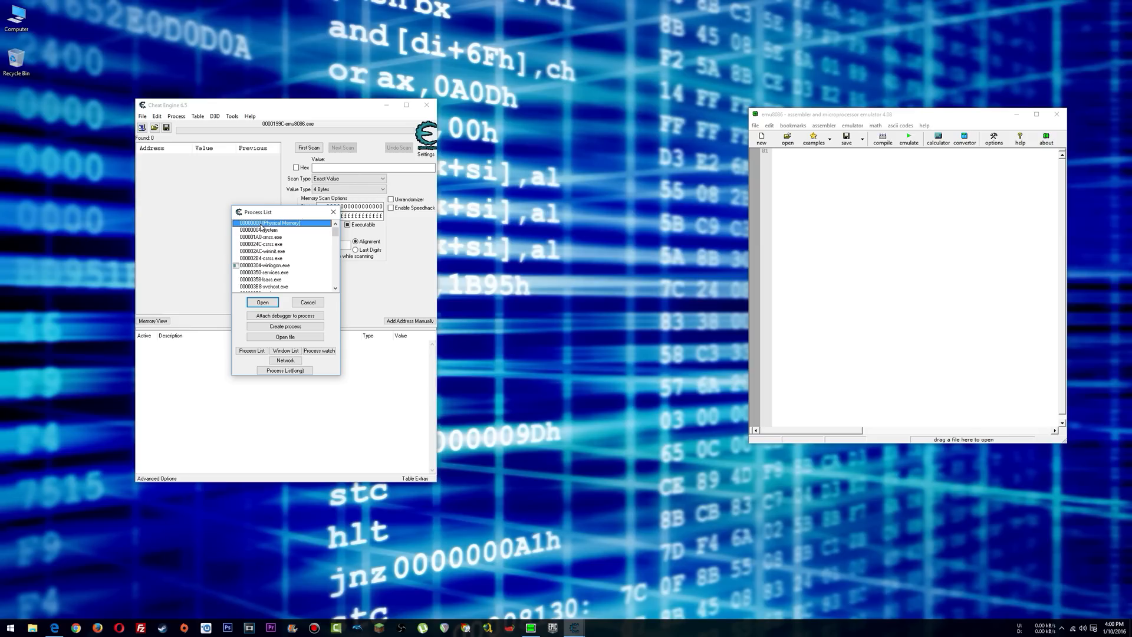
mouse_move(271, 230)
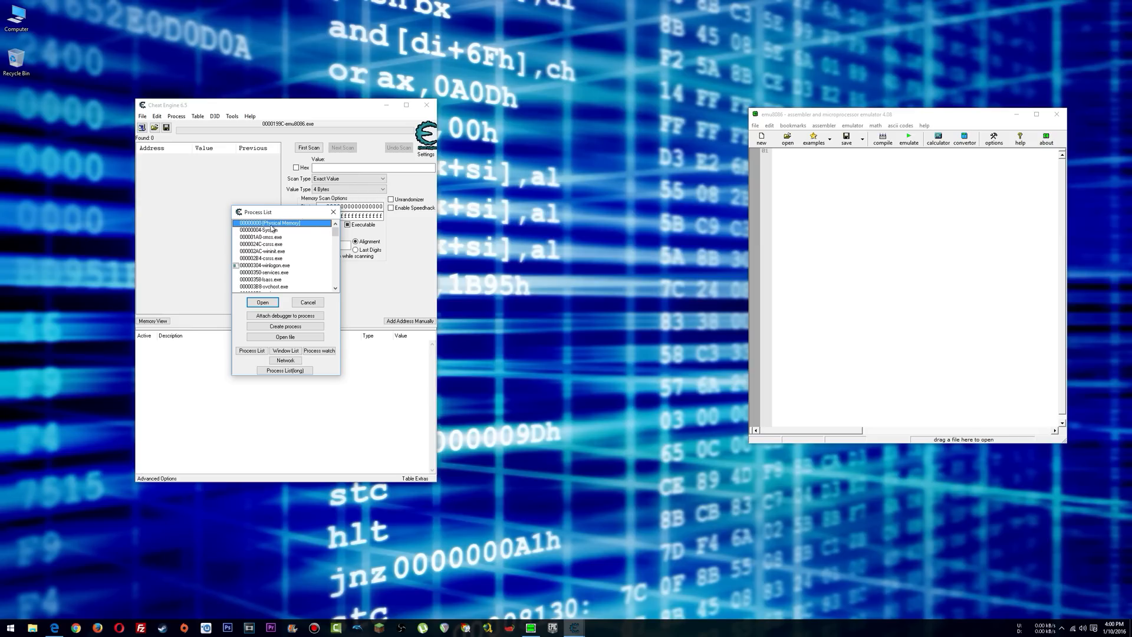
mouse_move(284, 227)
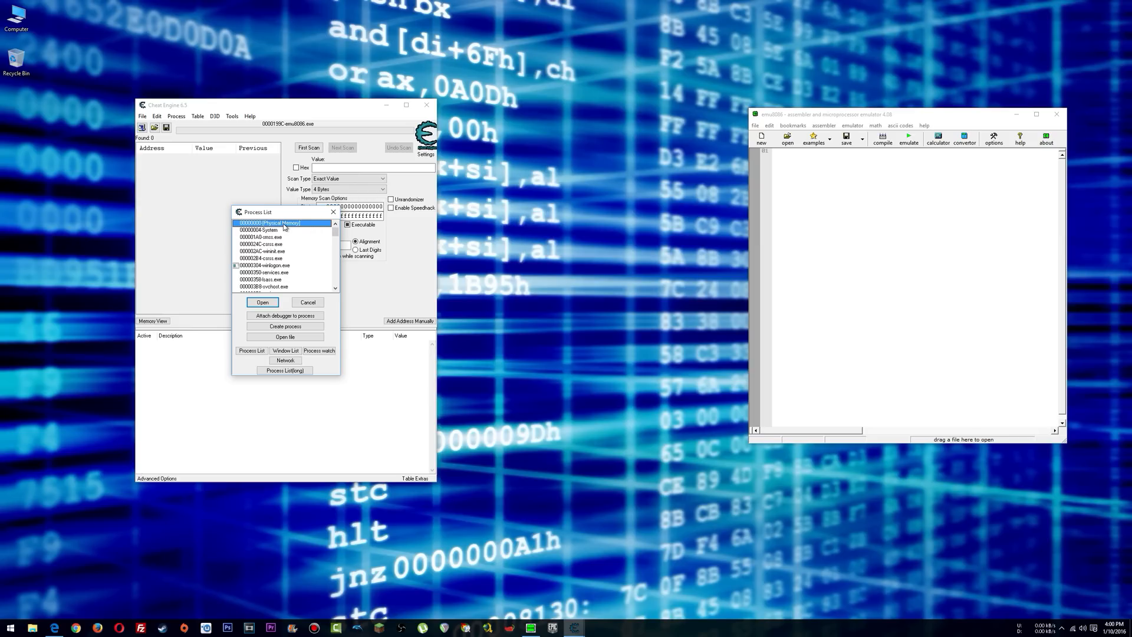
mouse_move(276, 228)
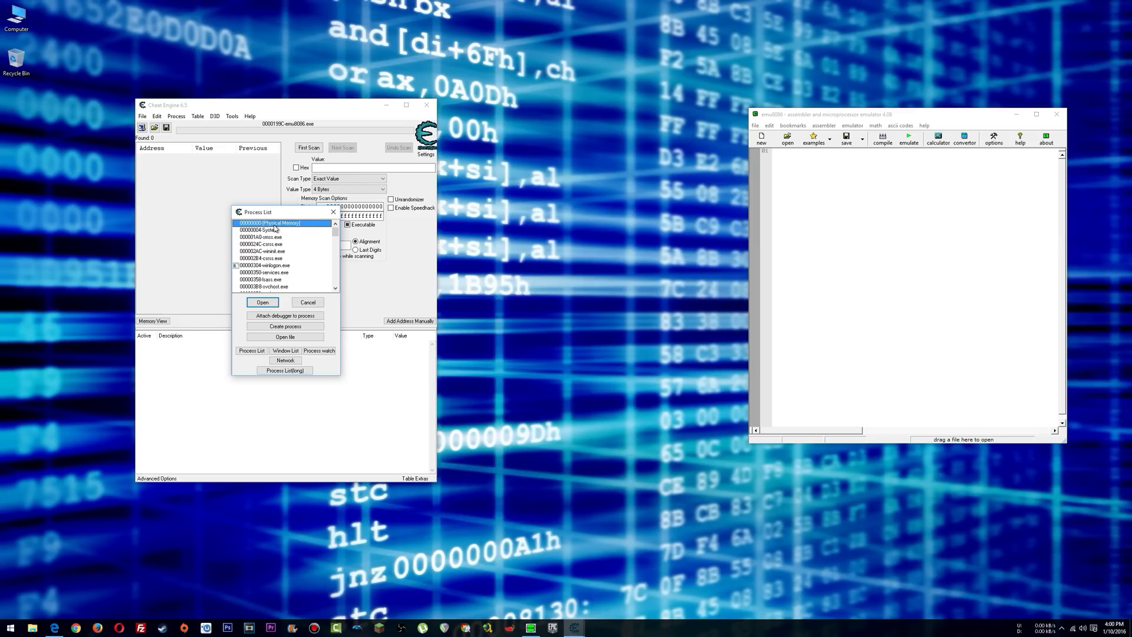
mouse_move(269, 228)
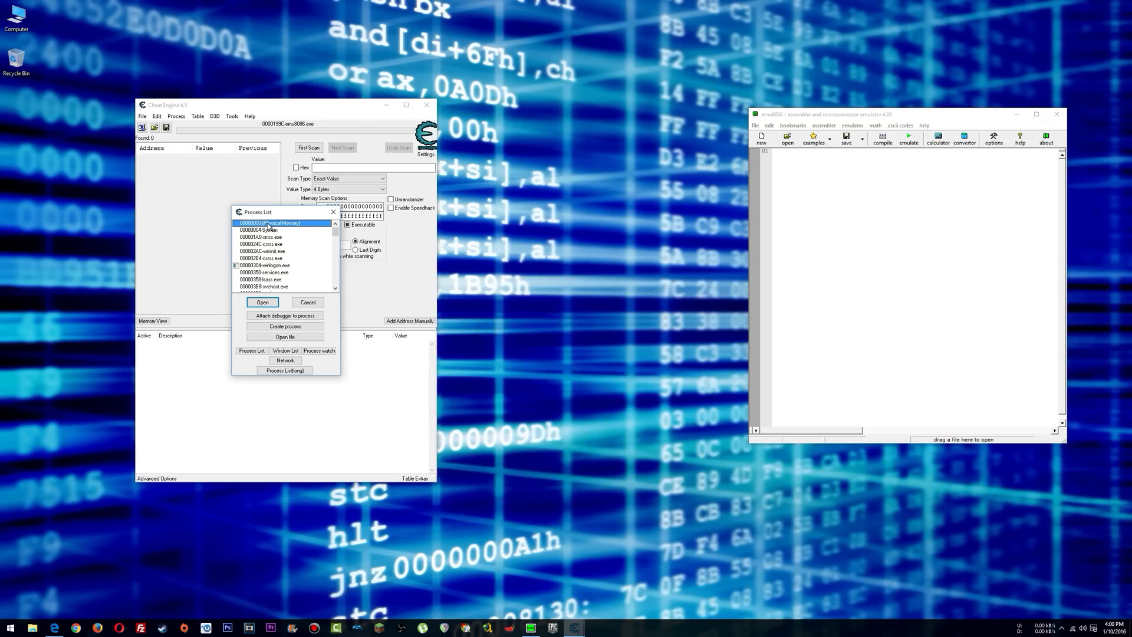
mouse_move(290, 228)
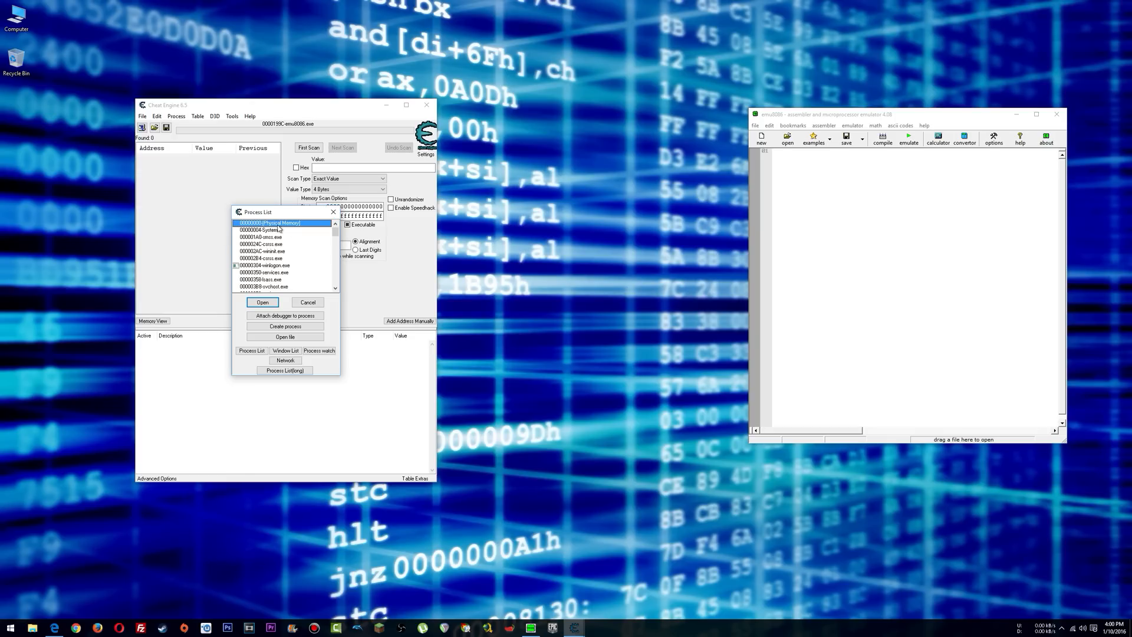
mouse_move(301, 227)
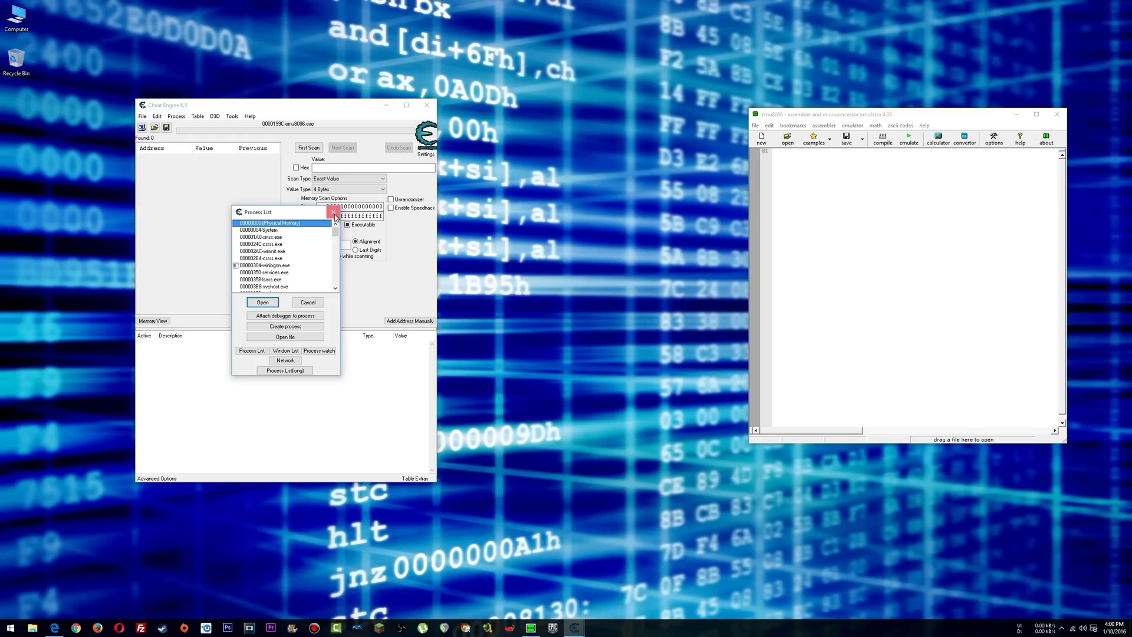
scroll(down, 3)
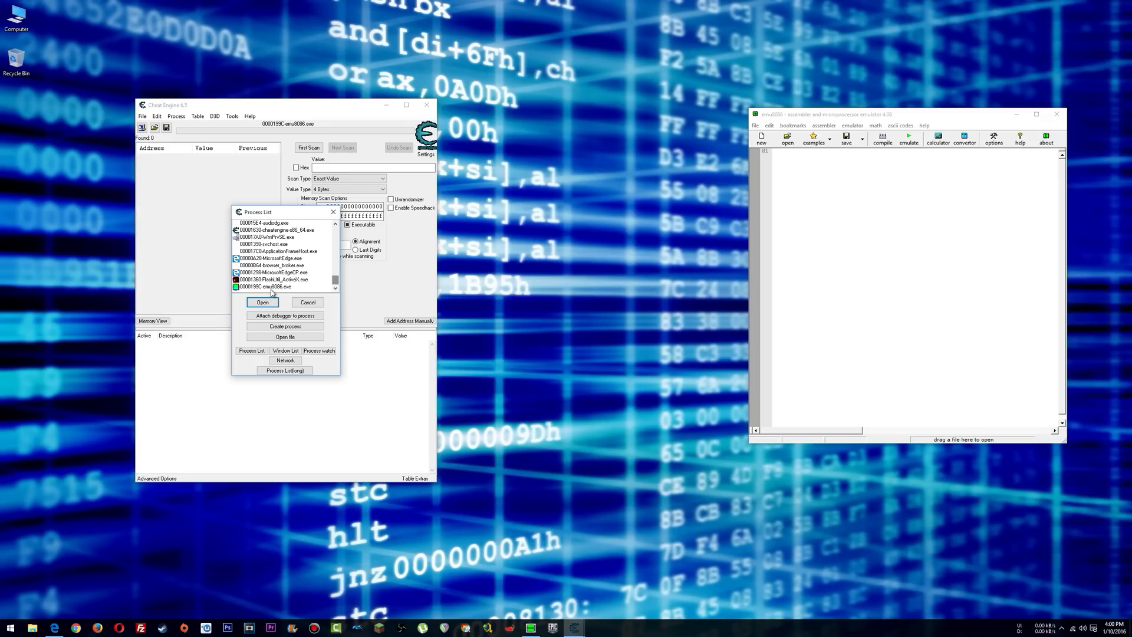
- Reattach to emu8086, then launch Ultimap from the Memory Viewer's Tools menu
click(262, 302)
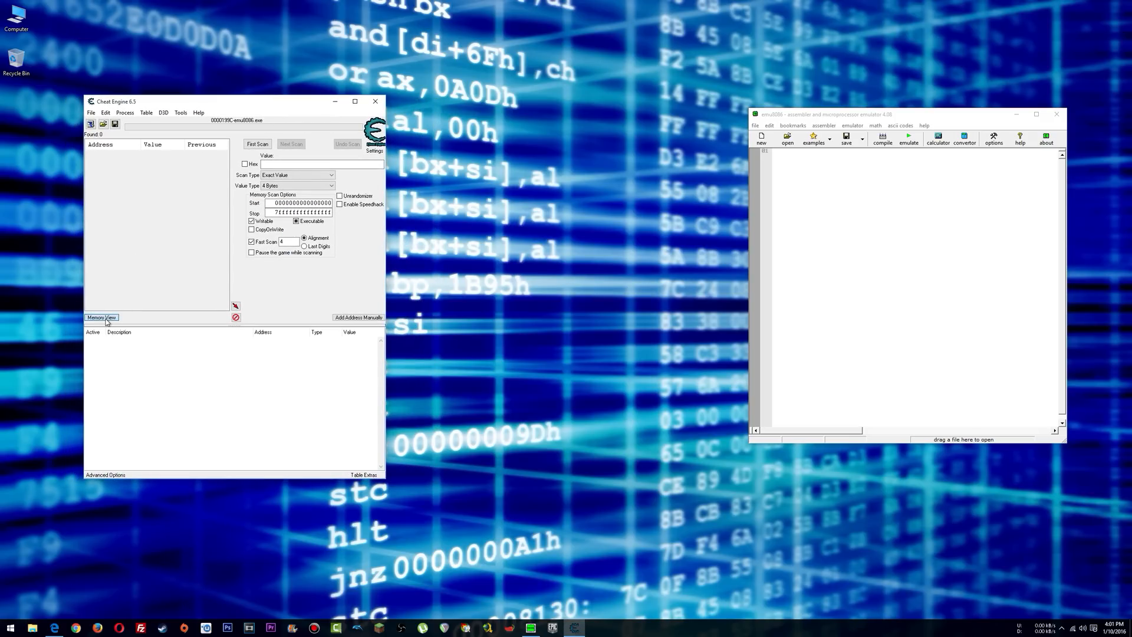
click(102, 317)
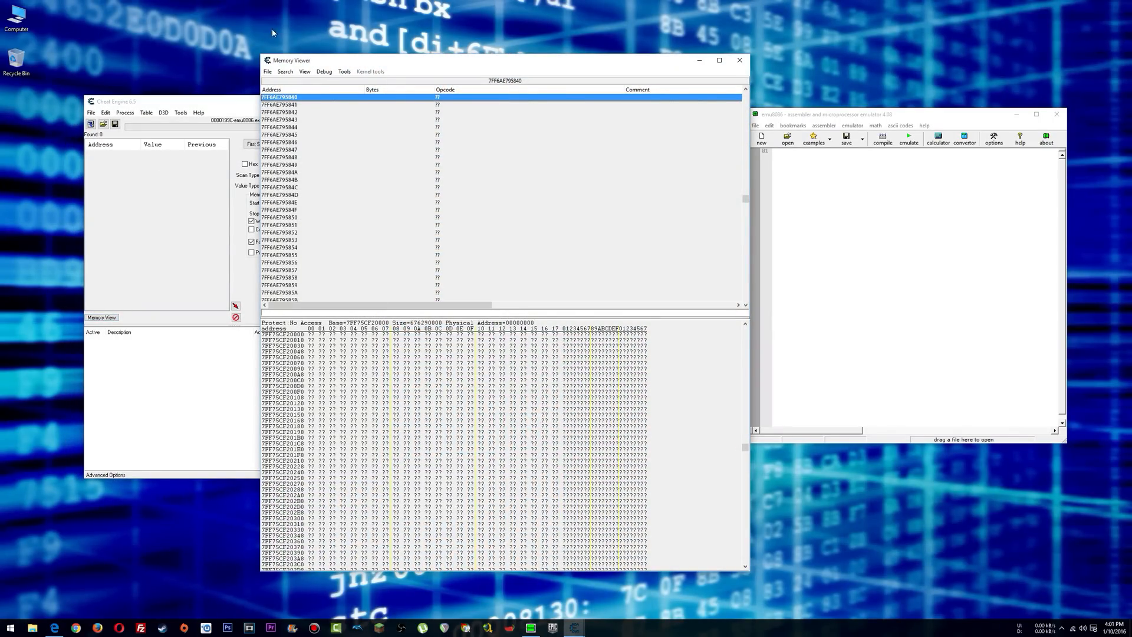
click(343, 71)
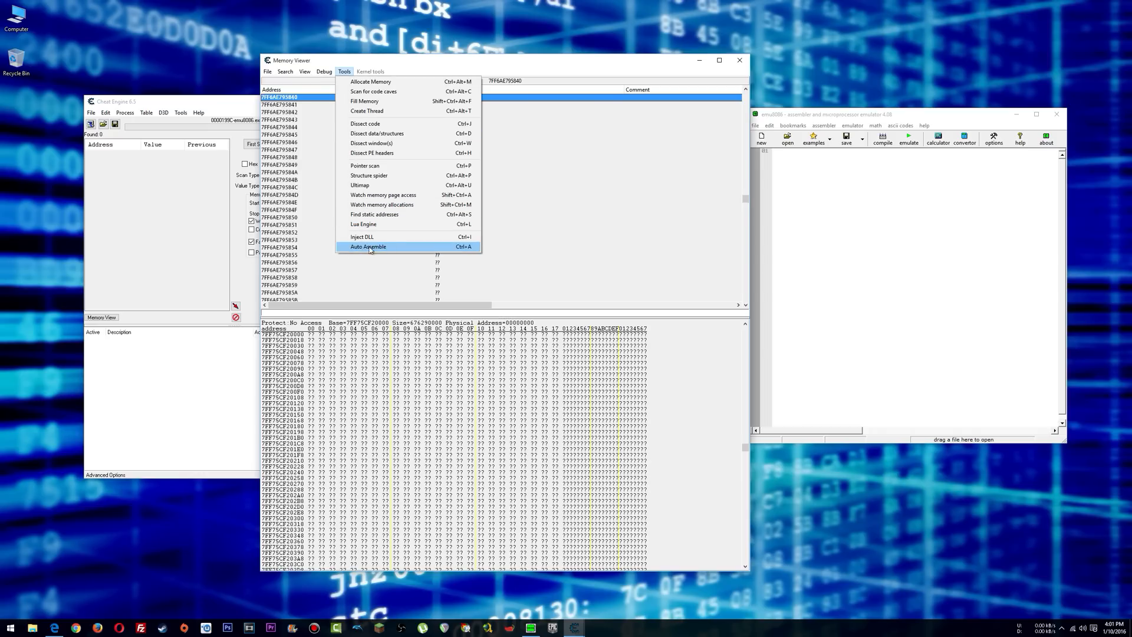
mouse_move(398, 152)
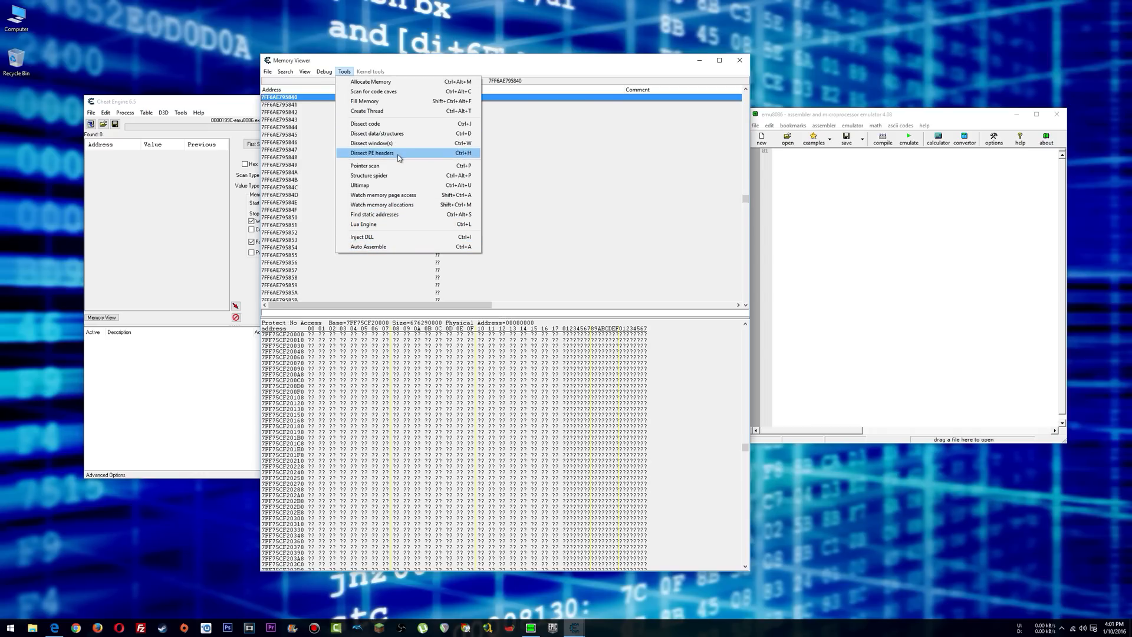
click(358, 185)
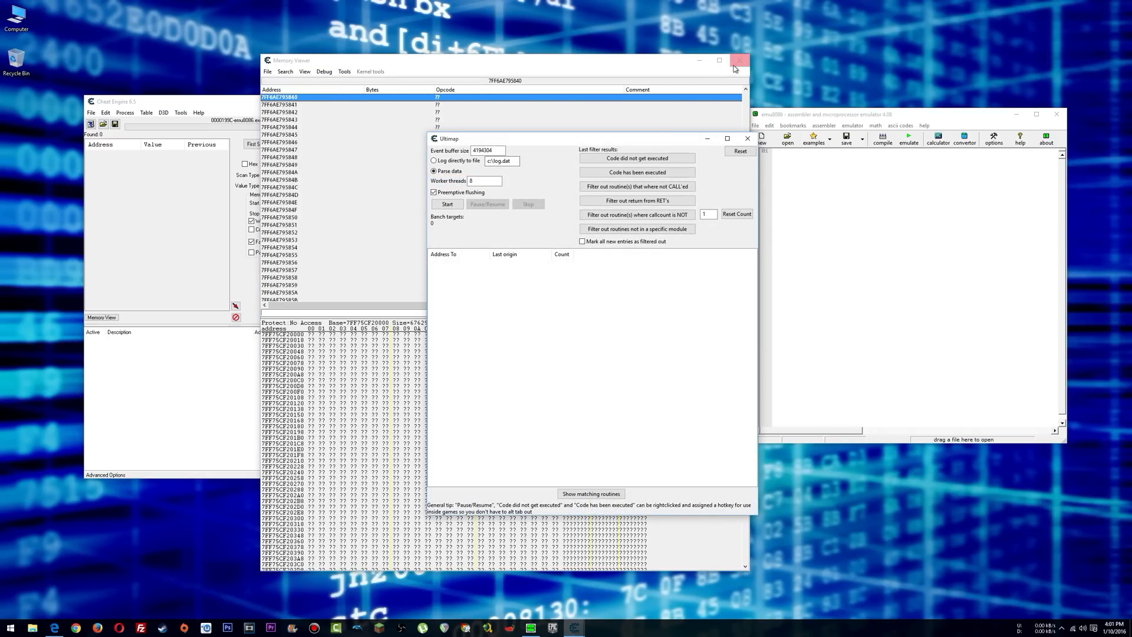
- Close the Memory Viewer and ready Ultimap with Parse data and Preemptive flushing on
click(738, 60)
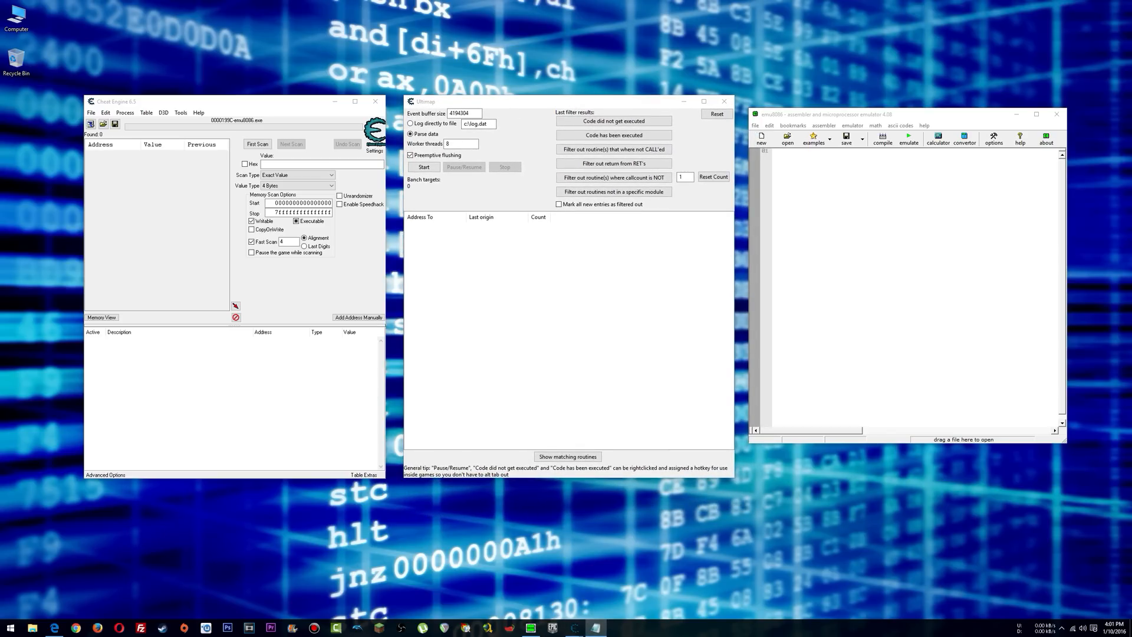
mouse_move(525, 267)
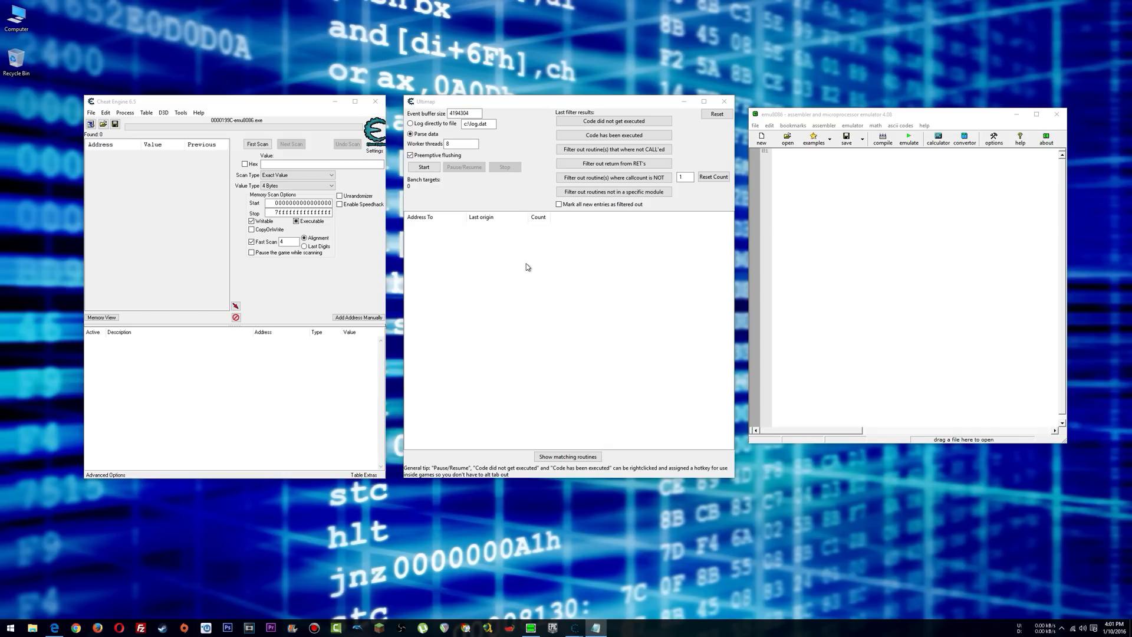
mouse_move(616, 276)
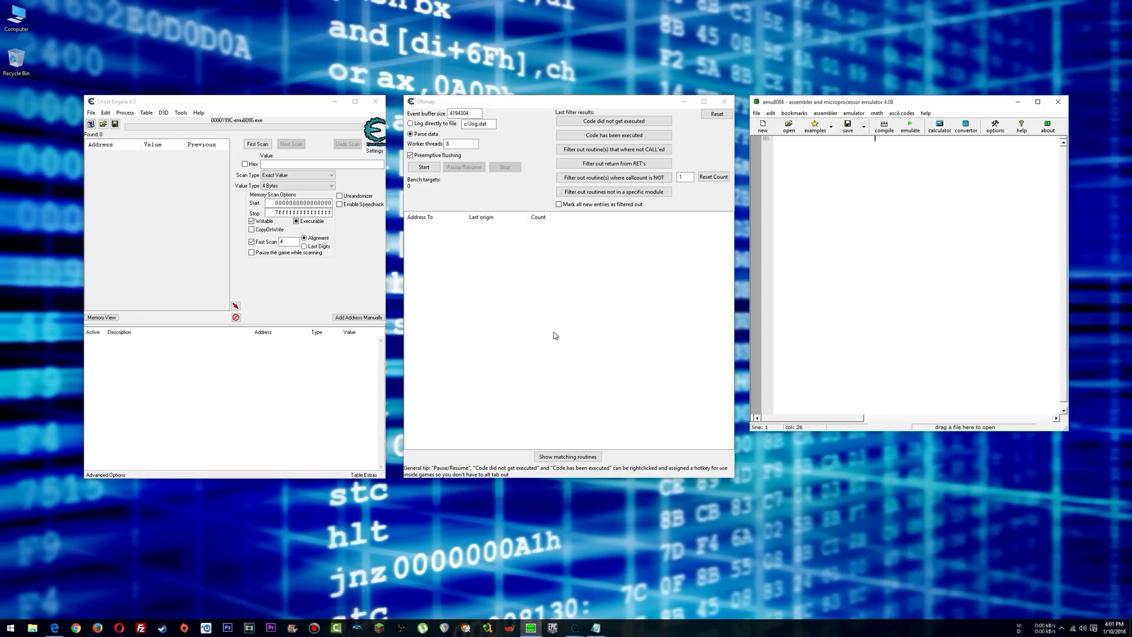
mouse_move(566, 338)
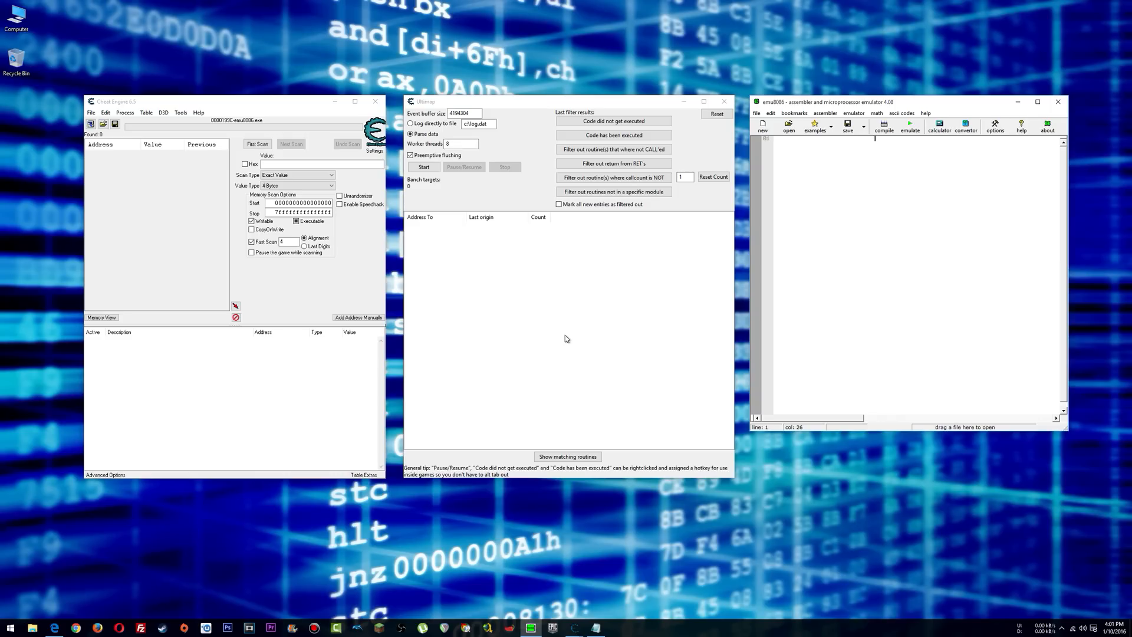
mouse_move(574, 217)
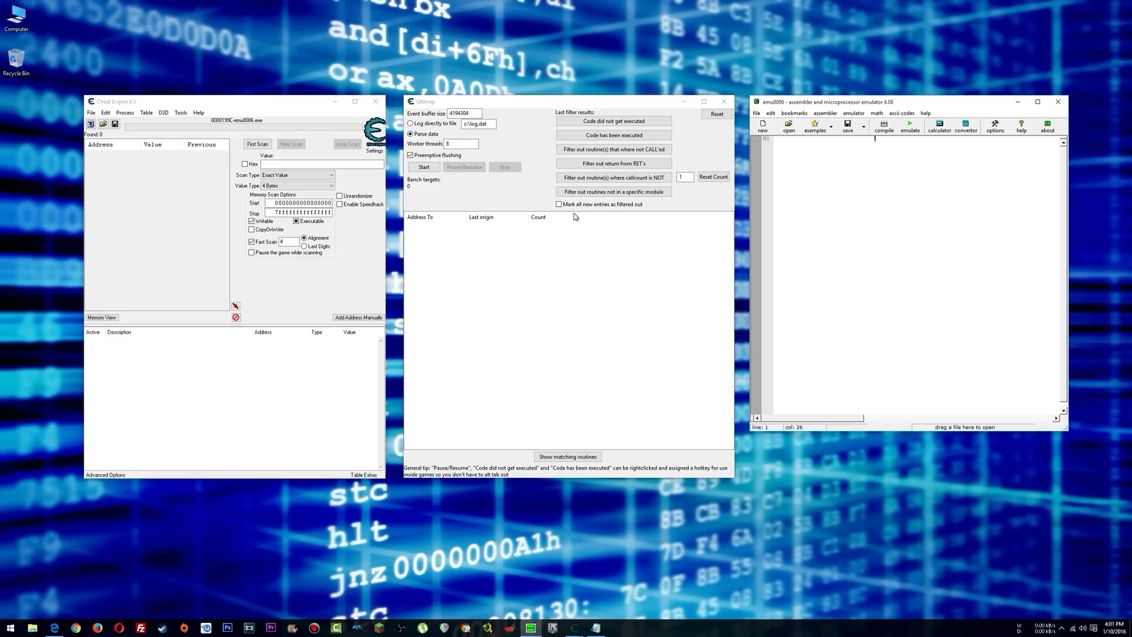
mouse_move(557, 277)
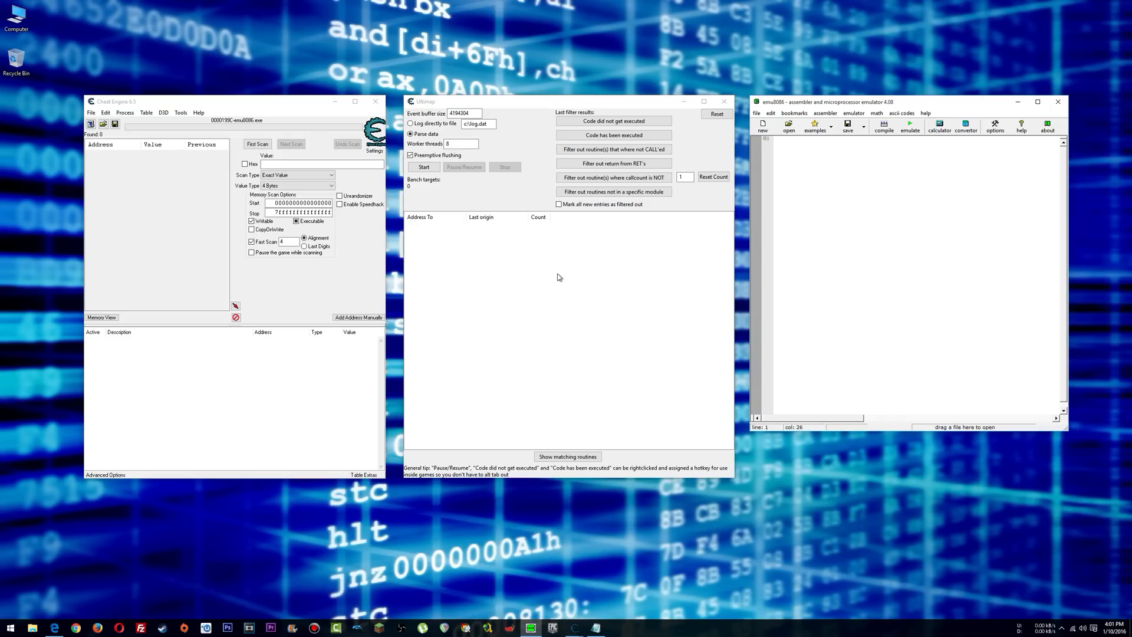
mouse_move(613, 366)
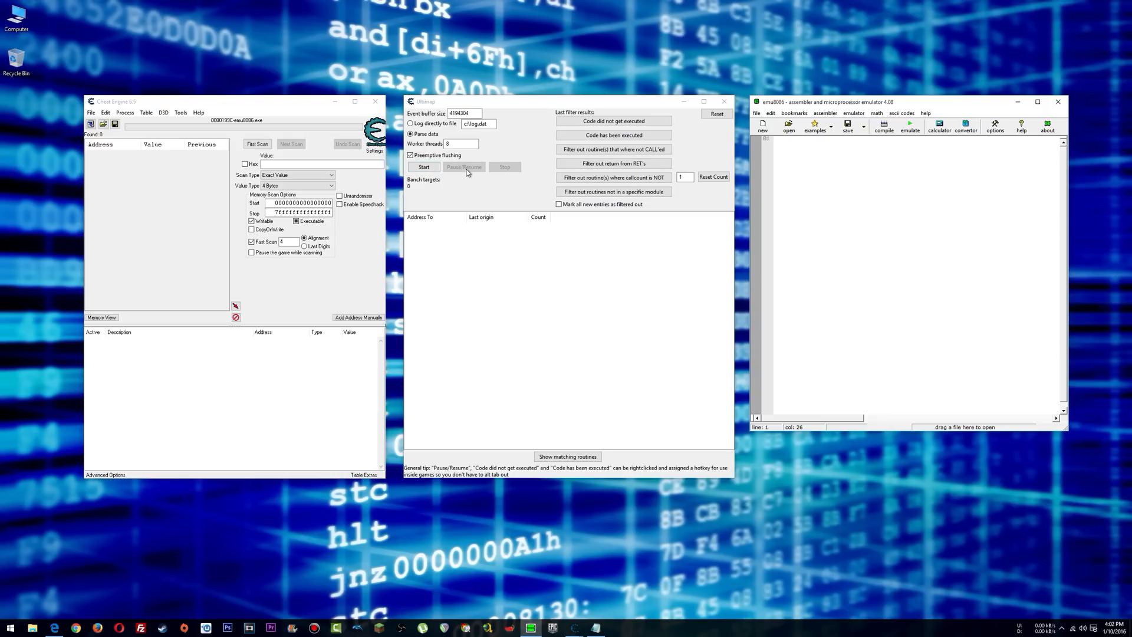
click(424, 166)
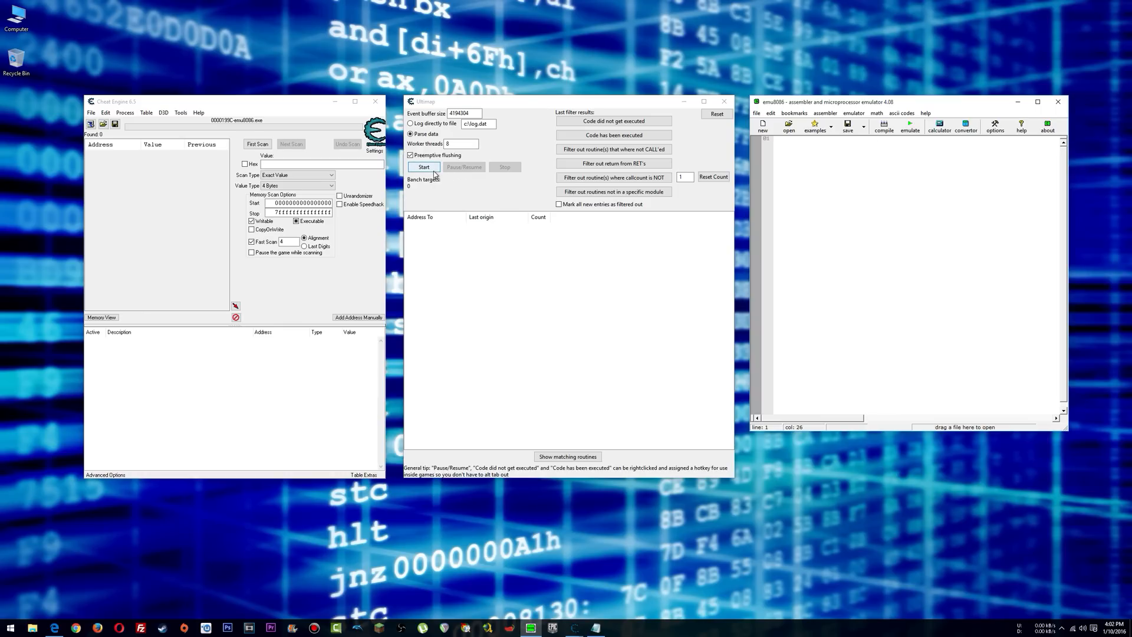
- Start Ultimap tracing, toggle emu8086's help topics, then discard all ~8,600 recorded routines
click(423, 167)
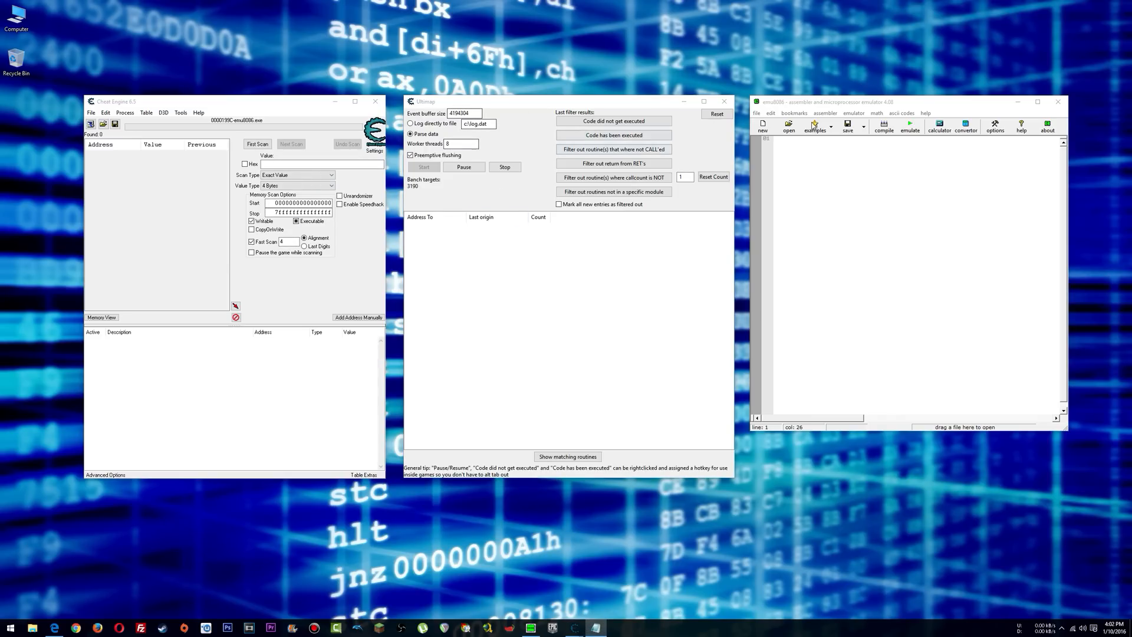
click(927, 114)
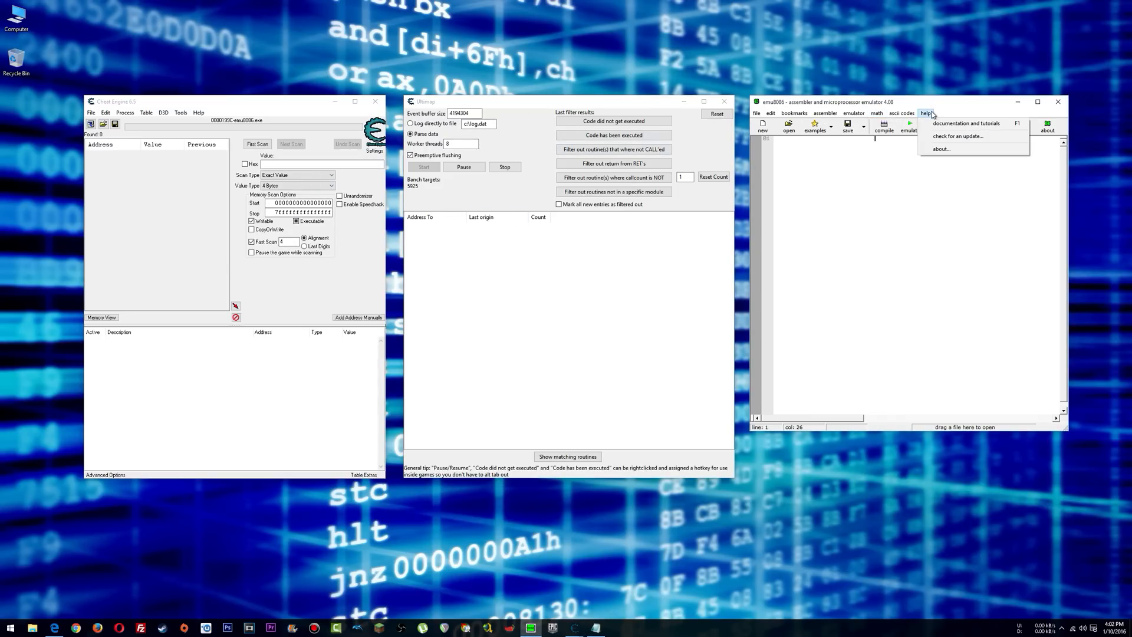
click(755, 113)
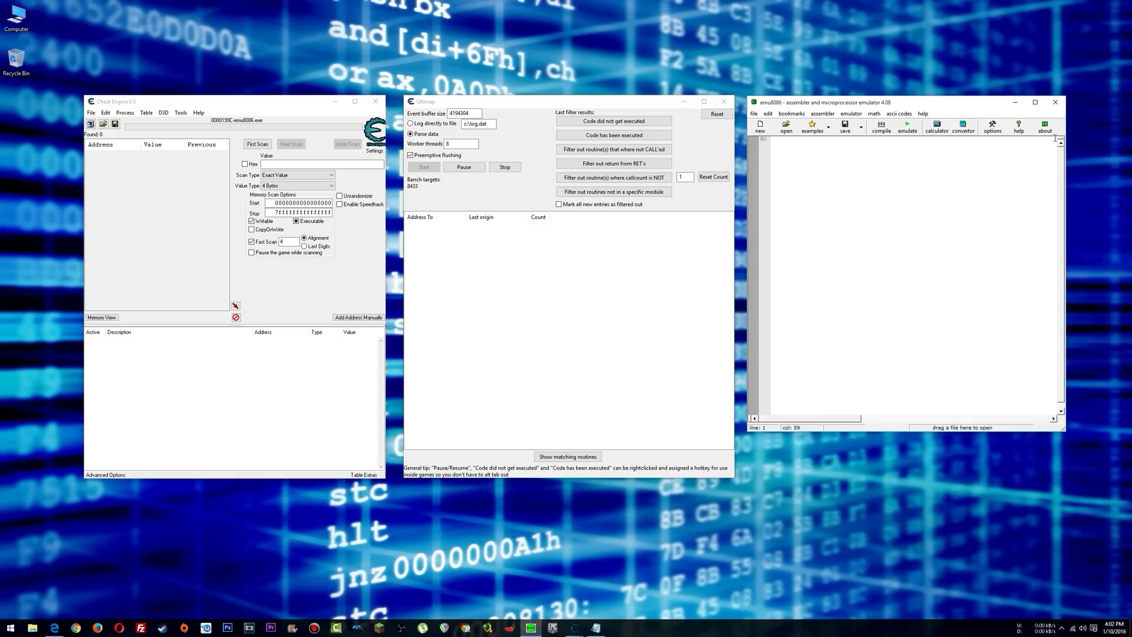
mouse_move(1054, 144)
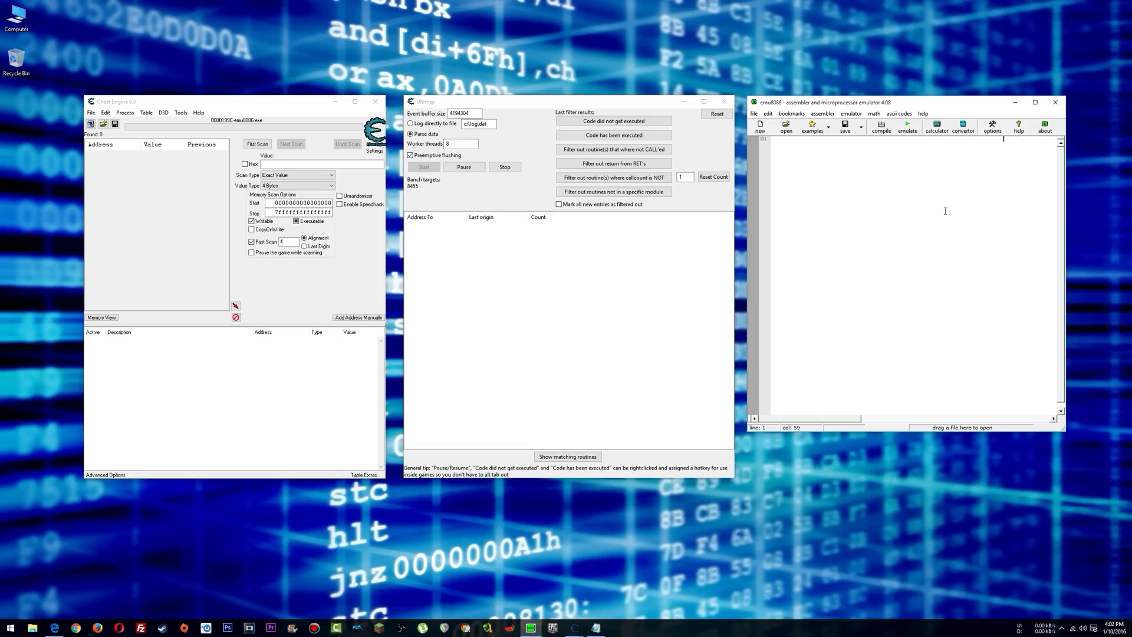
mouse_move(927, 352)
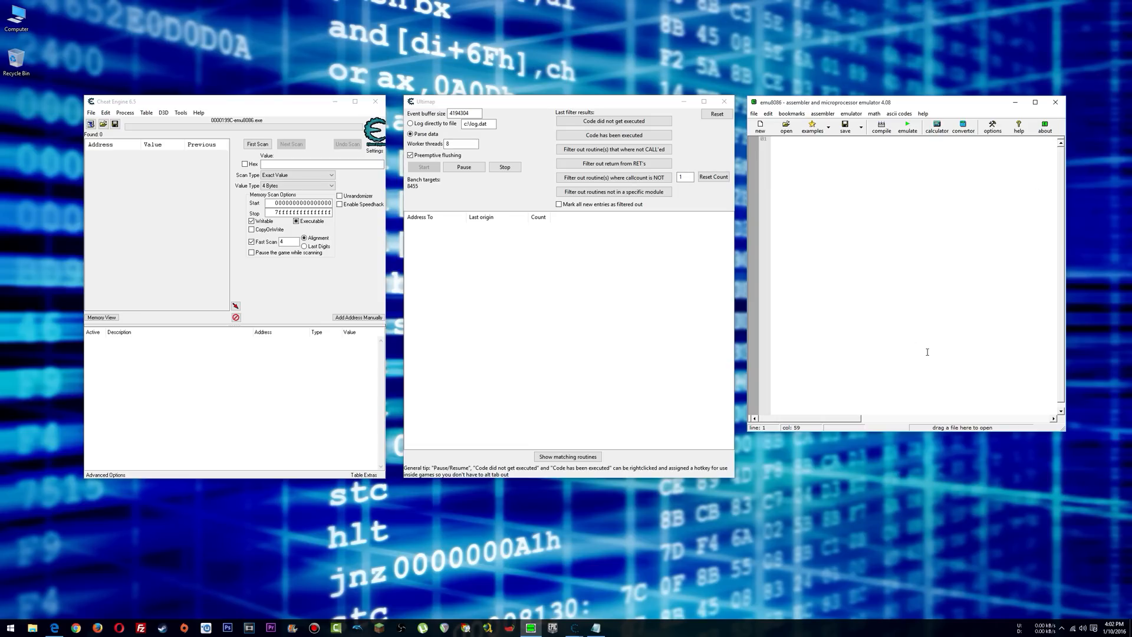
mouse_move(793, 122)
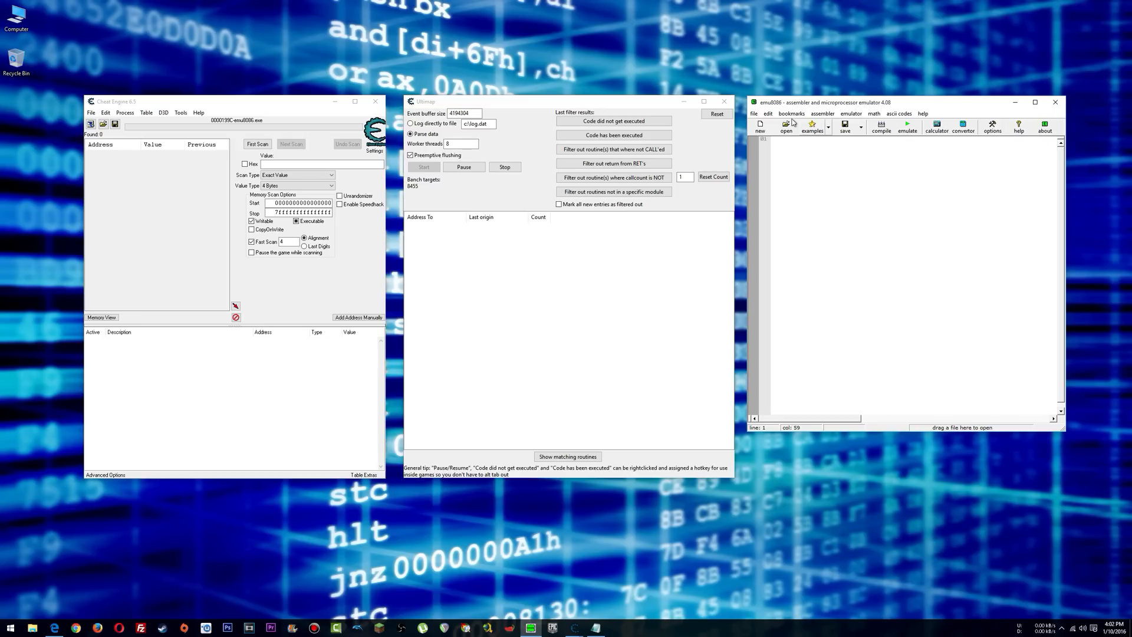
mouse_move(637, 148)
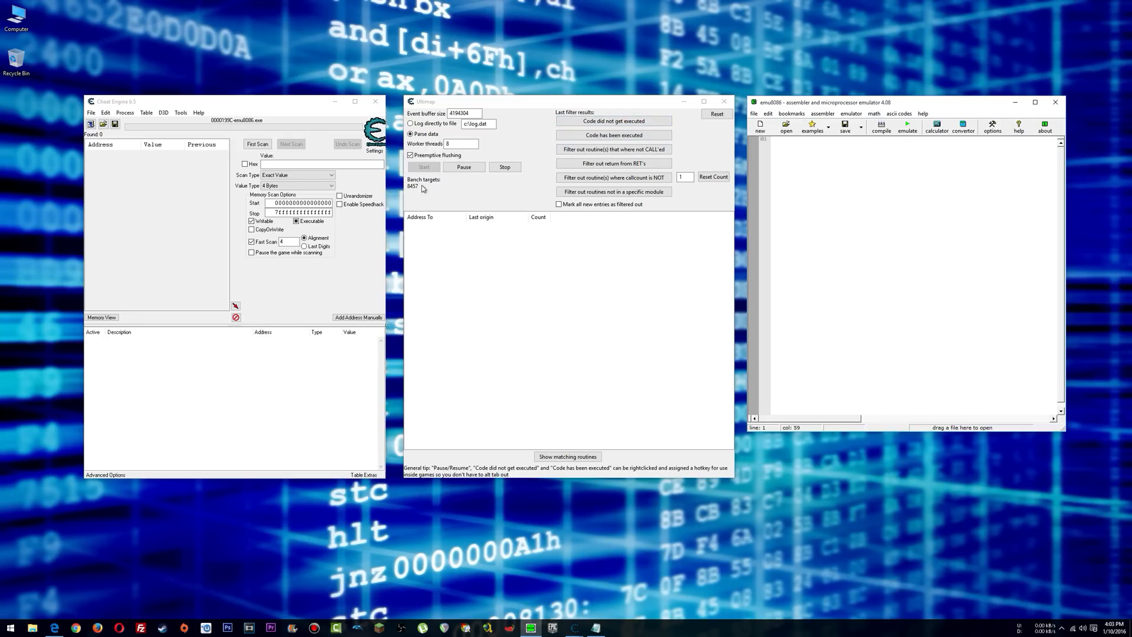
click(613, 120)
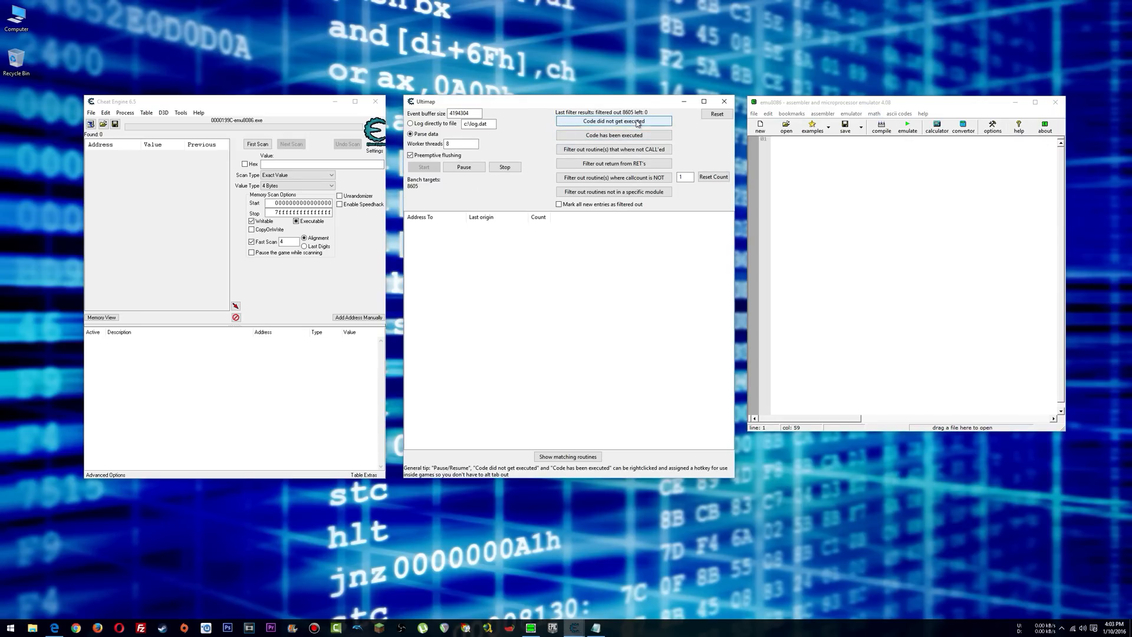
- Reapply 'Code did not get executed' until a pass filters out 0 idle routines
click(613, 120)
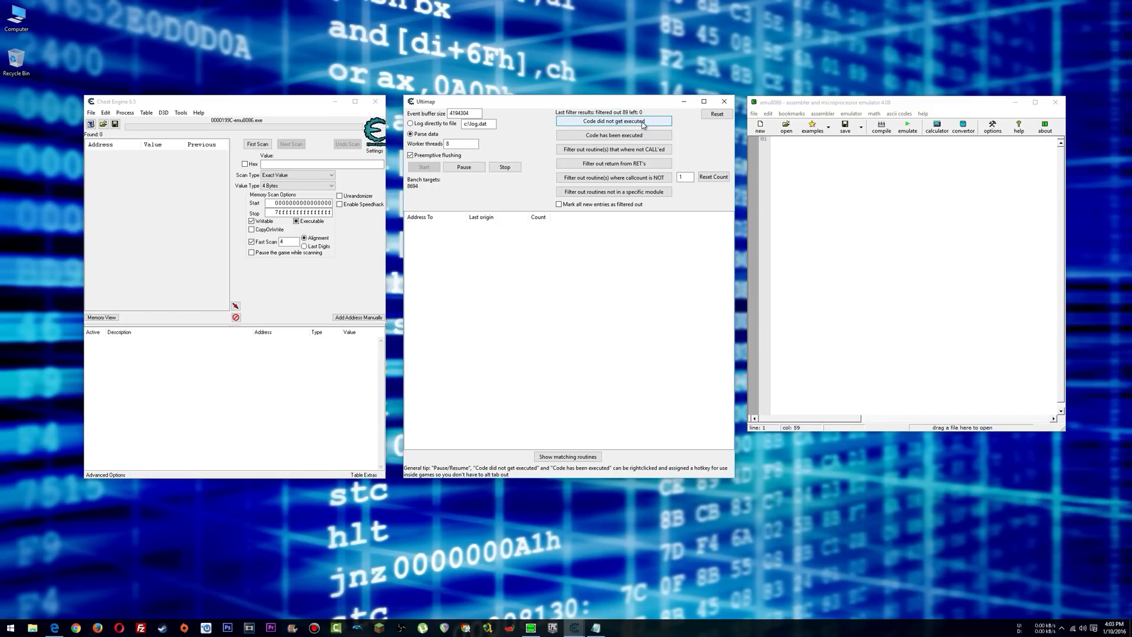
right_click(613, 120)
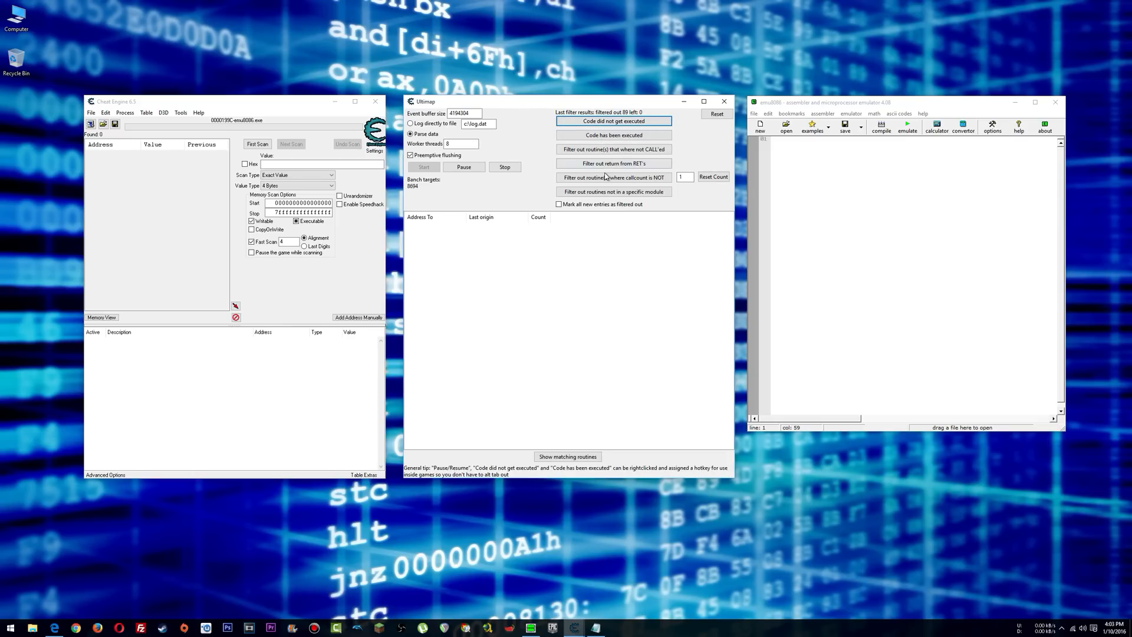
mouse_move(522, 210)
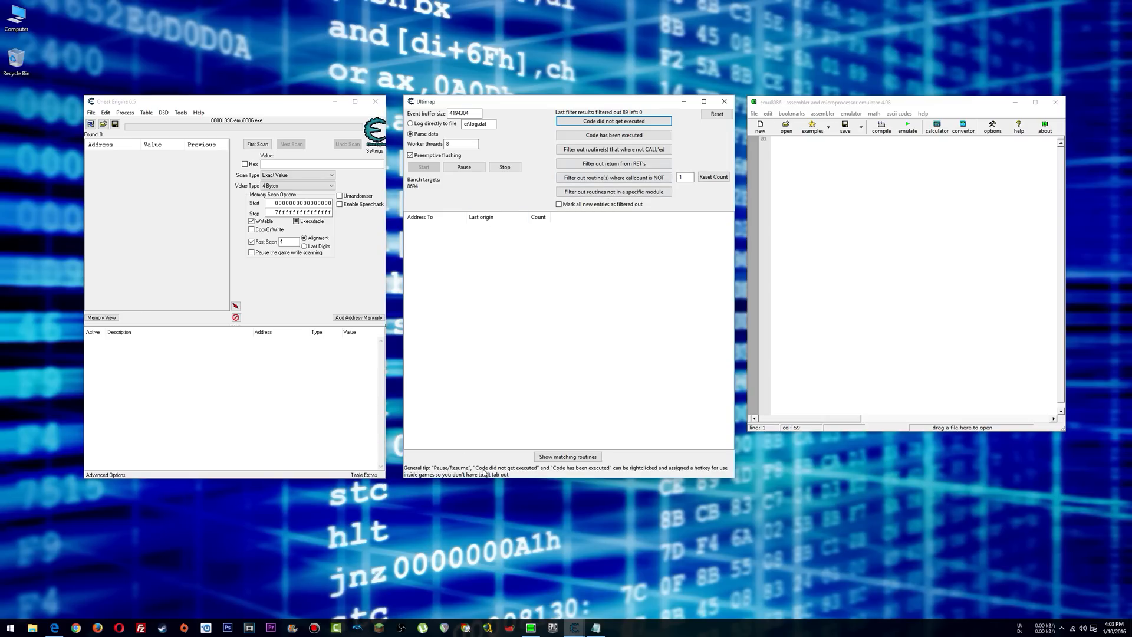
mouse_move(587, 471)
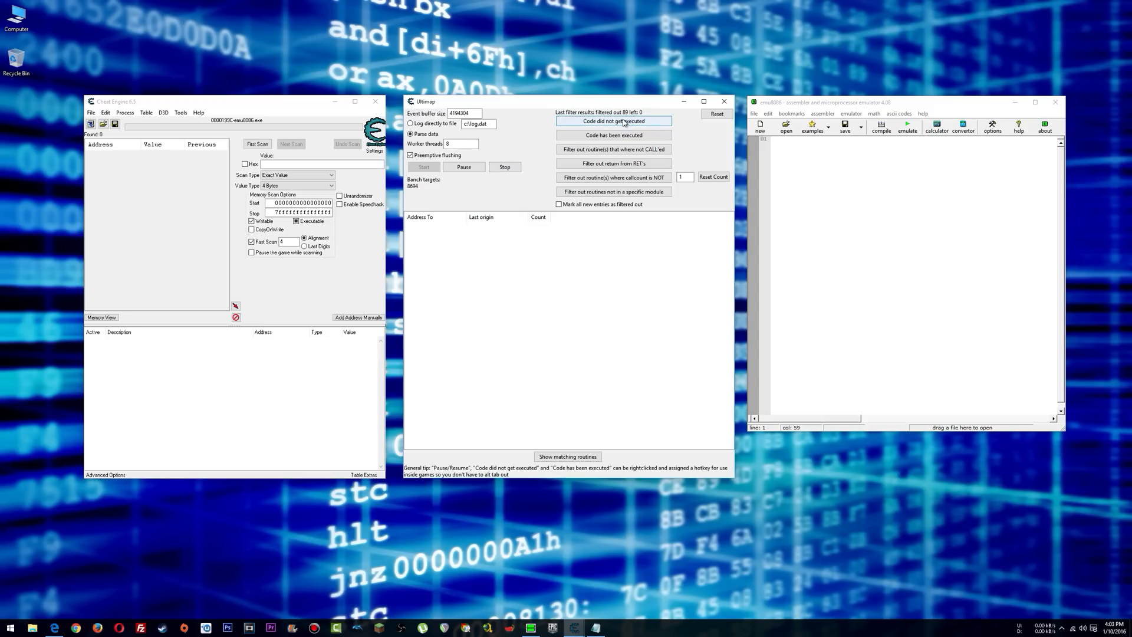
click(612, 120)
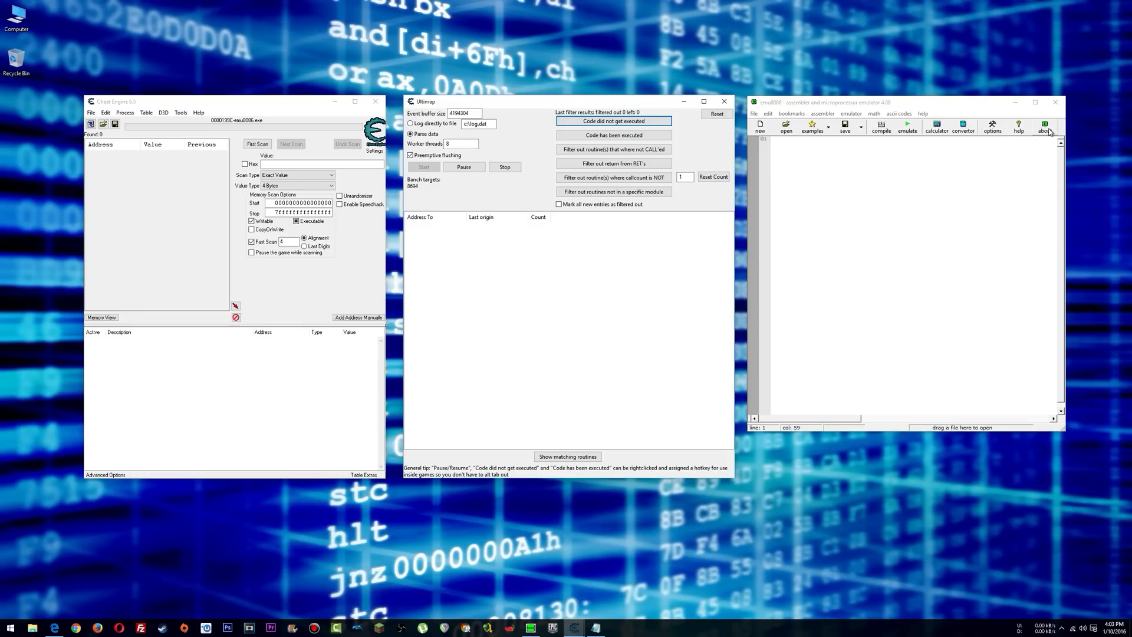
- Open emu8086's About box, mark new entries as filtered, and keep only executed routines (~5,830)
click(1045, 127)
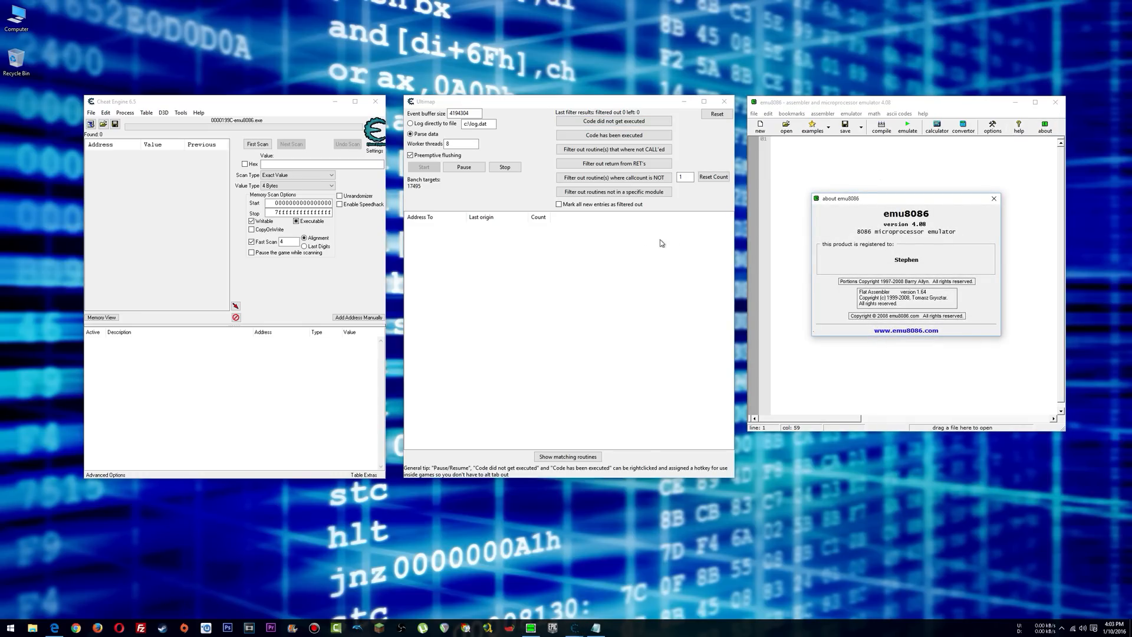
mouse_move(559, 204)
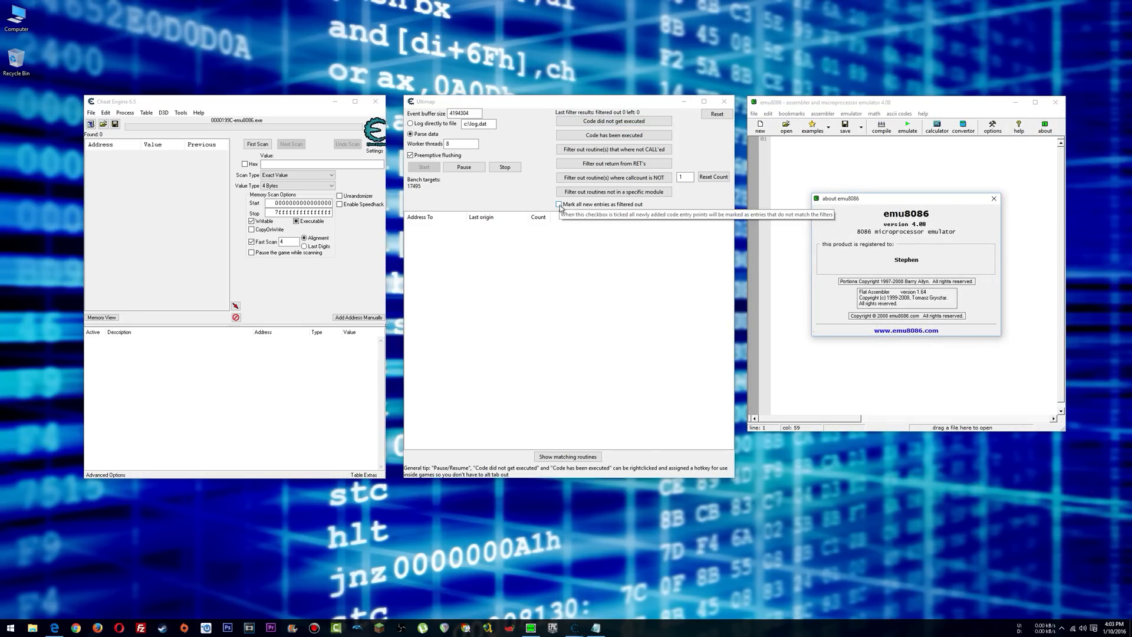
click(558, 204)
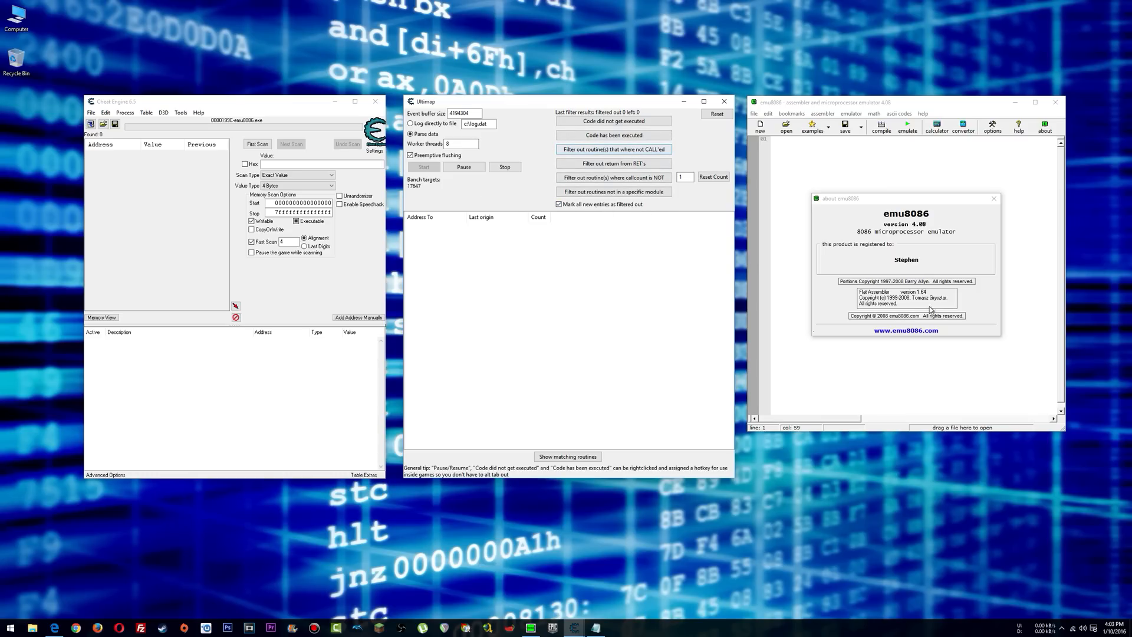
mouse_move(882, 184)
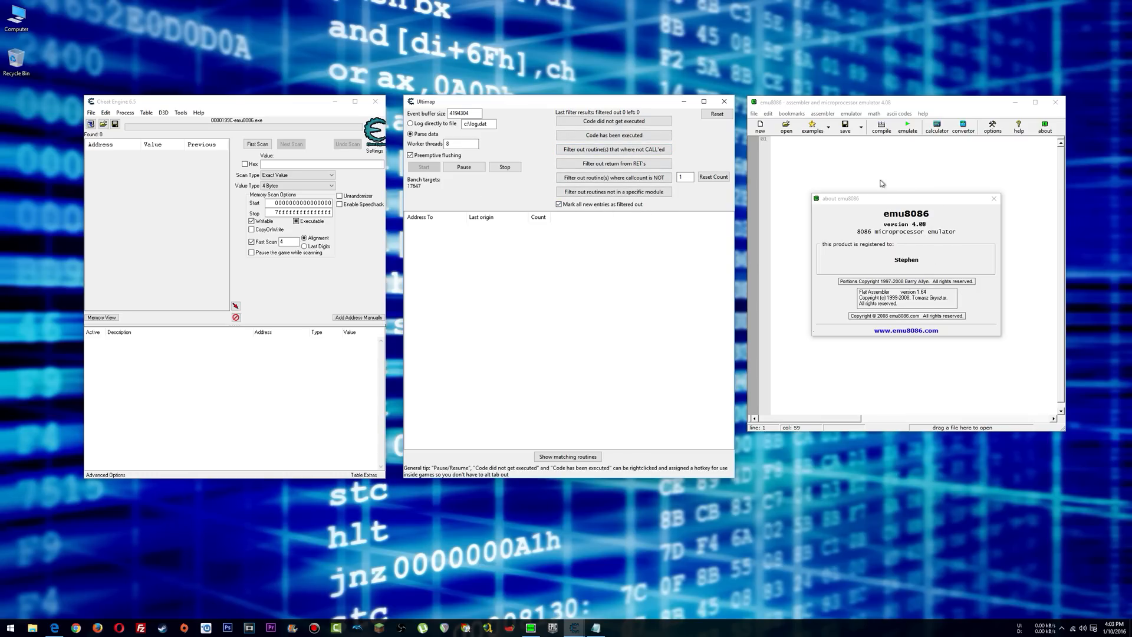
mouse_move(736, 253)
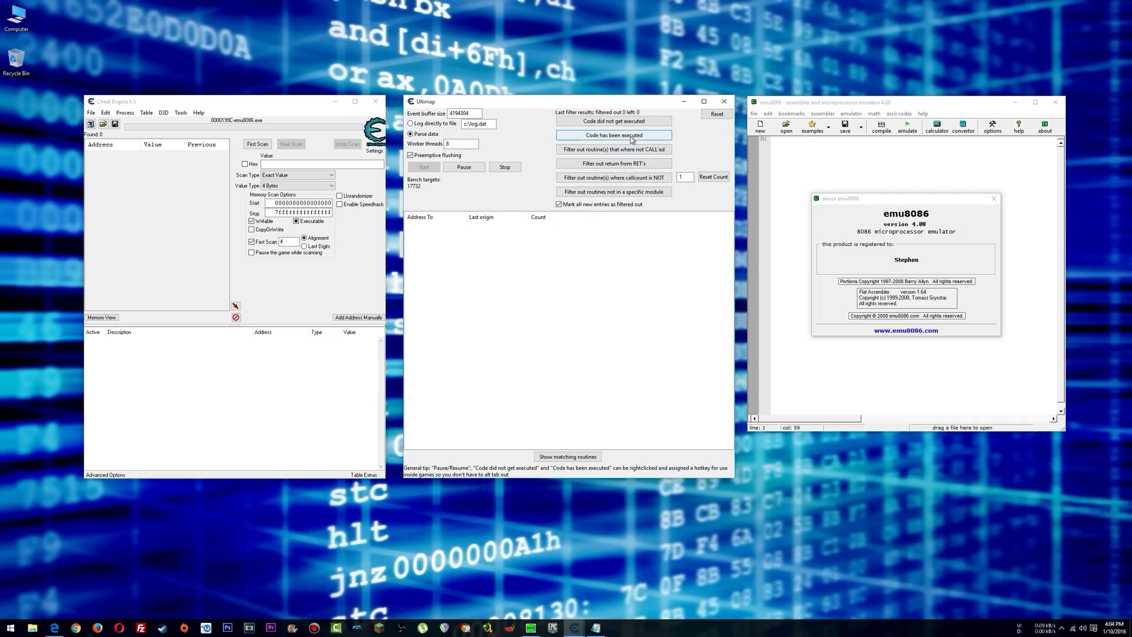
click(612, 134)
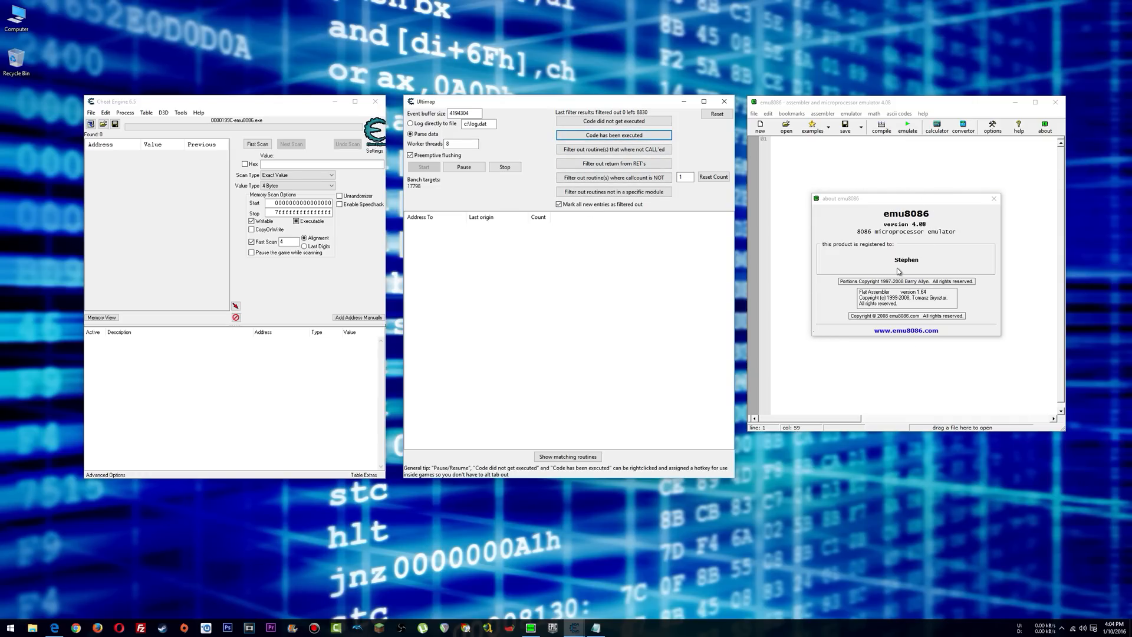
mouse_move(636, 246)
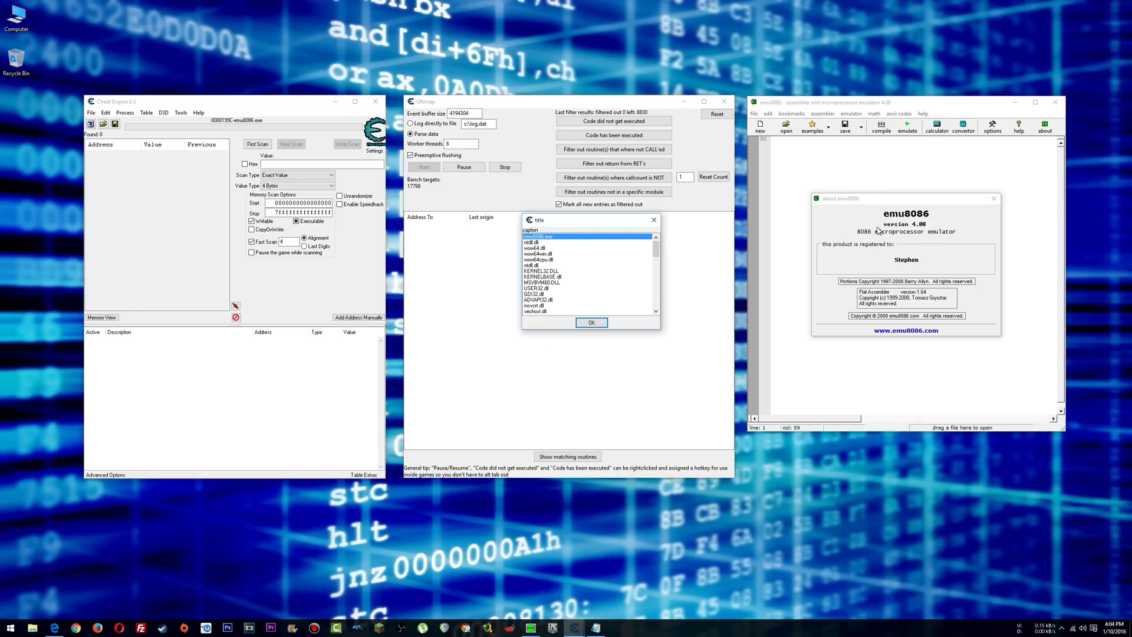
- Restrict Ultimap to emu8086.exe, filter to callcount 1 and drop routines never CALL'ed, leaving 6
click(591, 321)
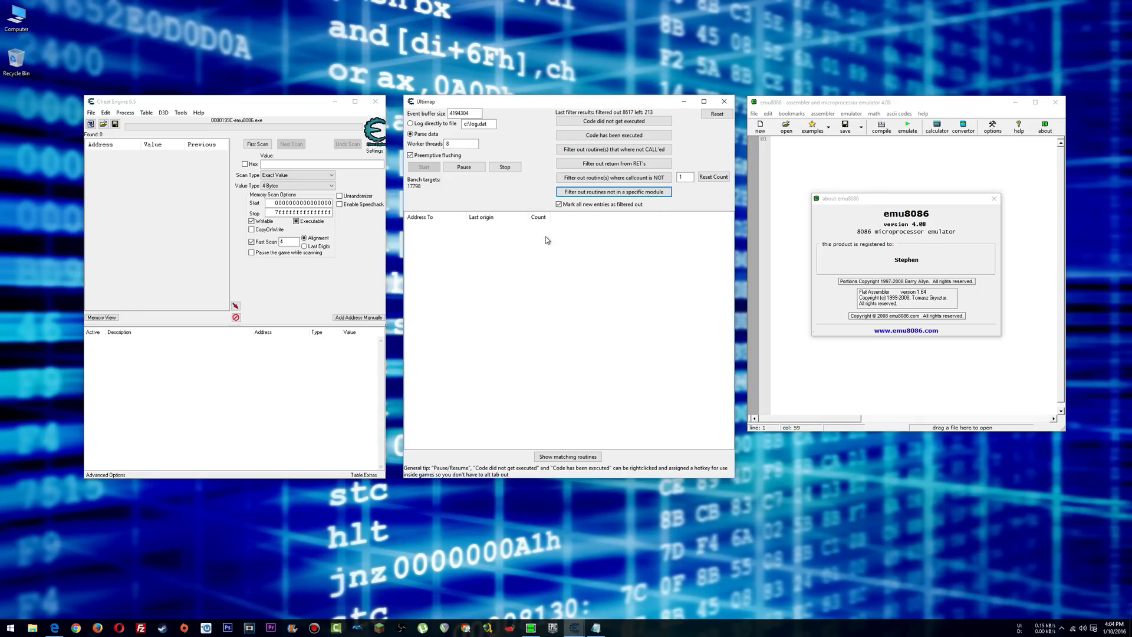
mouse_move(653, 118)
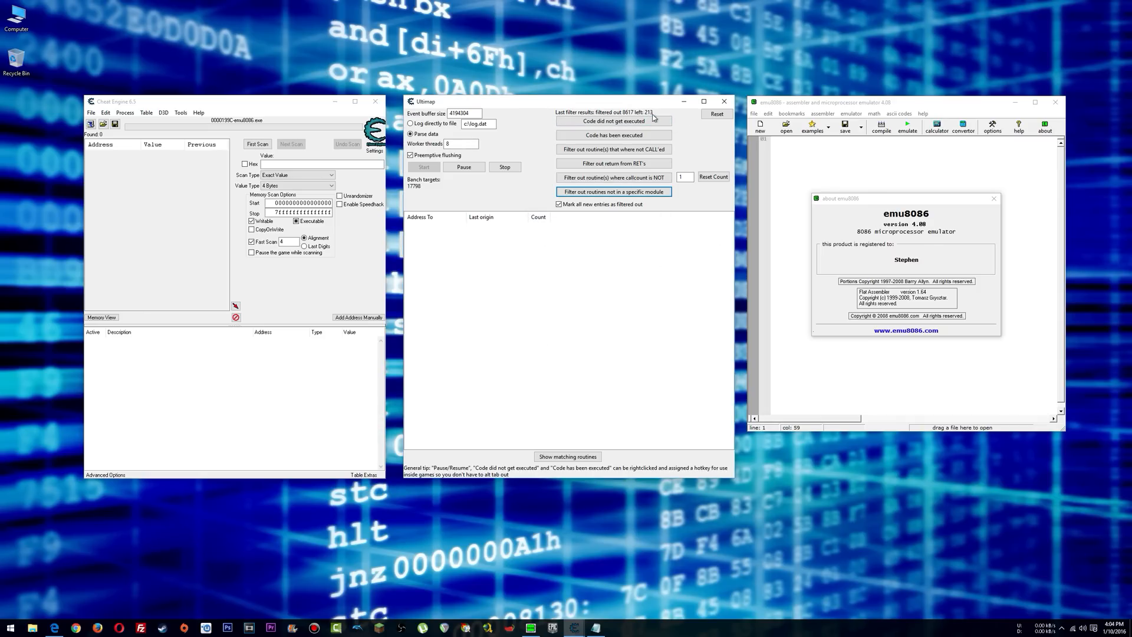
mouse_move(635, 295)
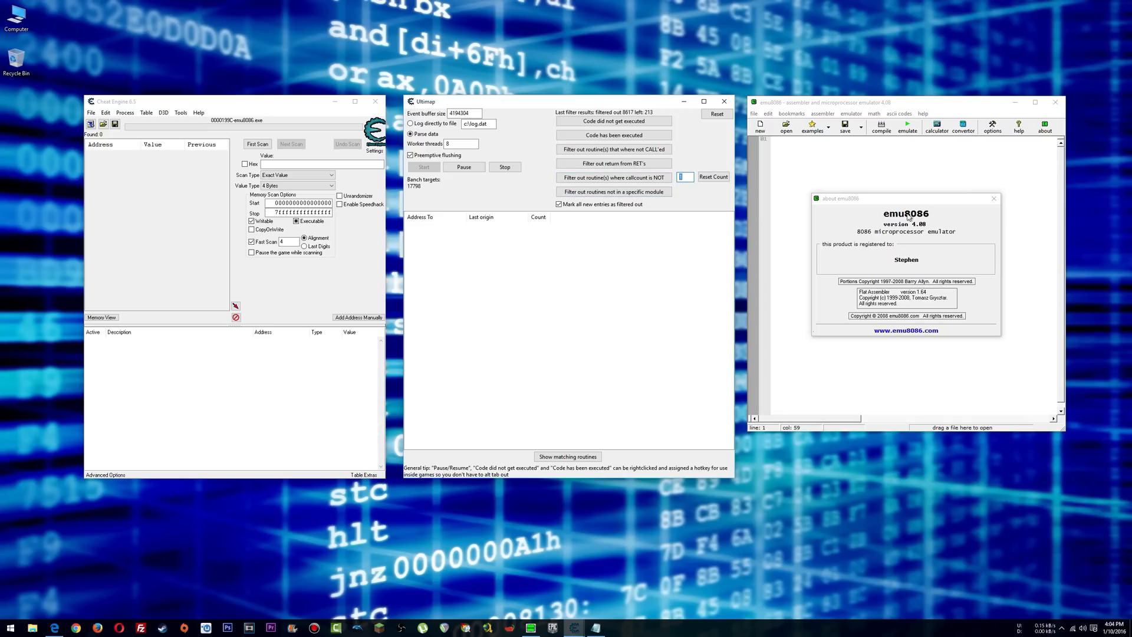
mouse_move(963, 290)
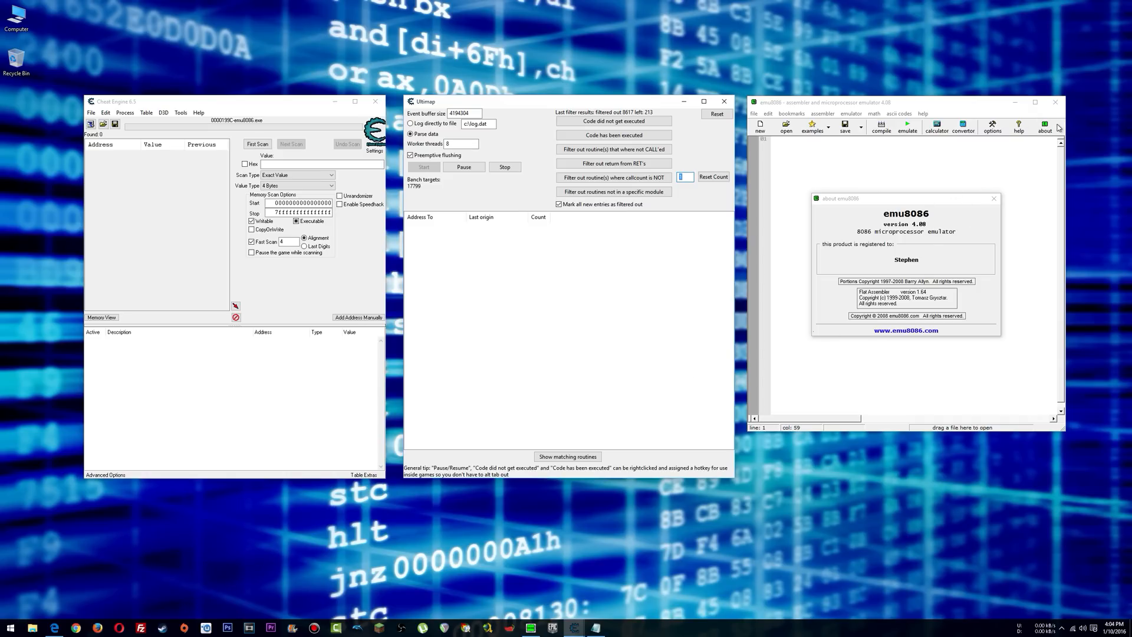
click(684, 177)
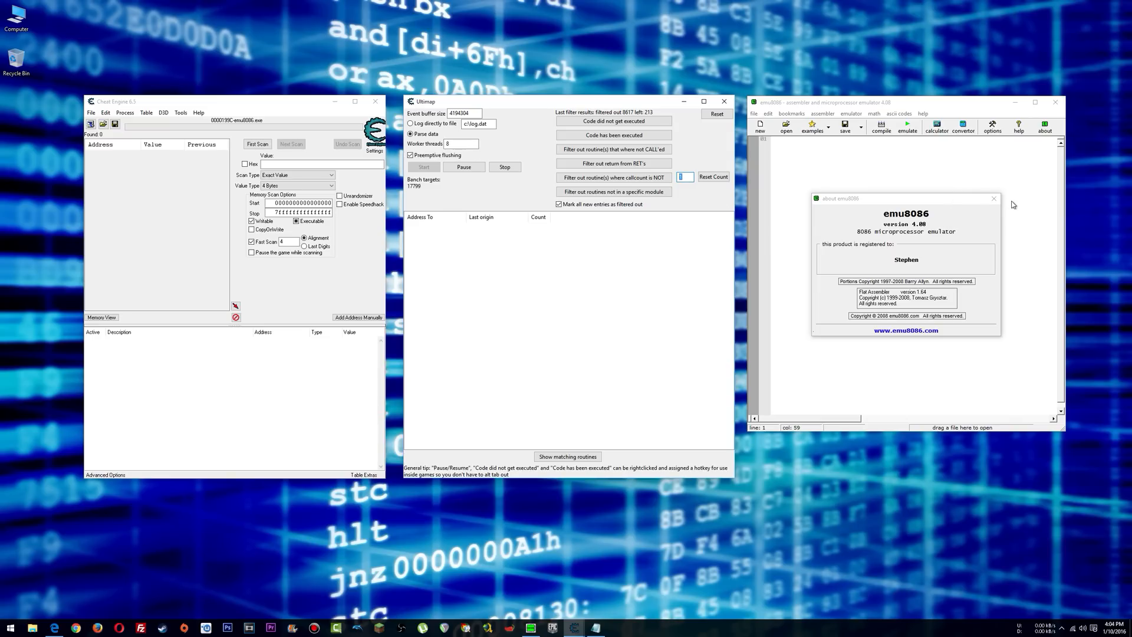
mouse_move(887, 259)
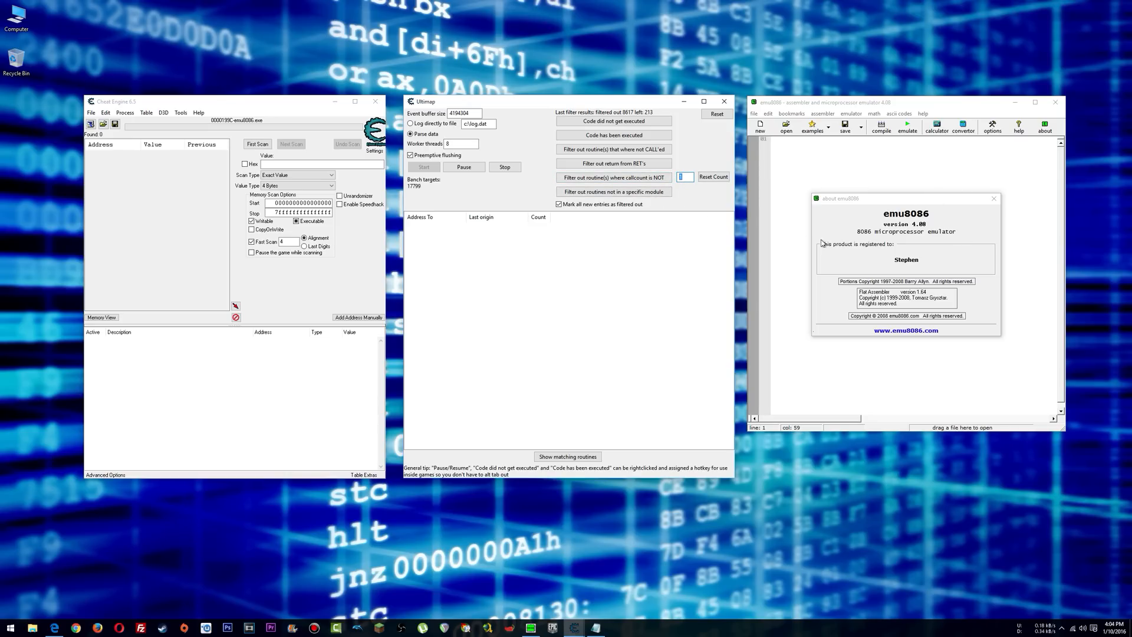
click(613, 176)
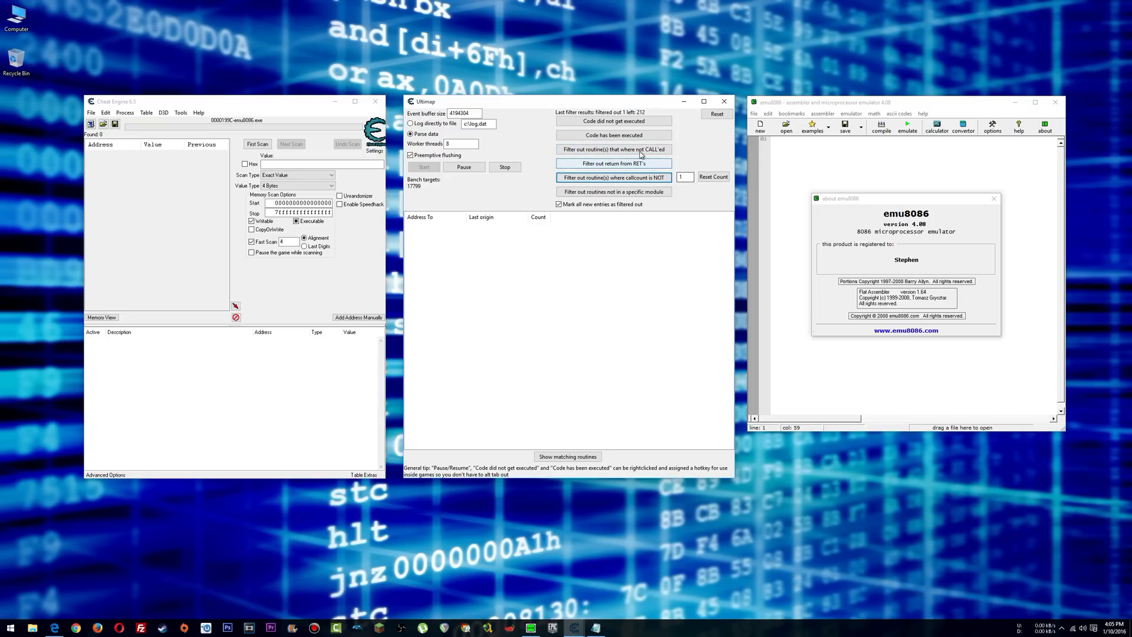
click(613, 148)
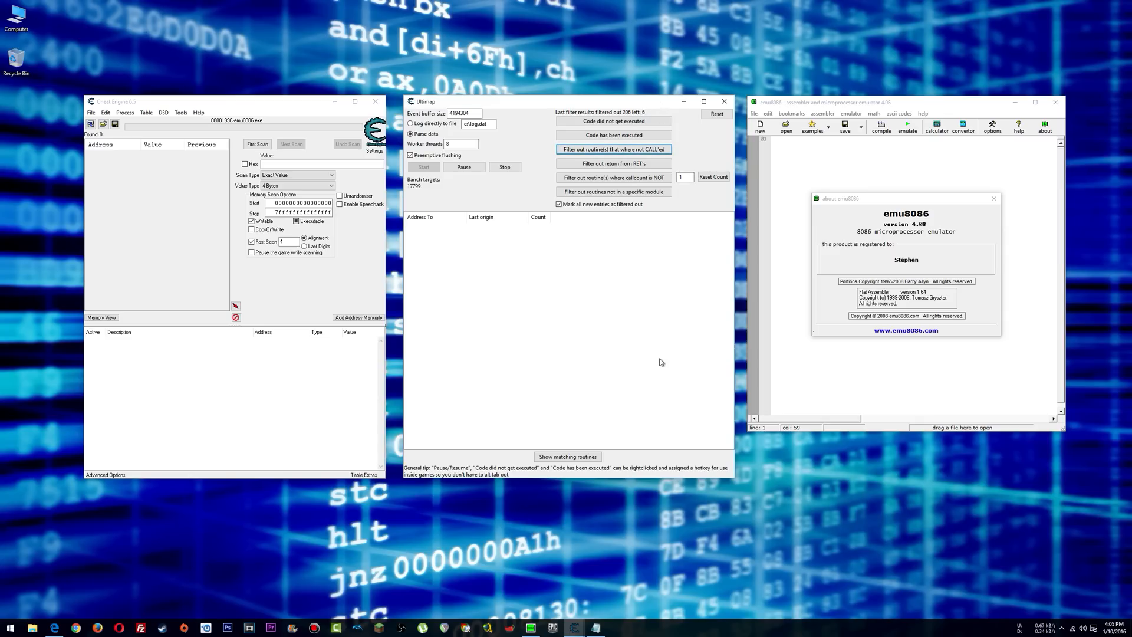
mouse_move(660, 358)
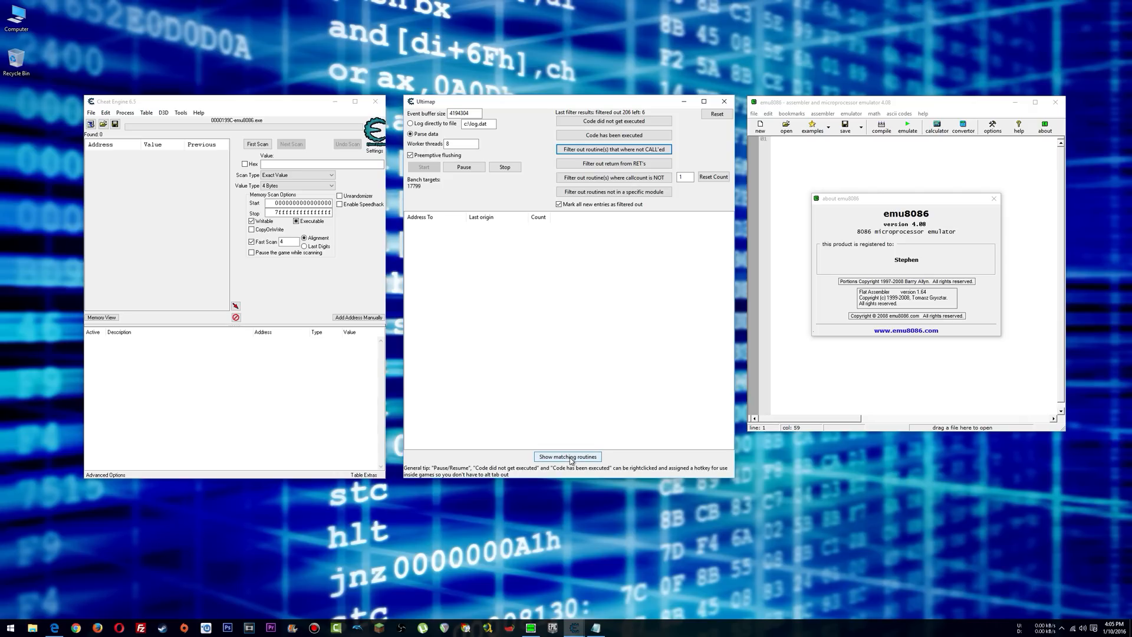
- Show the six matching routines and view the first one's Last origin in the Memory Viewer
click(567, 456)
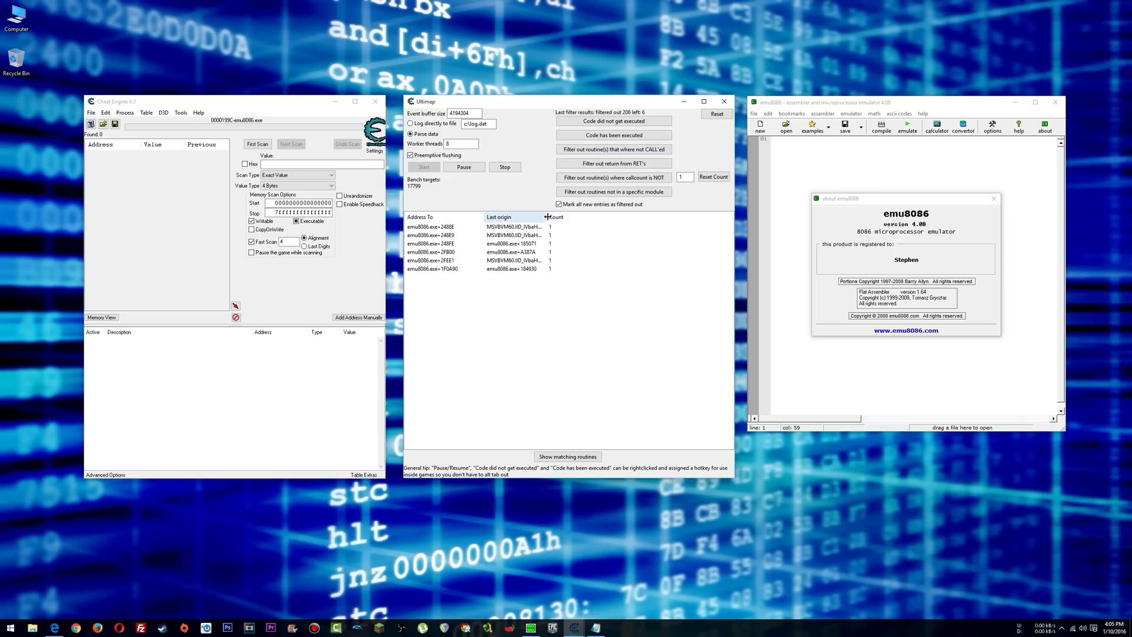
click(433, 226)
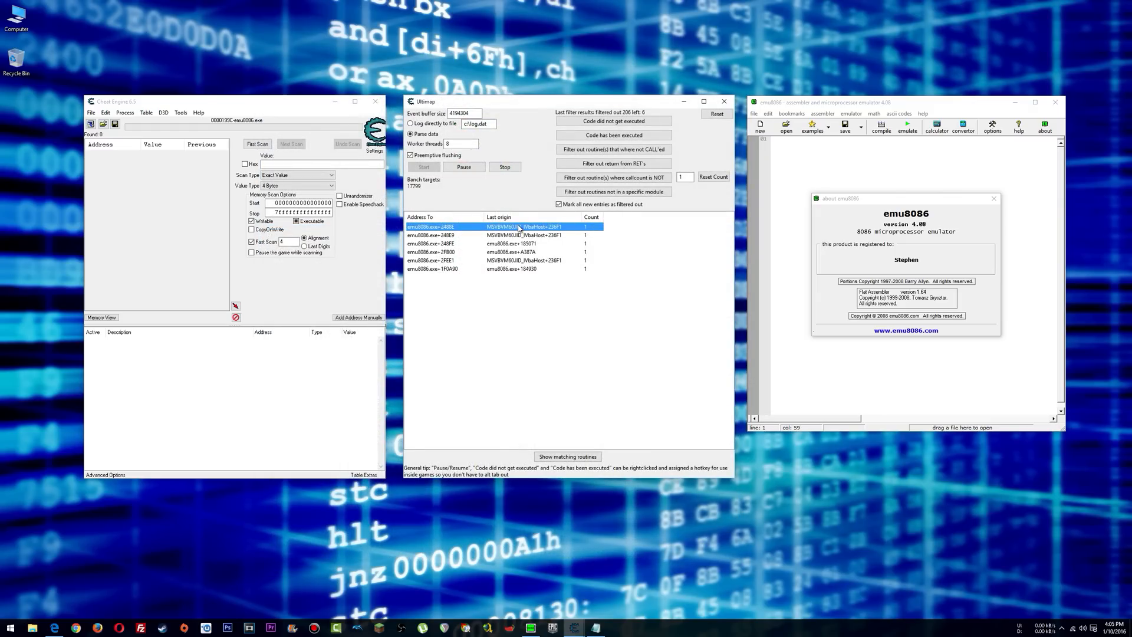
double_click(502, 227)
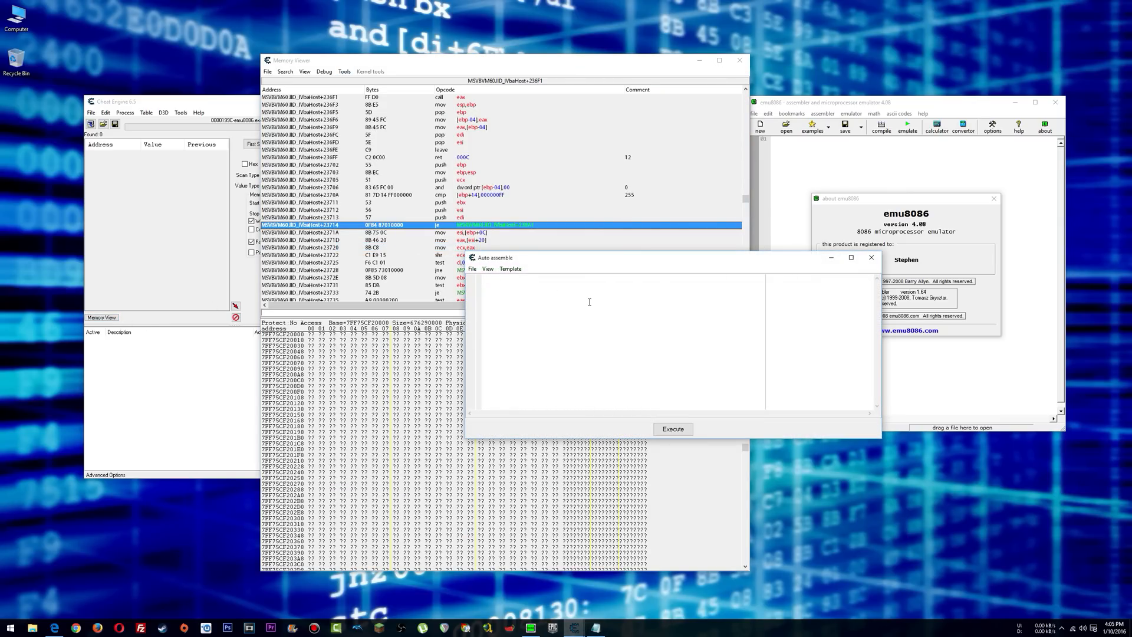
- Write the auto-assemble stub: address label, mov eax,0, call 33009987 and ret
text(00500000:)
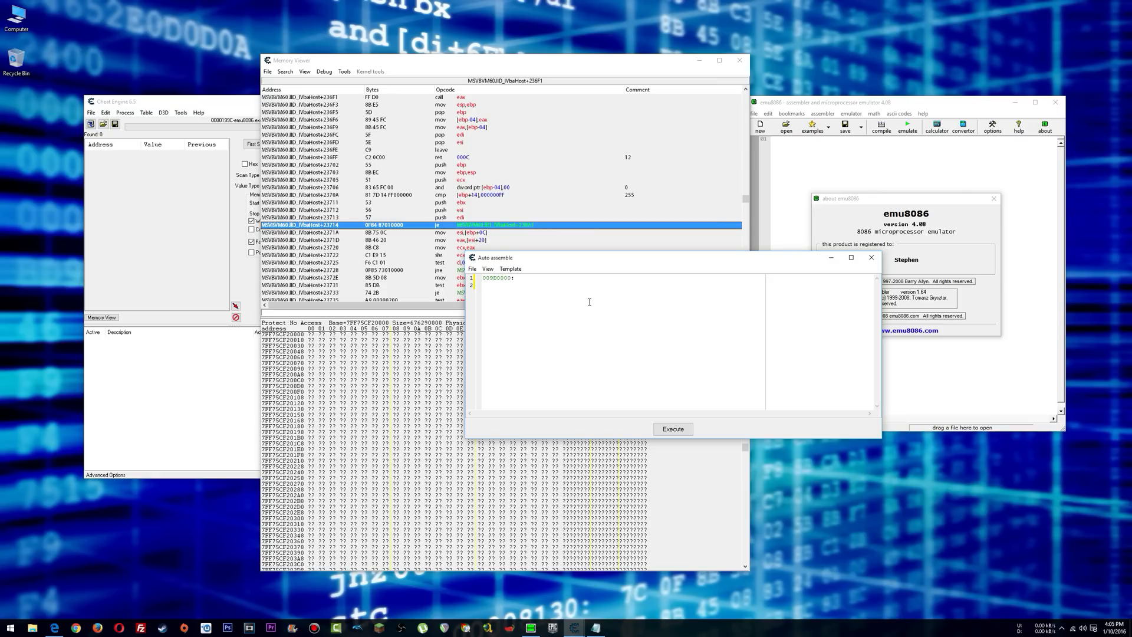
text(mov eax,)
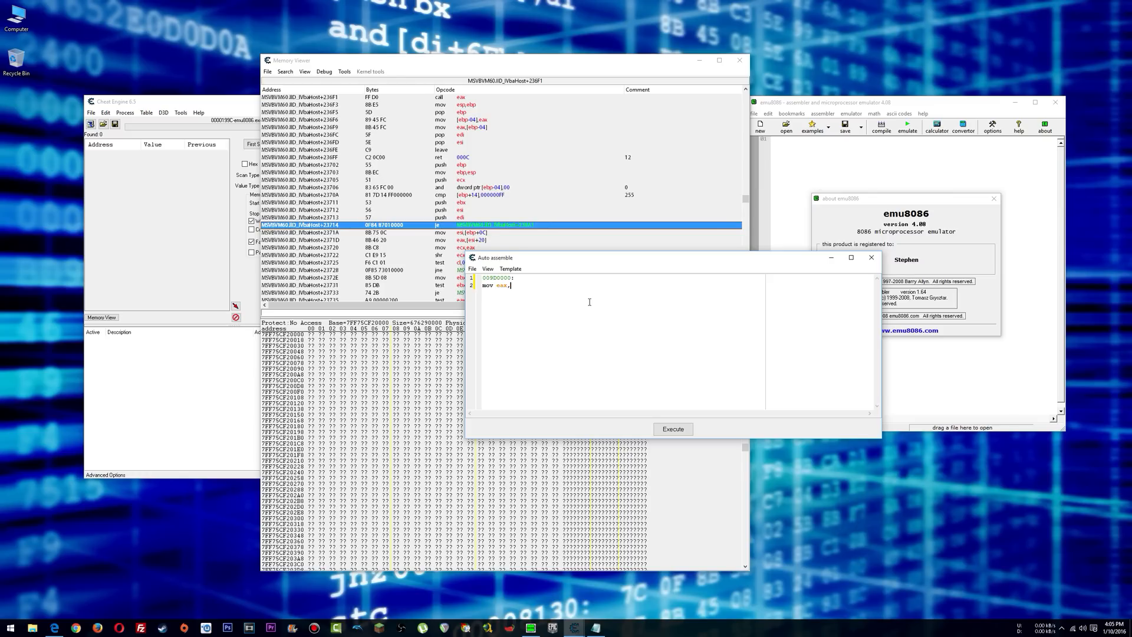
text(call)
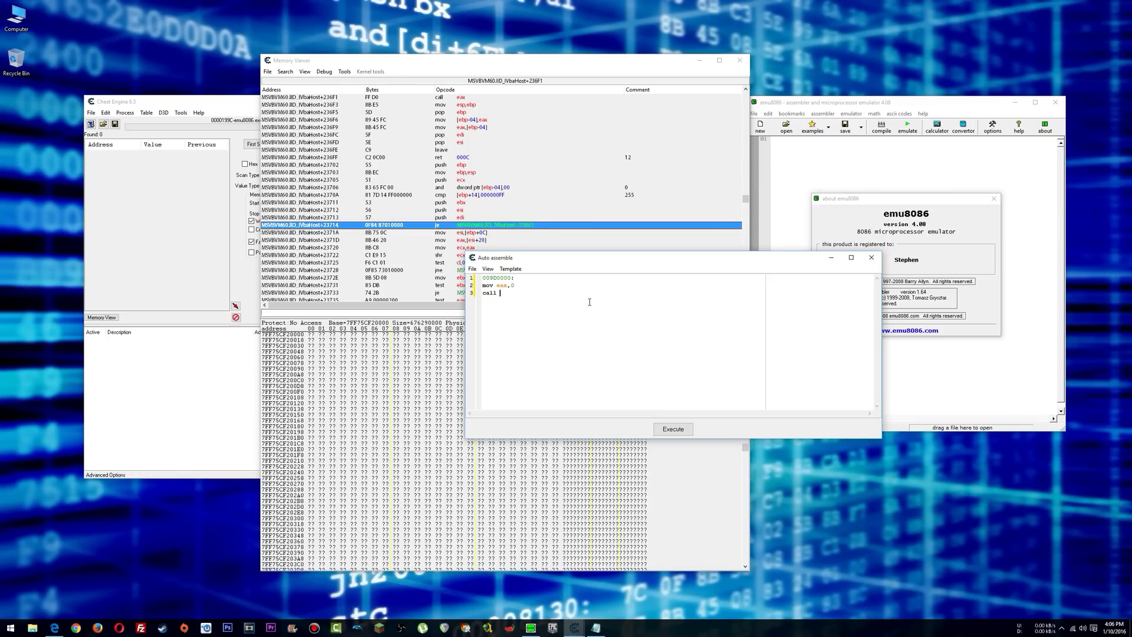
text(3300)
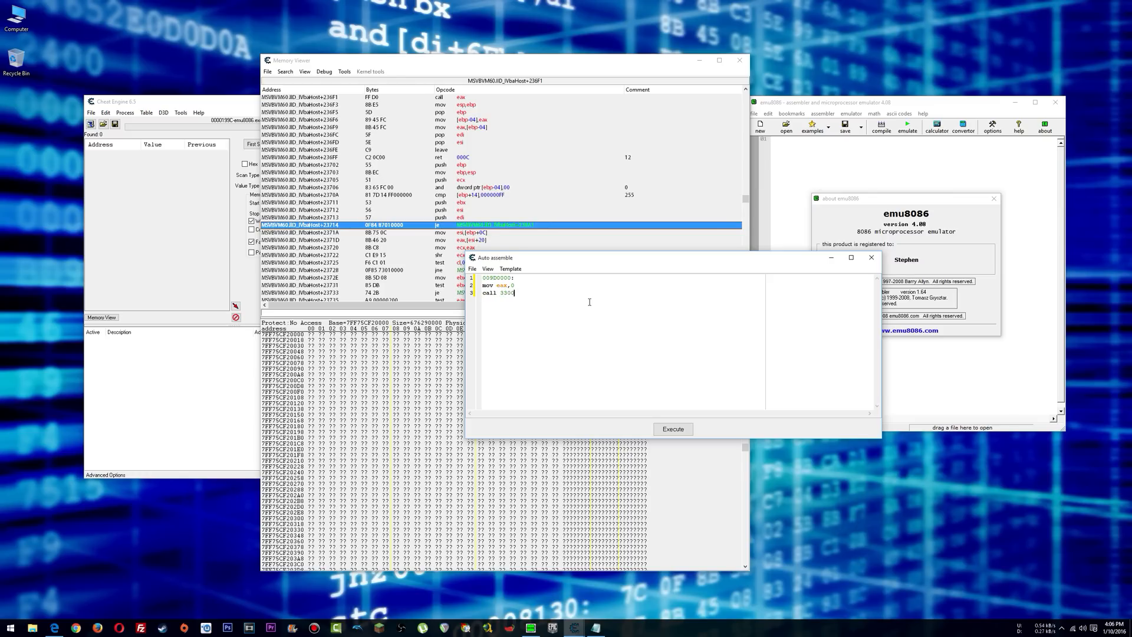
text(09987)
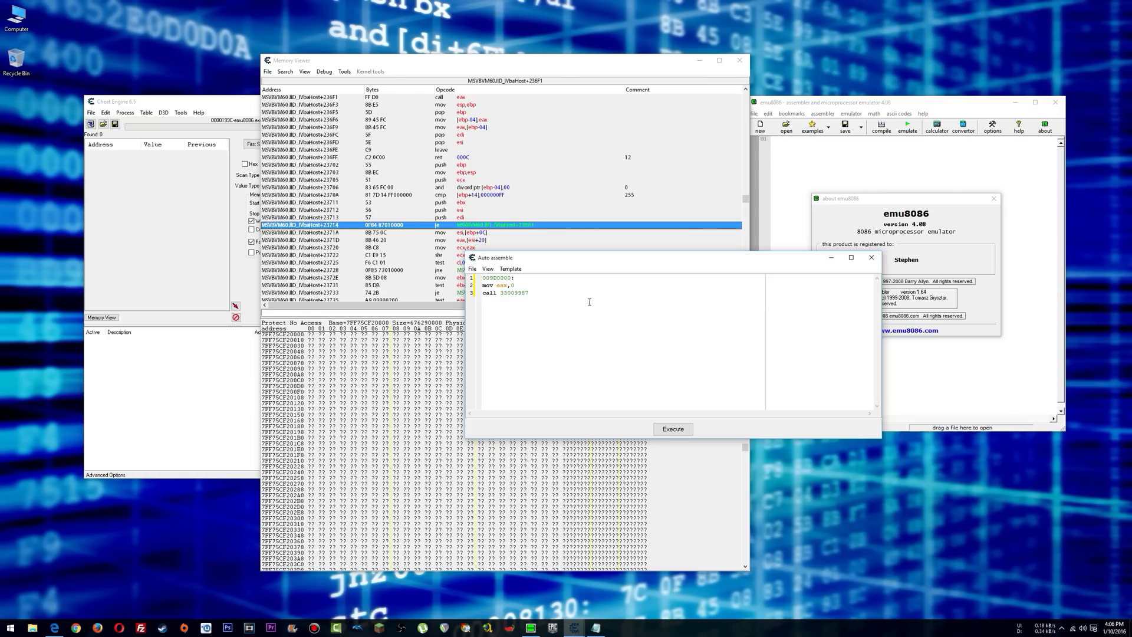
text(ret)
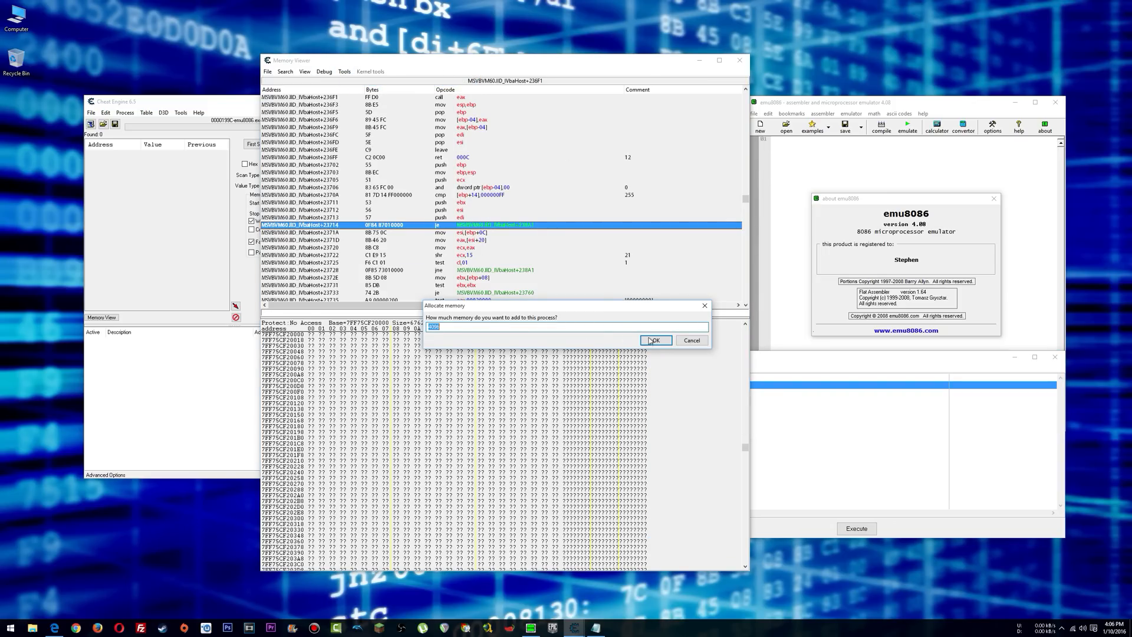
- Accept the allocation at 00310000 and execute the script, injecting the stub successfully
click(655, 339)
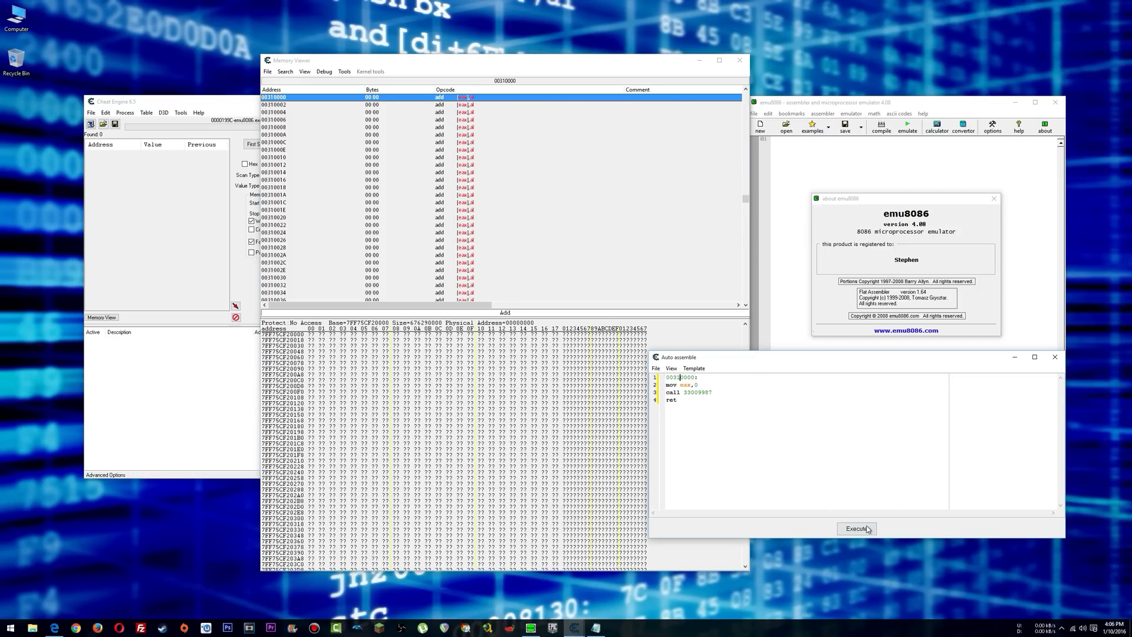
click(856, 528)
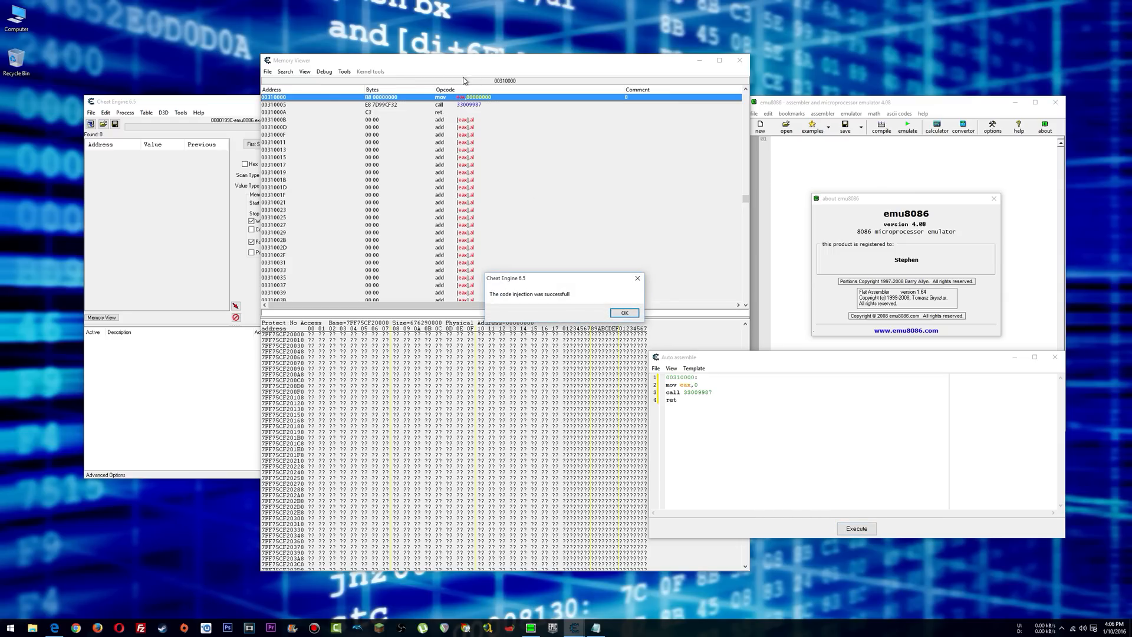
click(622, 312)
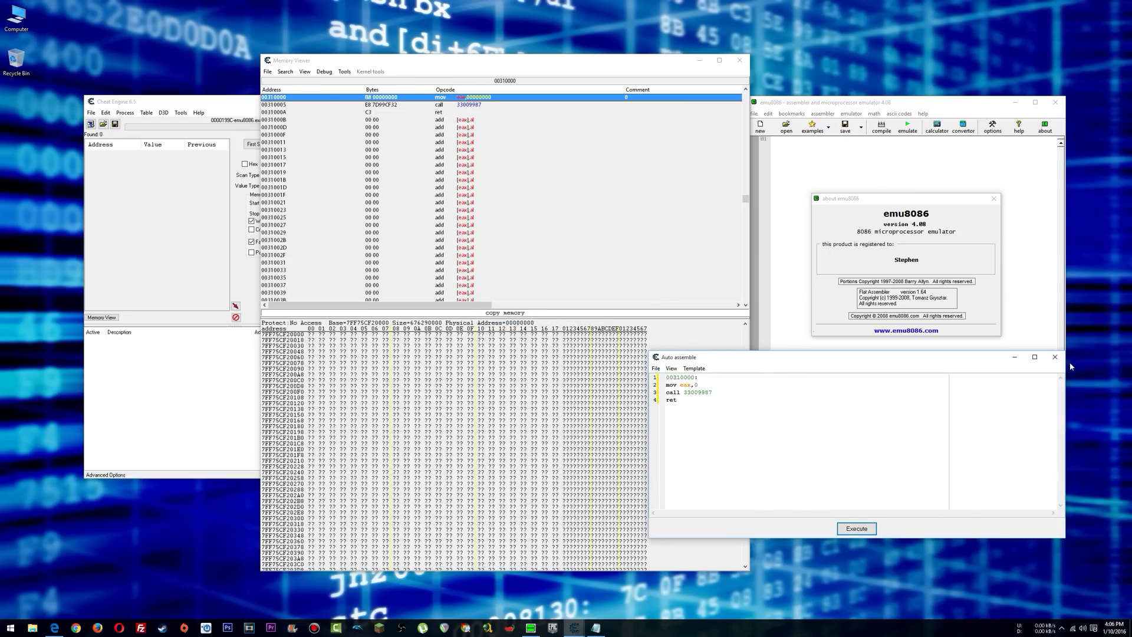
- Bring the emulator forward, recentre the script window and close it
click(345, 71)
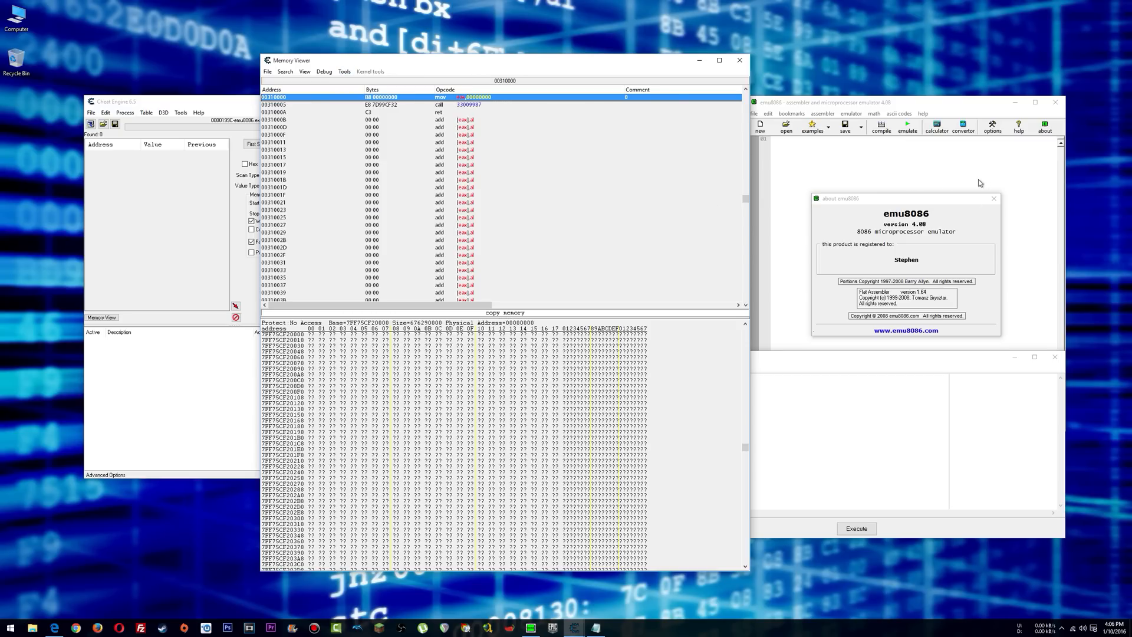
mouse_move(857, 281)
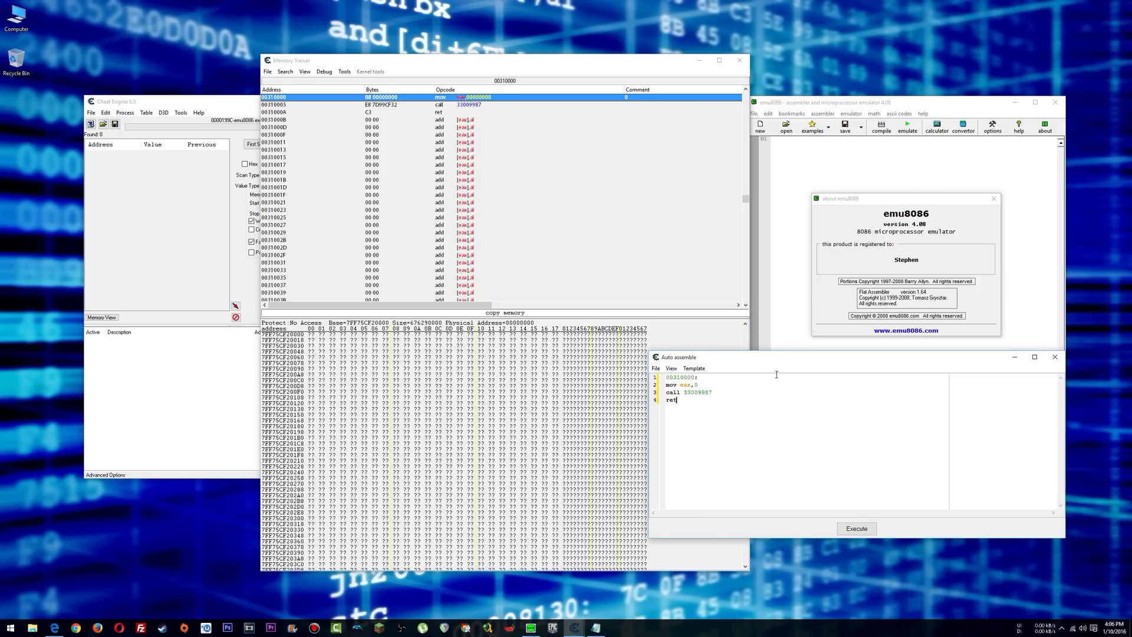
drag(776, 356, 679, 276)
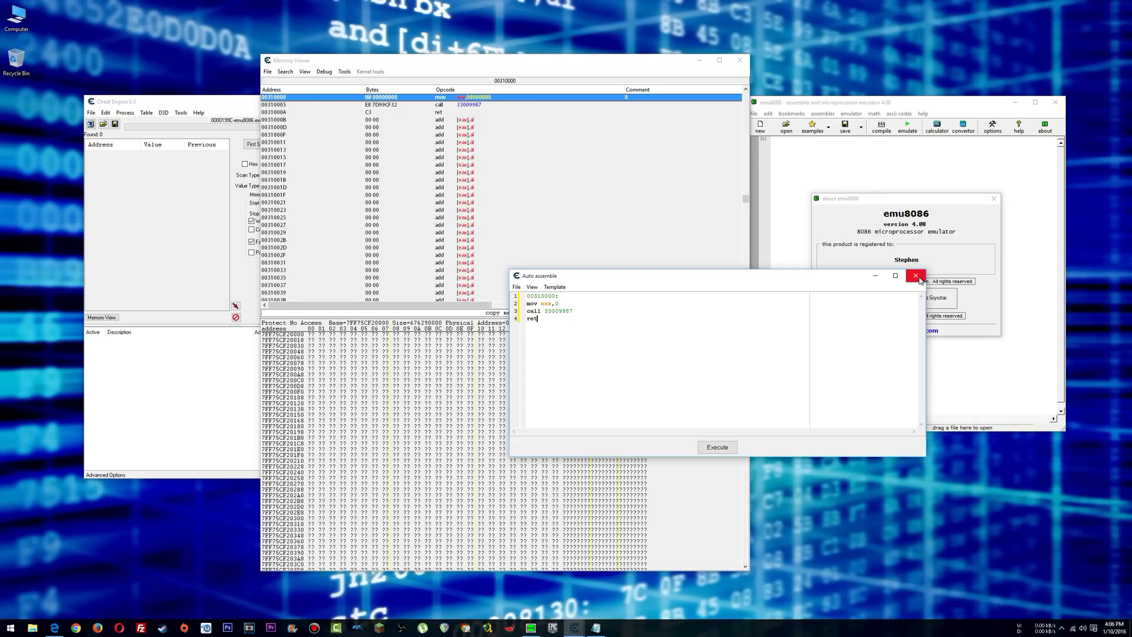
click(915, 276)
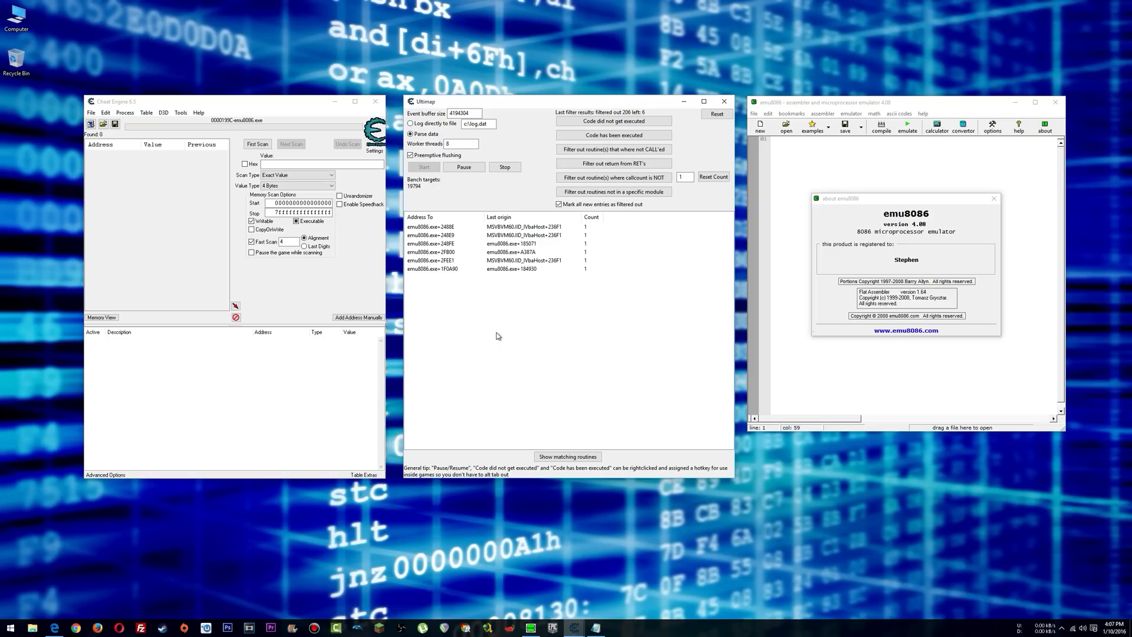
mouse_move(1002, 253)
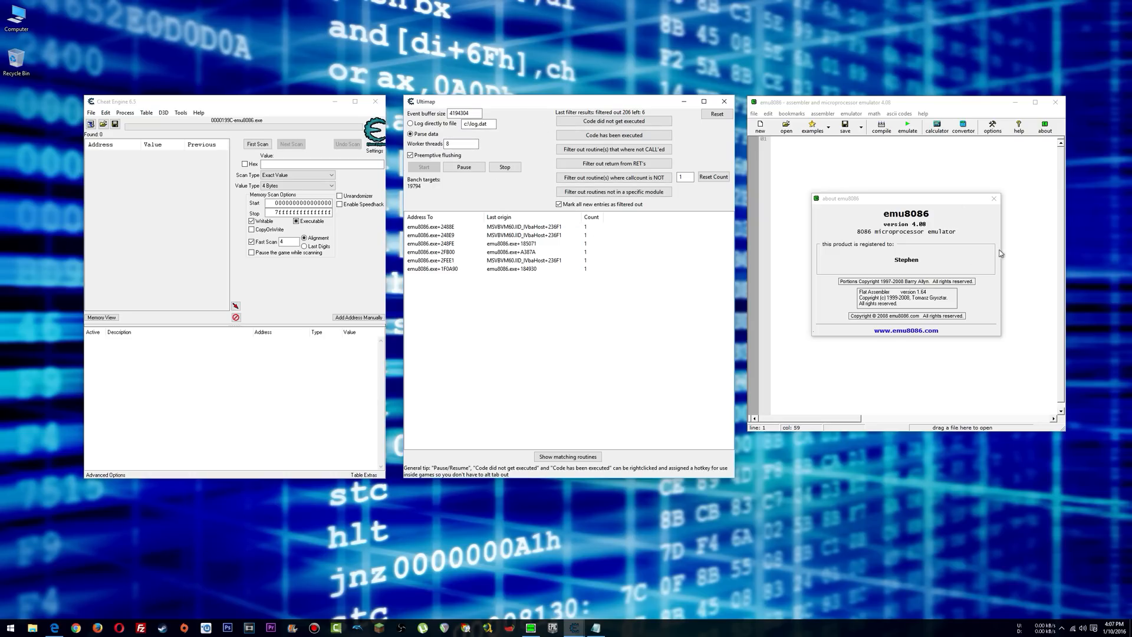
- Minimize emu8086, move Ultimap to the right and tuck the main window behind it
click(993, 198)
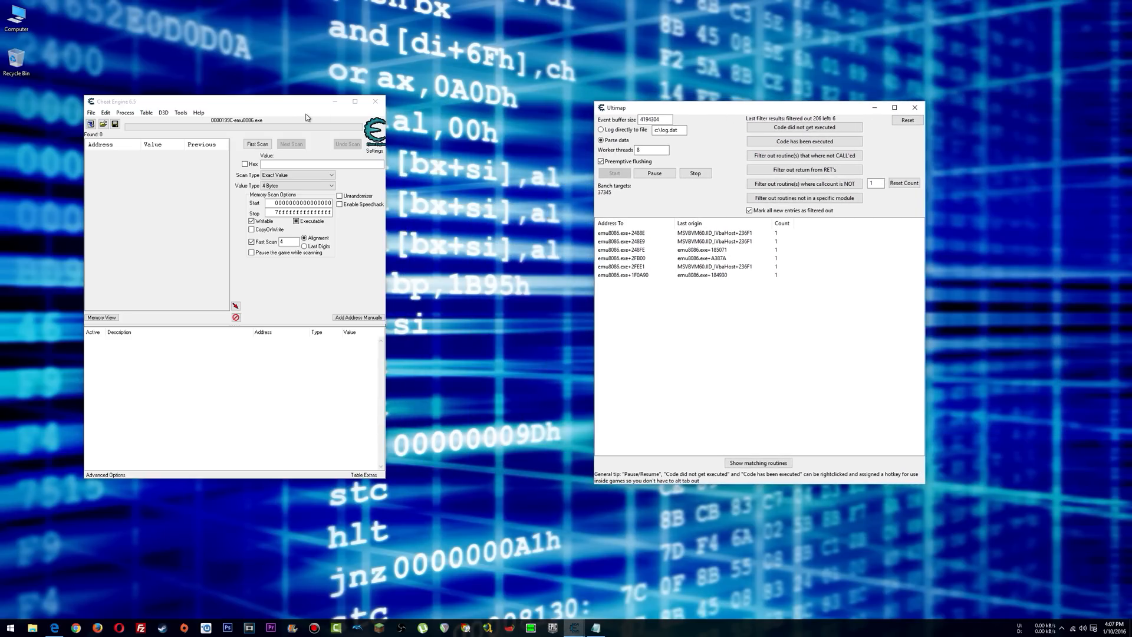
drag(234, 101, 567, 105)
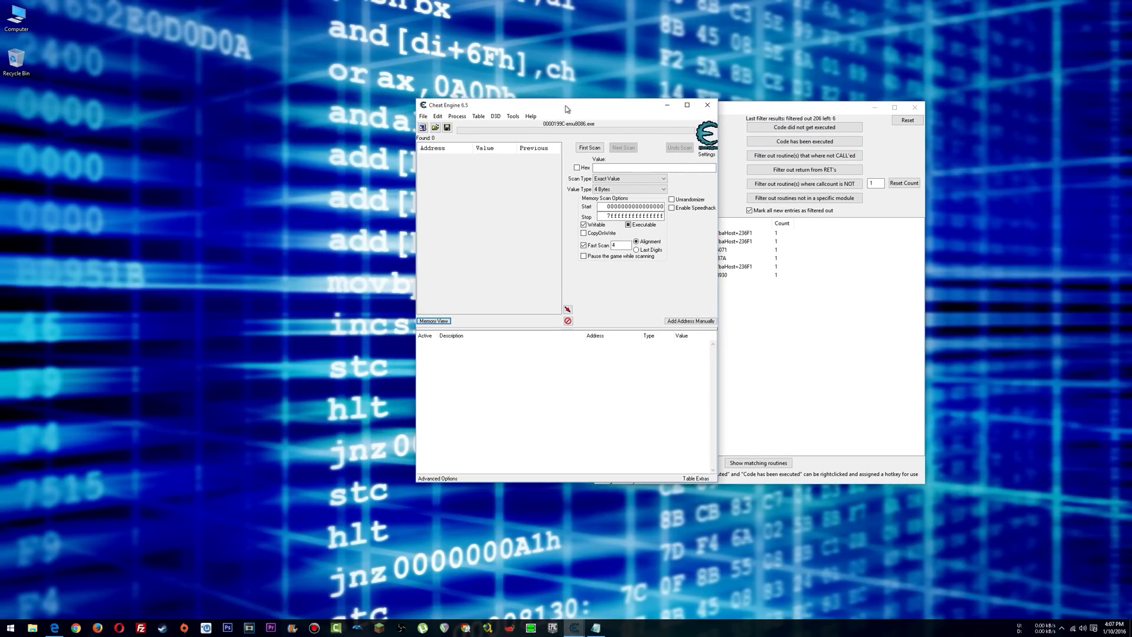
drag(567, 108, 571, 111)
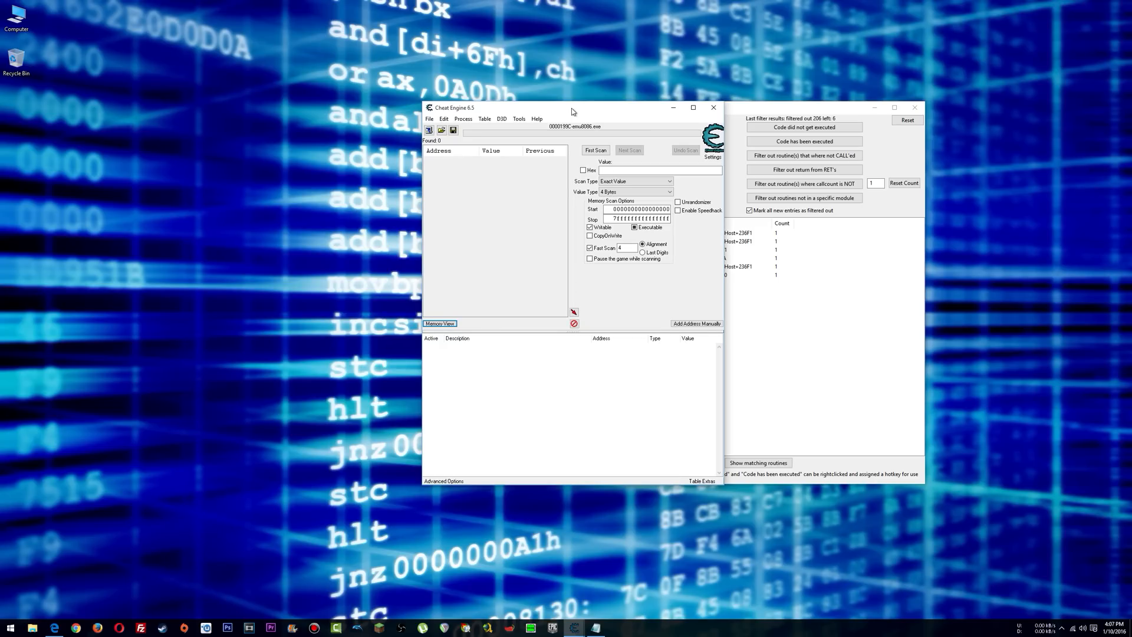
drag(570, 111, 565, 106)
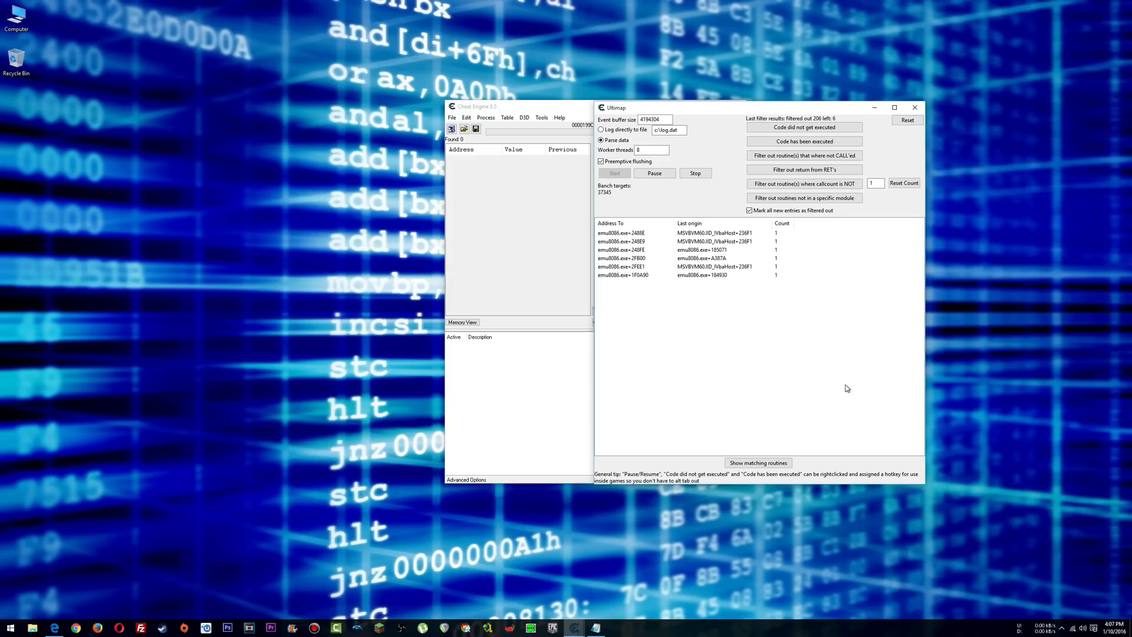
mouse_move(798, 405)
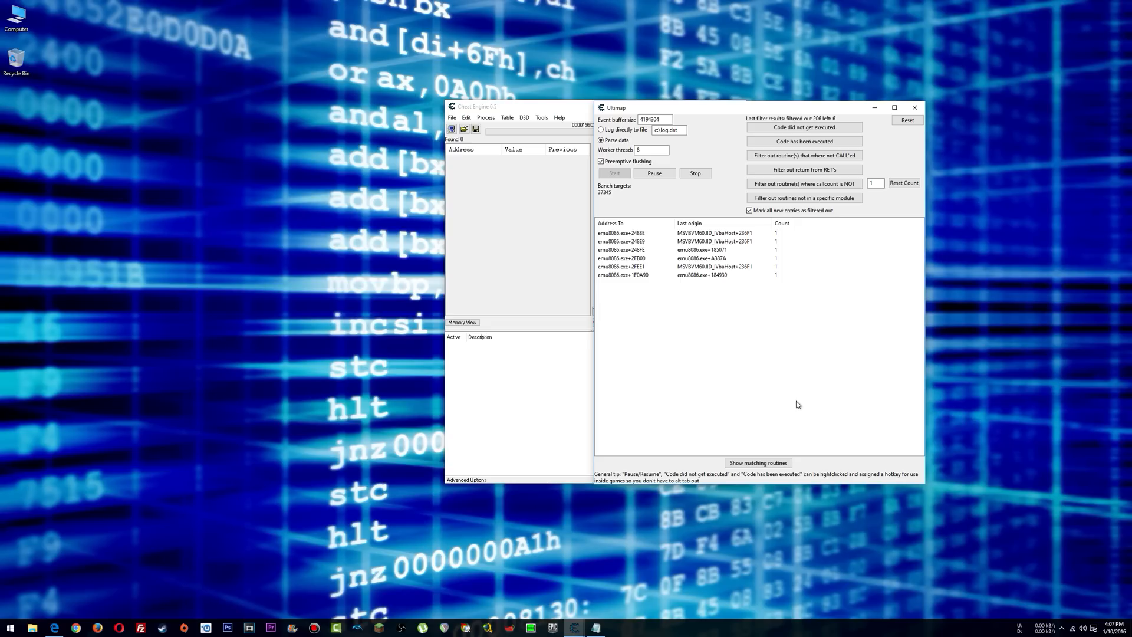